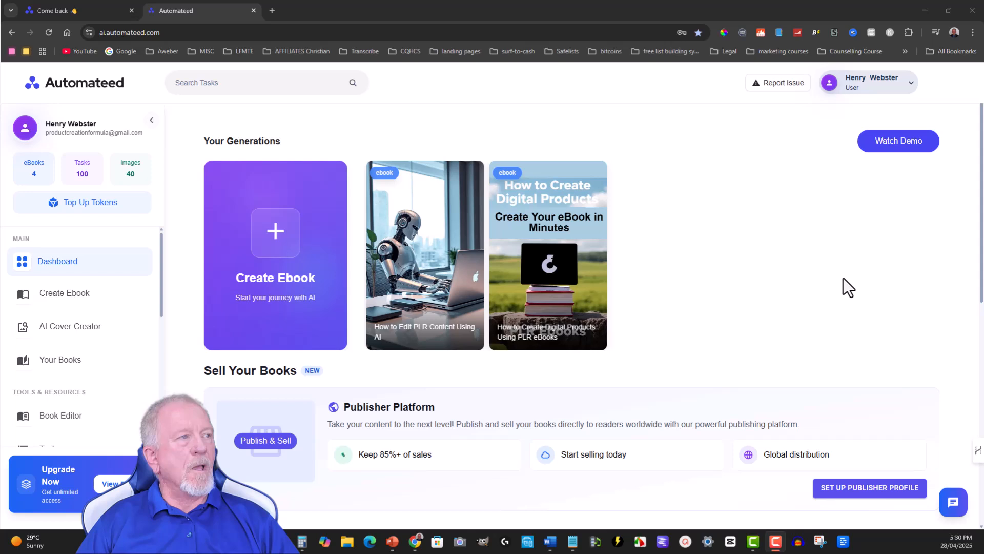
mouse_move(70, 179)
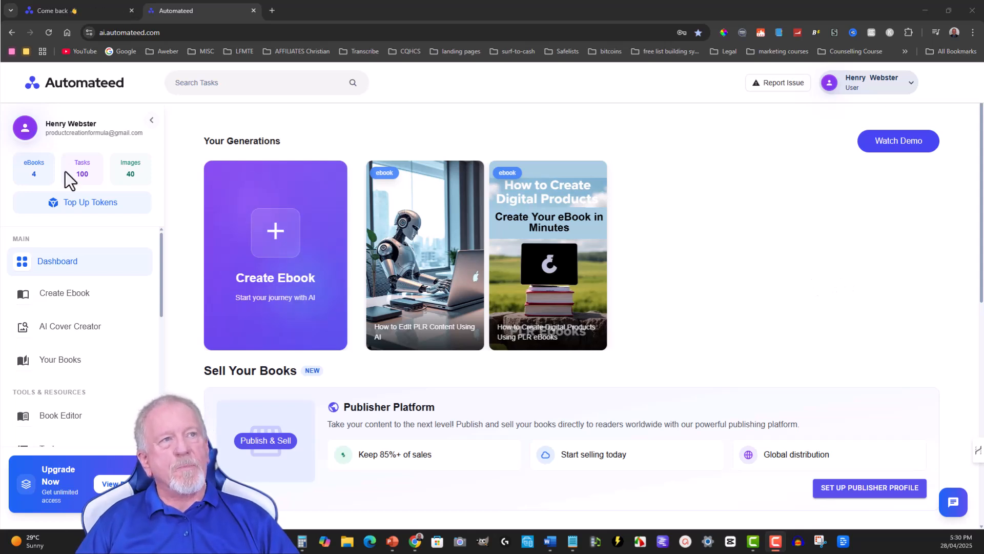
mouse_move(326, 252)
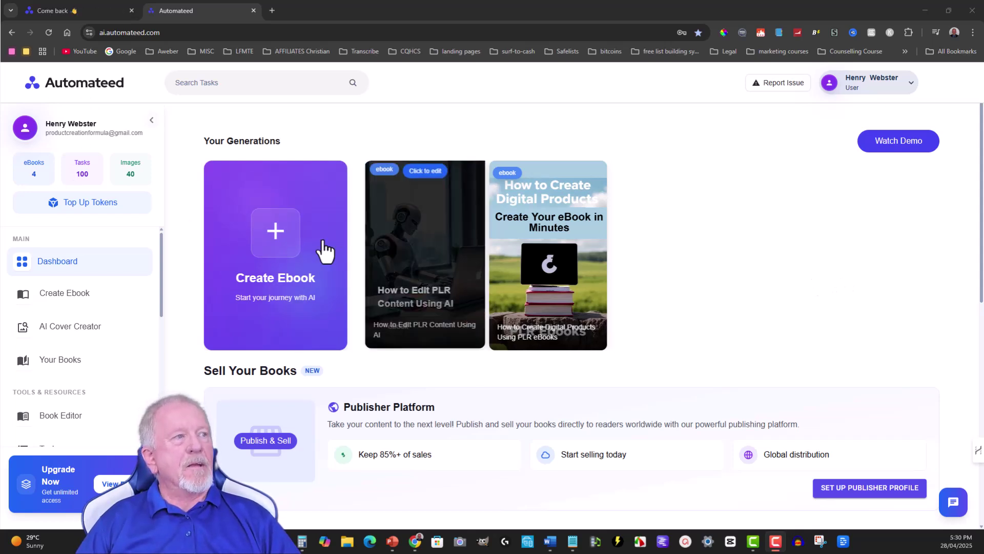
mouse_move(275, 232)
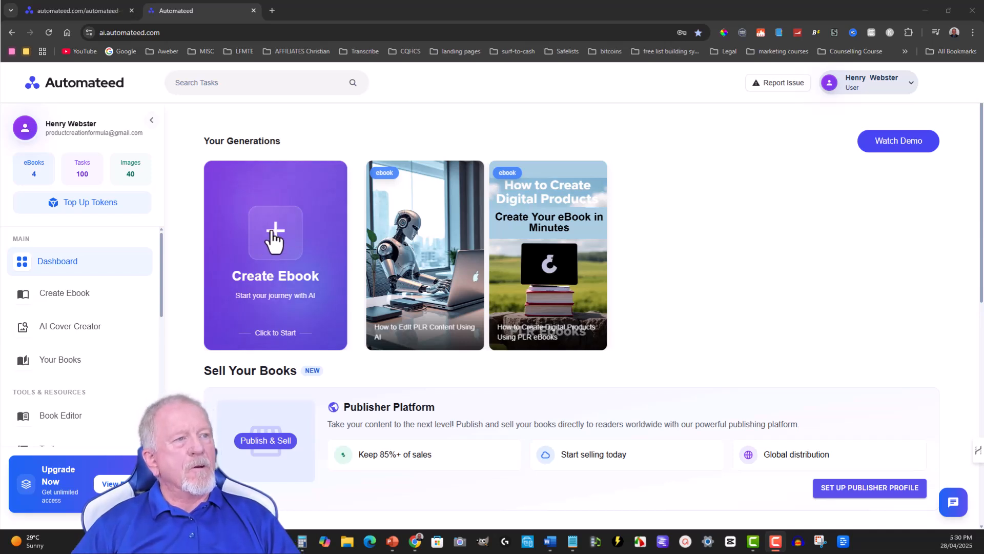
Open the ebook creator briefly, then return to the dashboard and scroll down
click(275, 255)
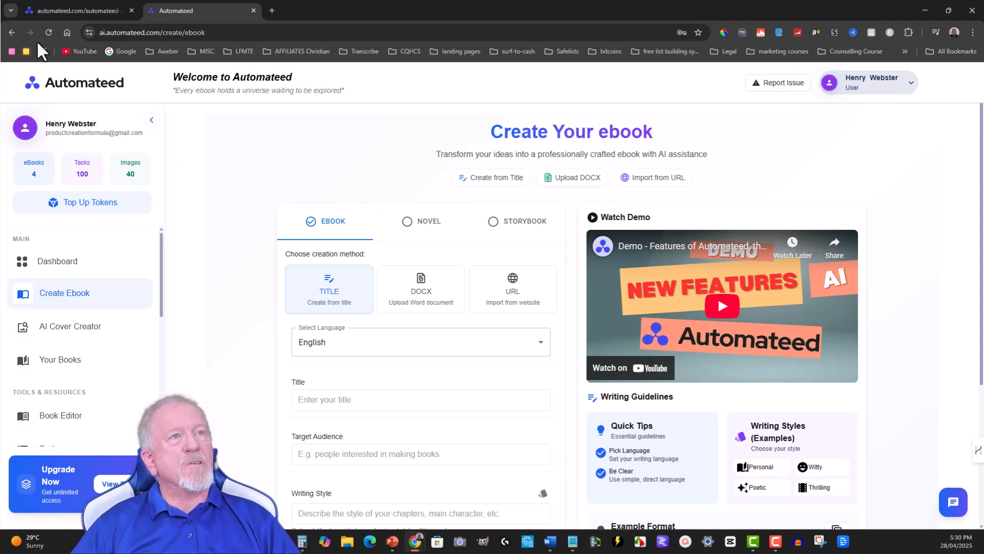
mouse_move(56, 261)
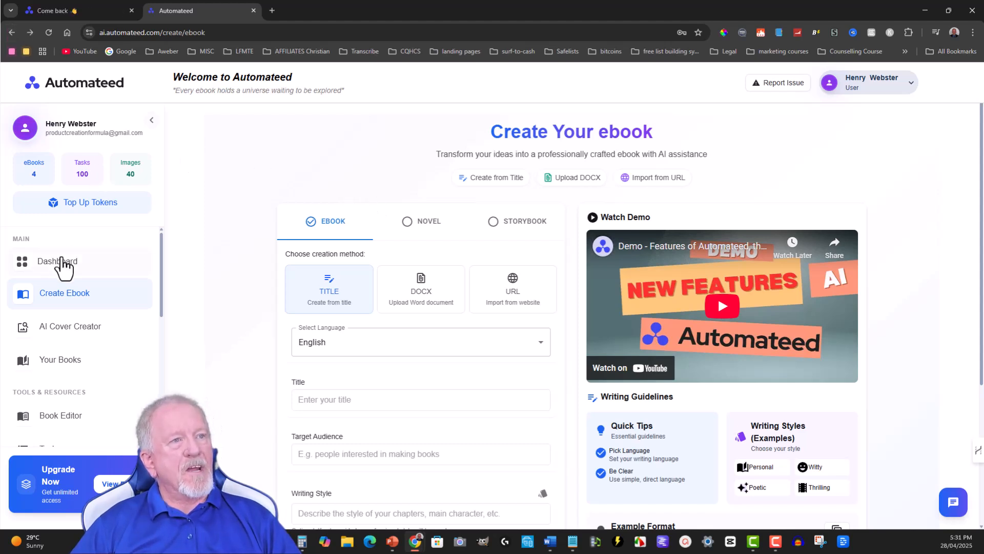
click(57, 260)
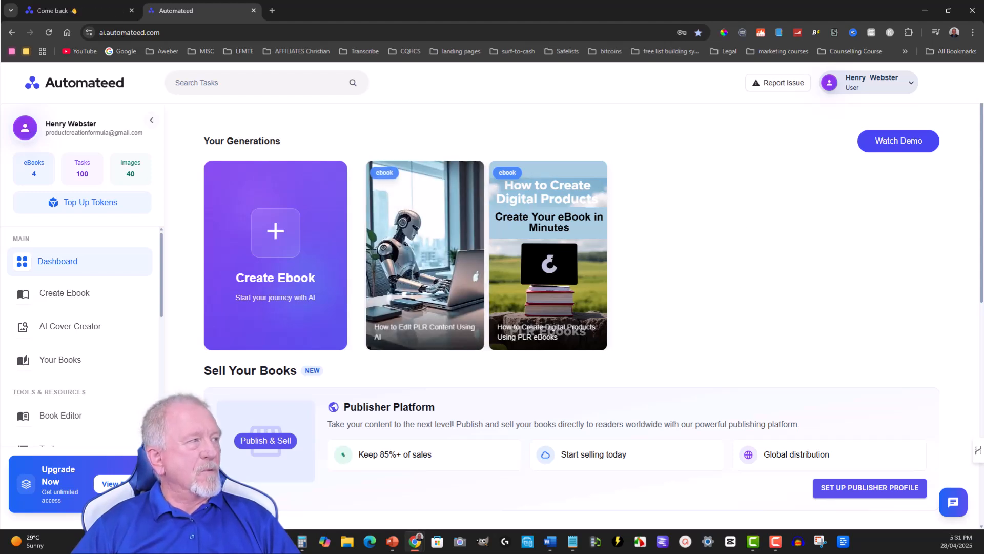
scroll(down, 3)
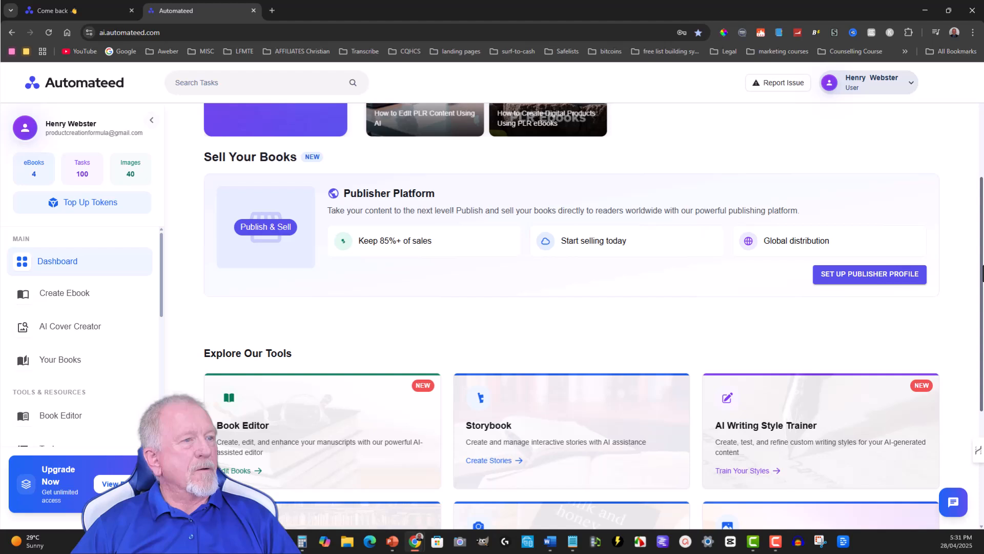
scroll(down, 3)
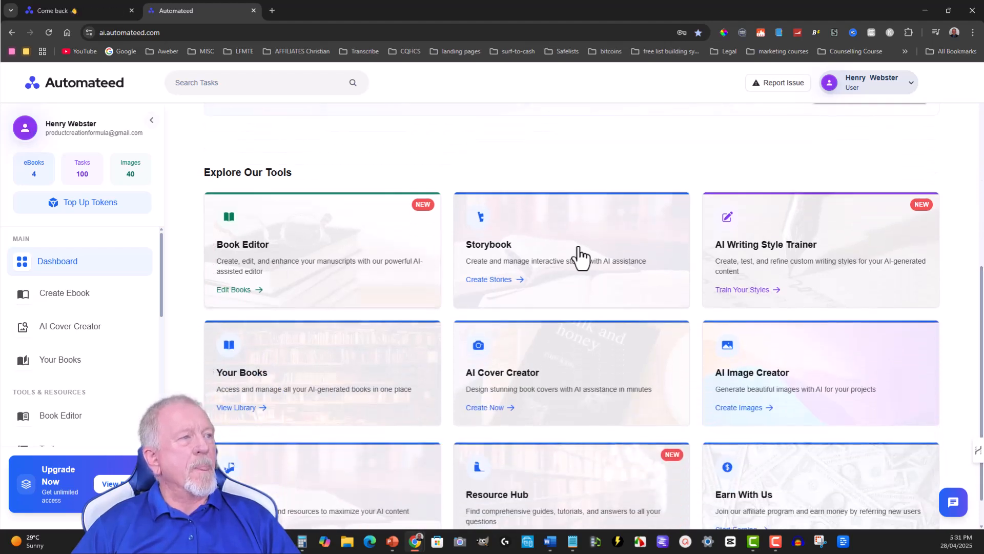
mouse_move(819, 275)
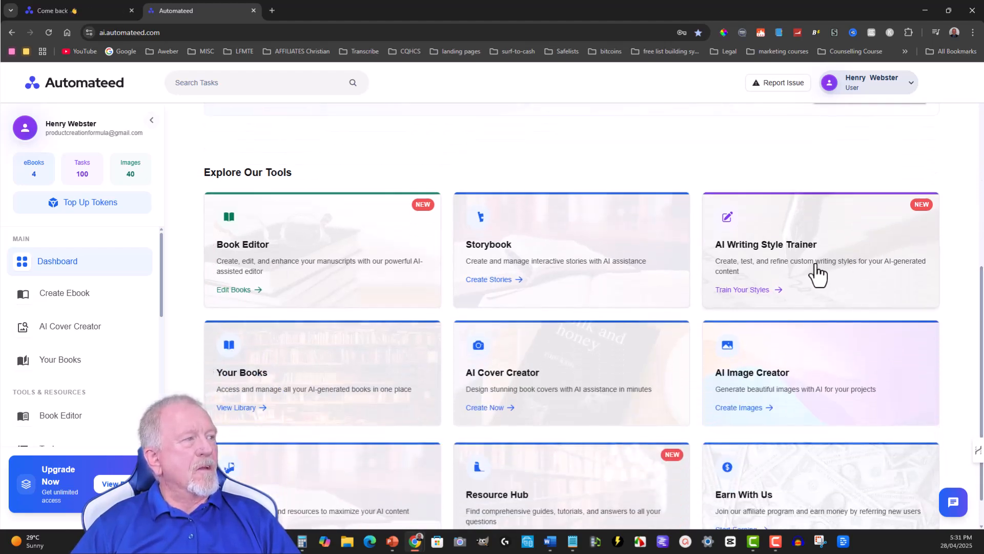
mouse_move(300, 368)
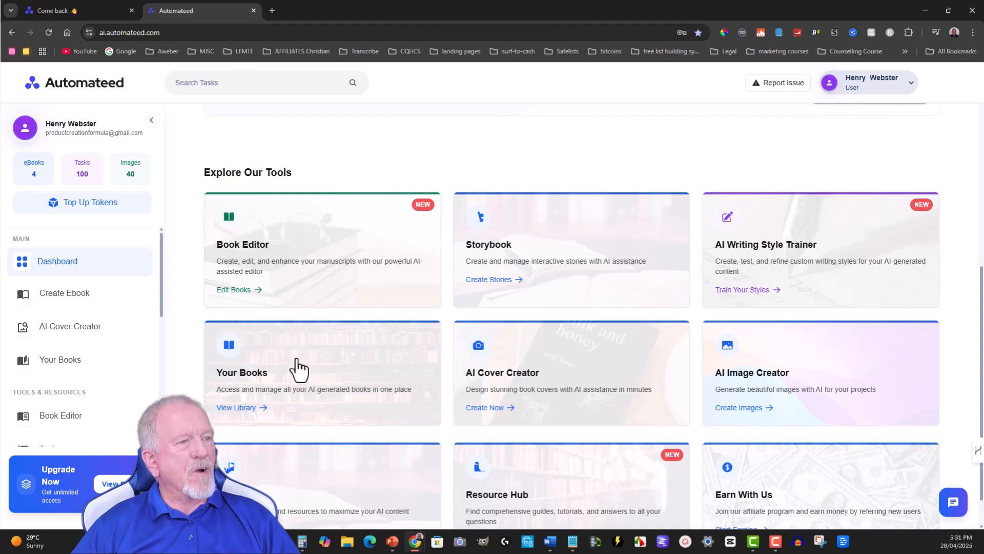
mouse_move(543, 395)
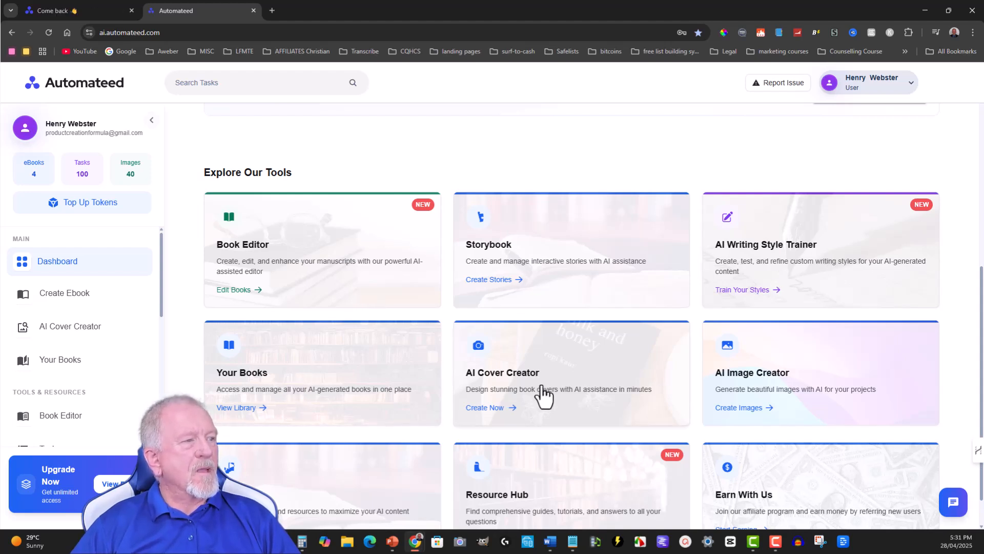
mouse_move(792, 386)
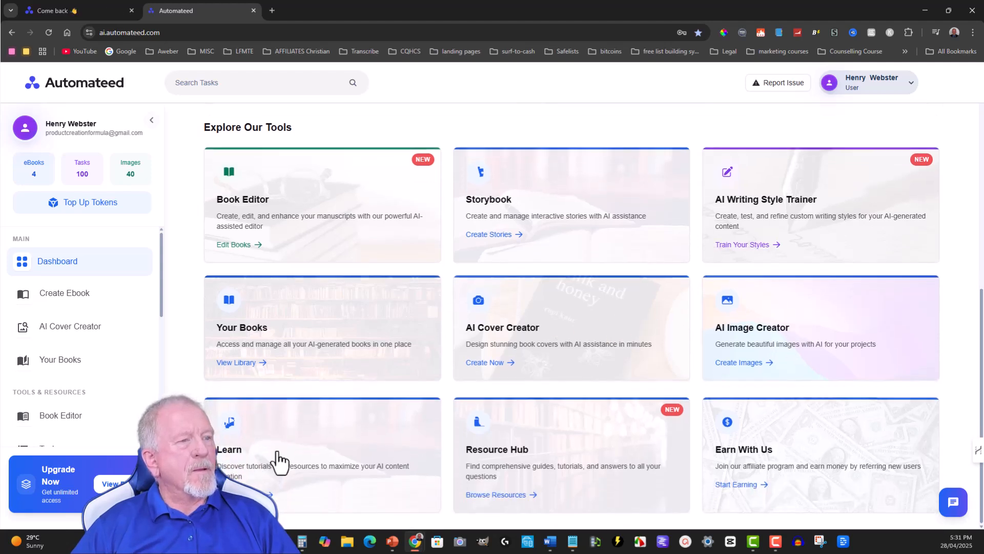
mouse_move(271, 461)
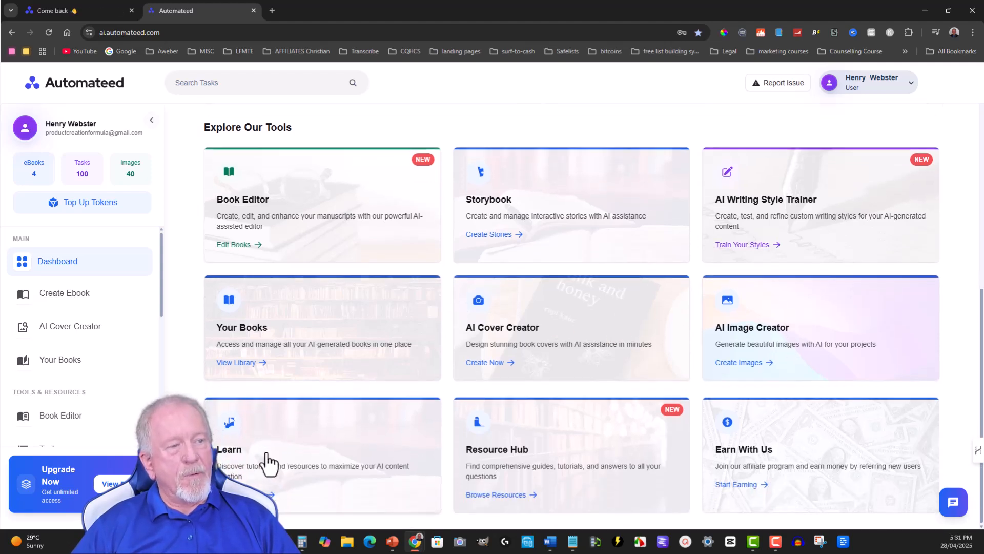
mouse_move(568, 467)
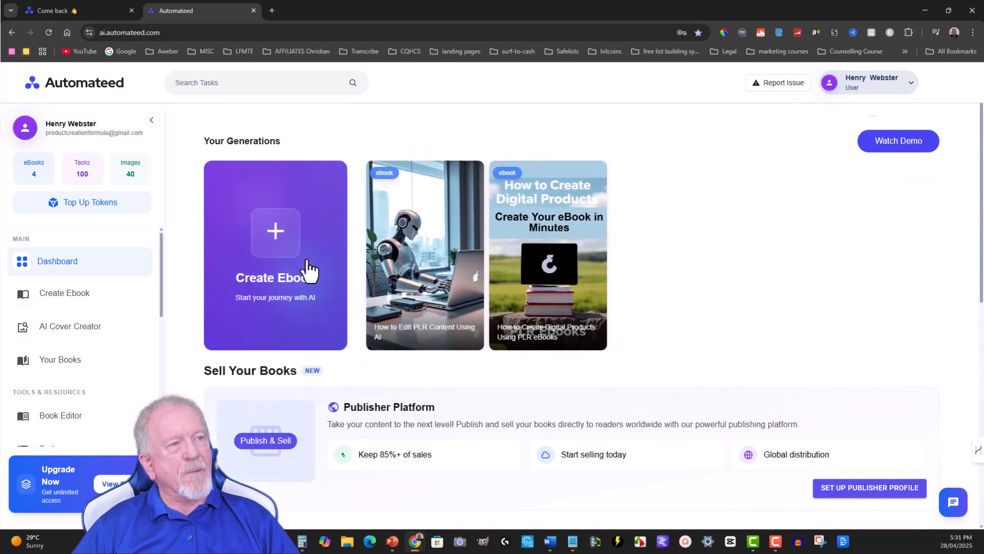
mouse_move(275, 235)
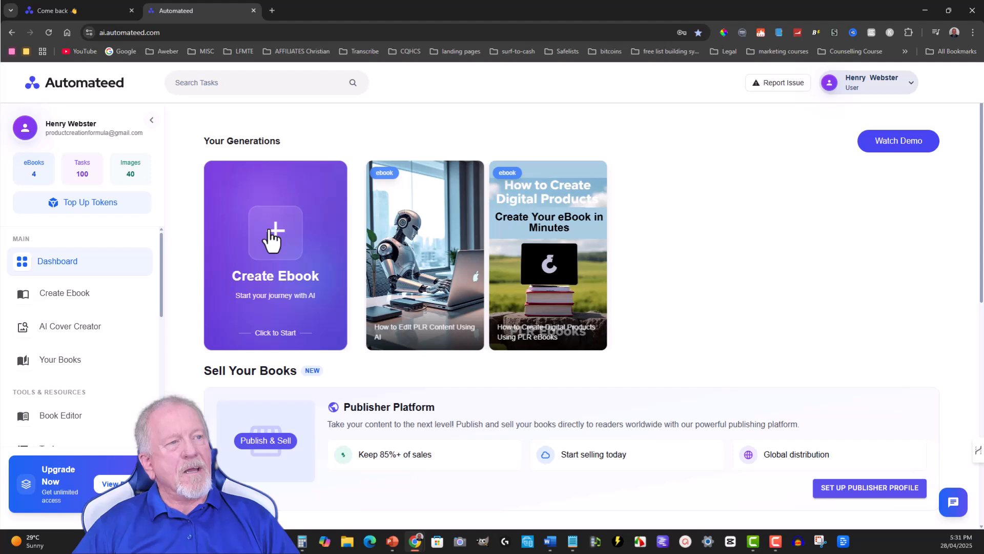
Start a new ebook titled 'The Stoic Mindset: Practical Exercises for Lasting Virtue'
click(275, 255)
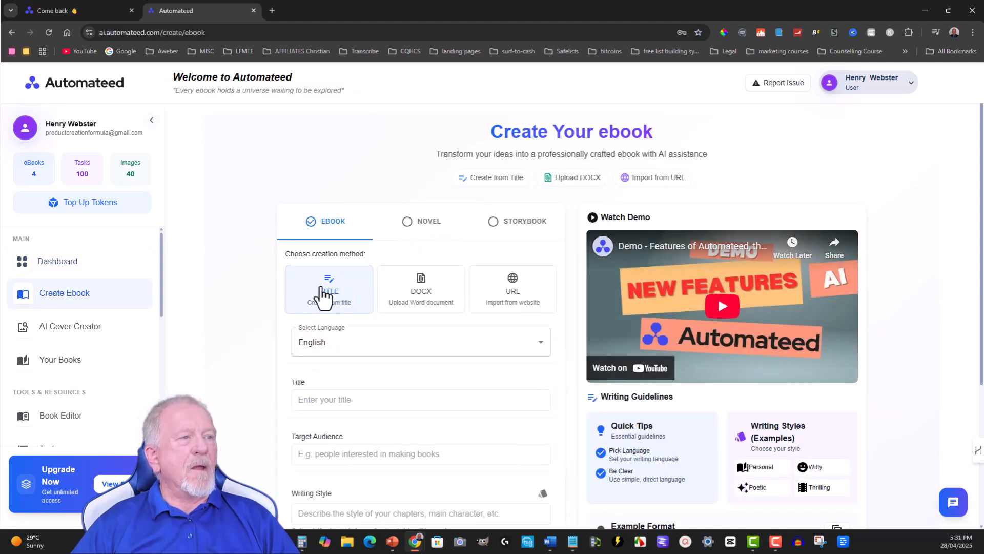
scroll(down, 3)
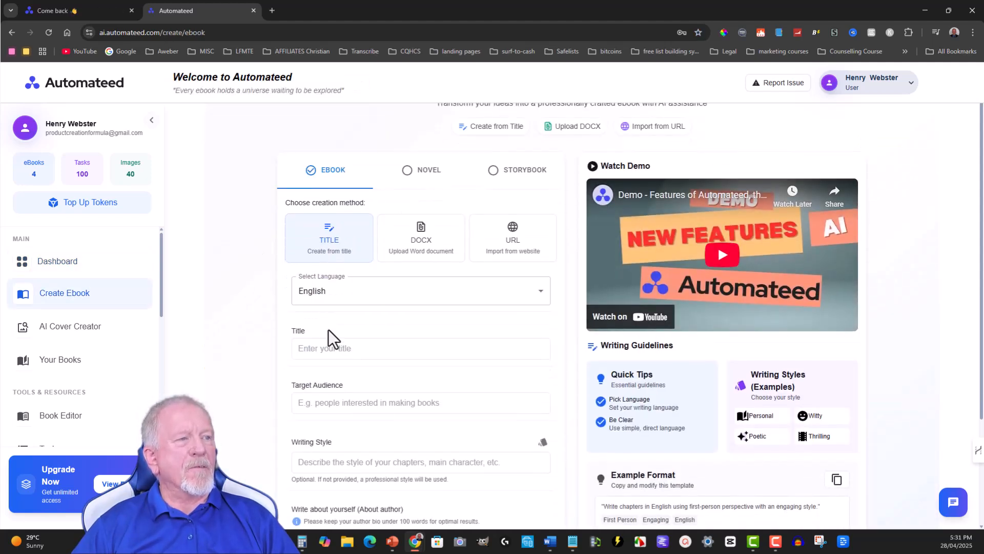
click(420, 347)
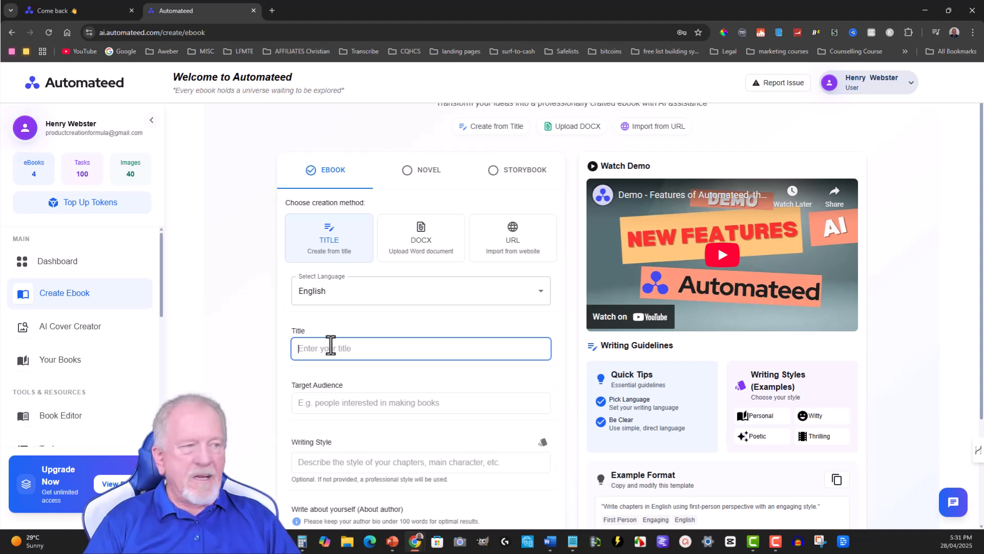
text(The Stoic Mindset: Practical Exercises for Lasting Virtue)
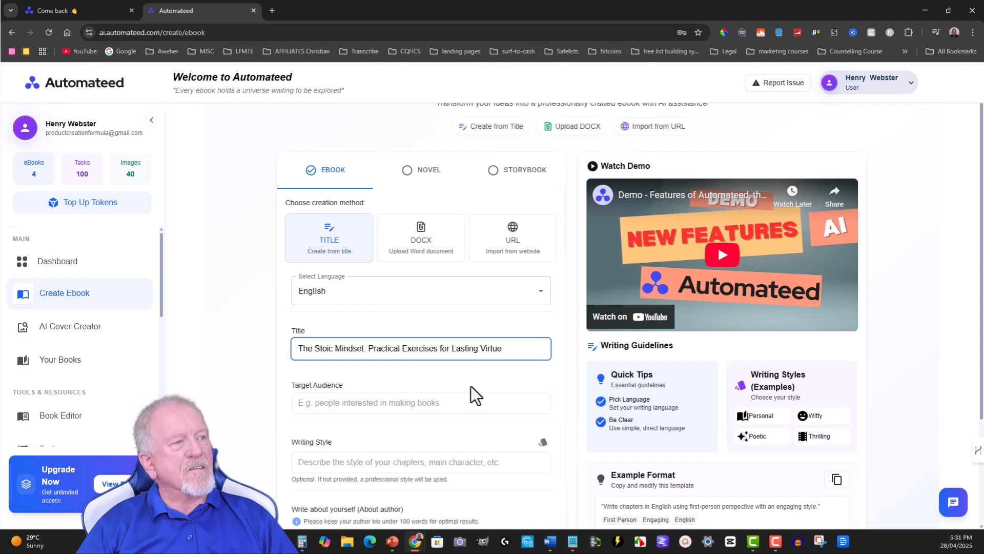
scroll(down, 3)
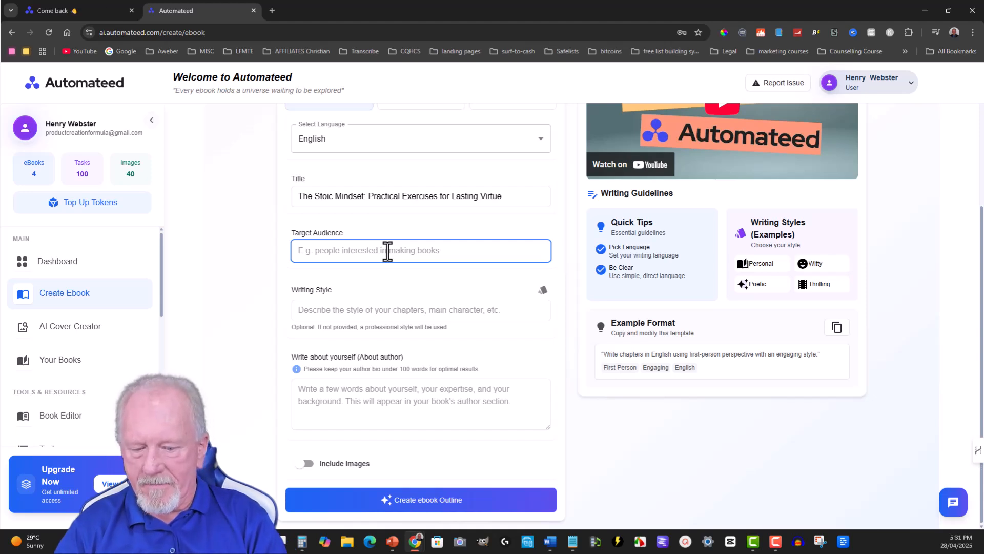
Target personal-development readers, use a humorous, educational first-person style, and enable images
text(People interested in Personal Development)
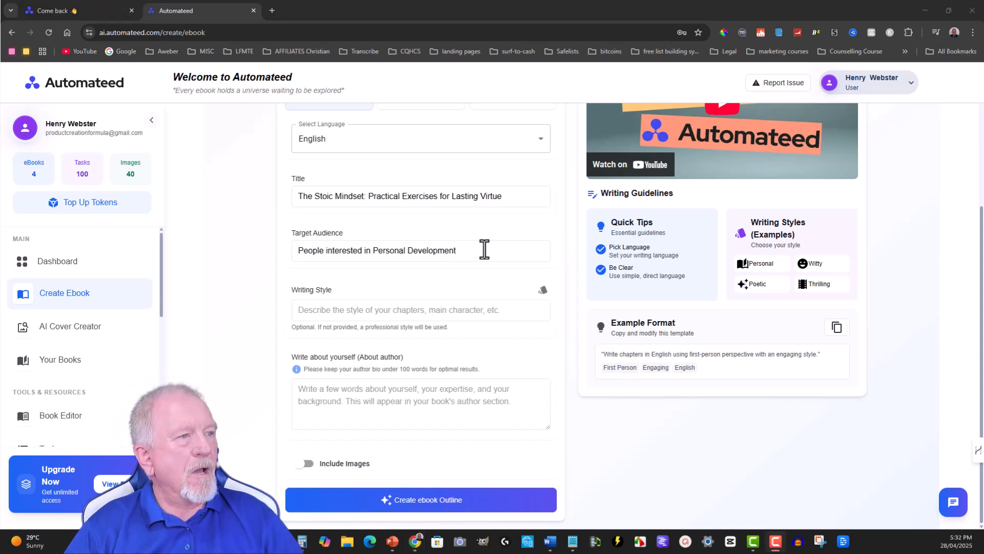
click(420, 310)
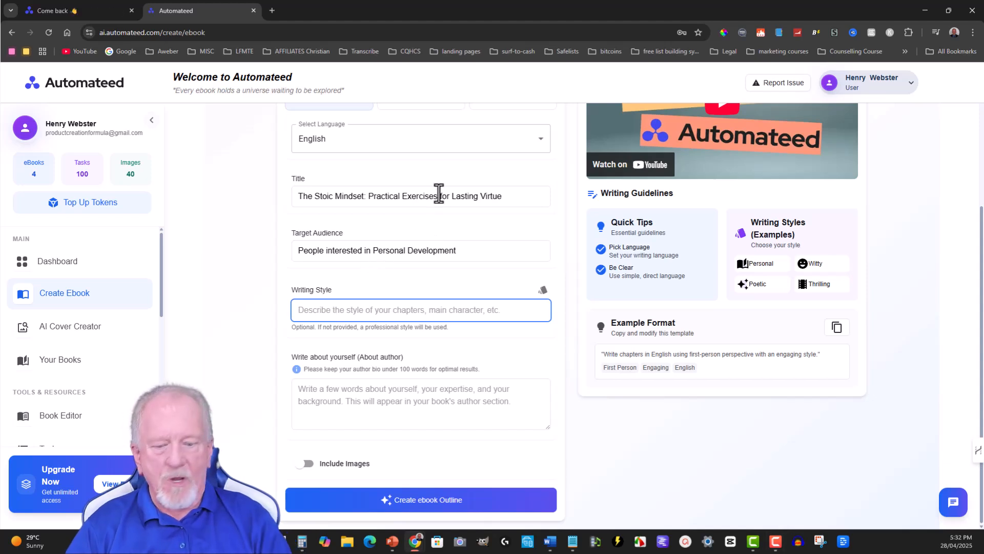
text(Humorous)
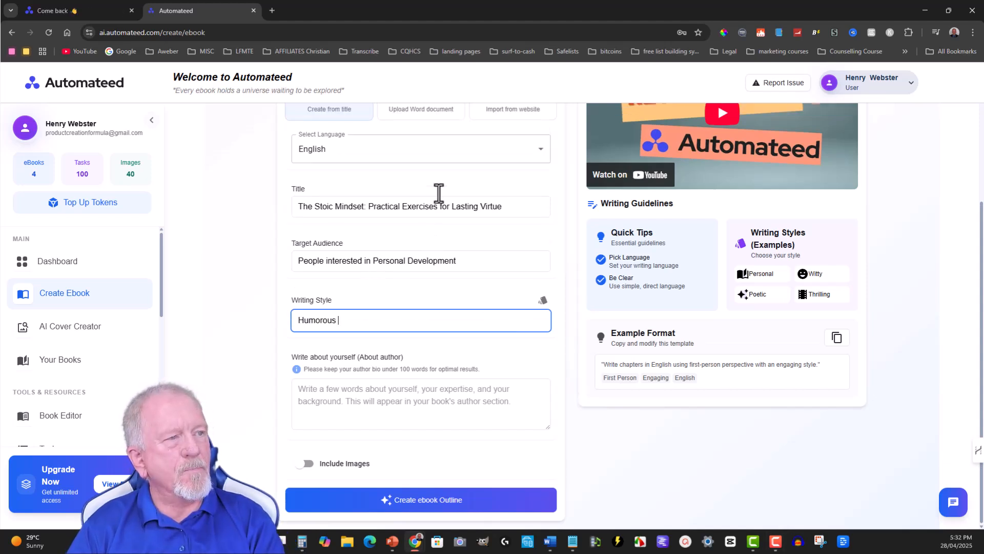
text(educational)
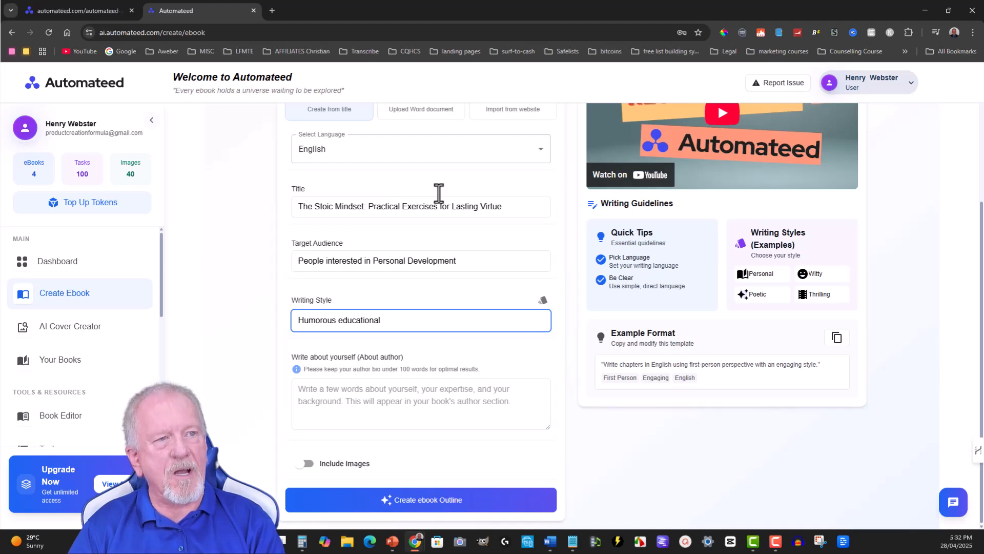
text(in first person style)
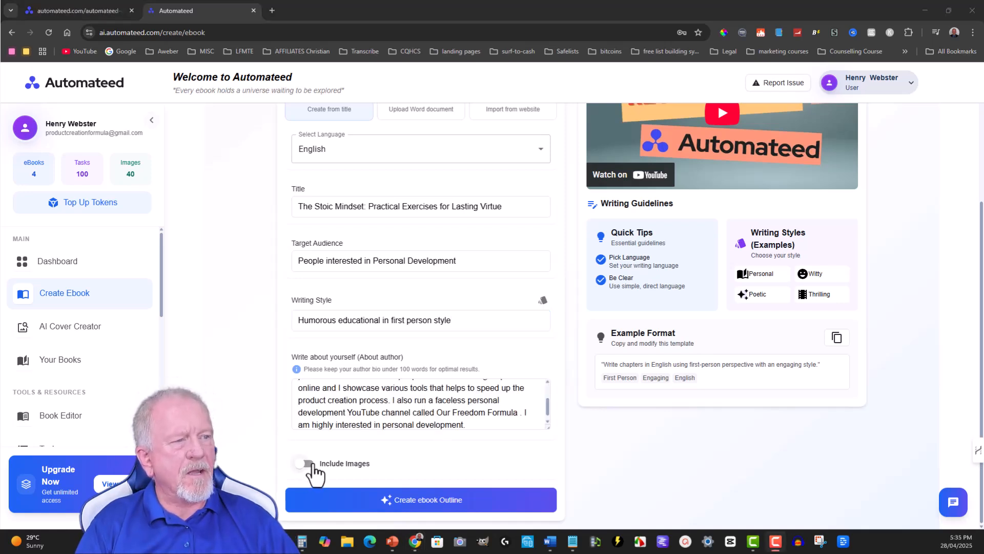
click(305, 464)
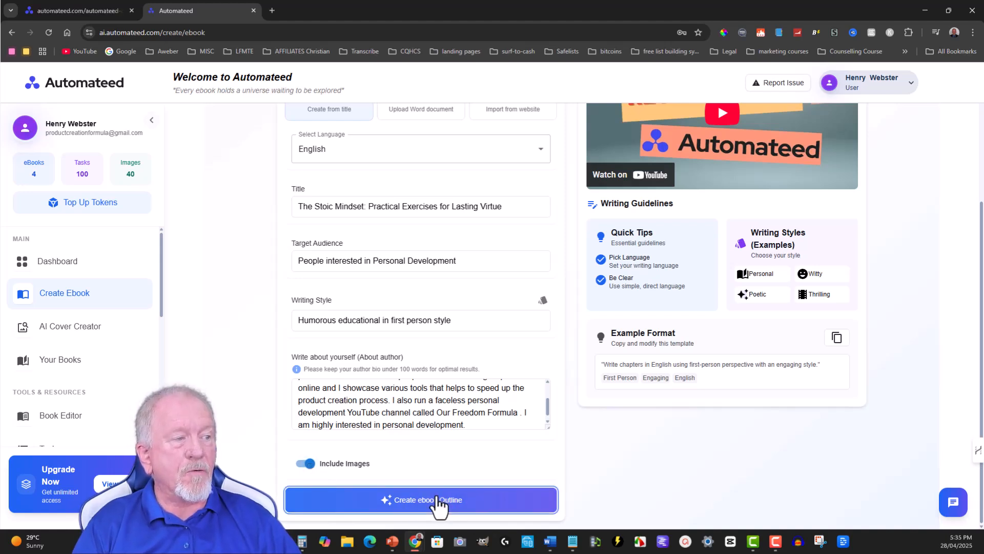
Launch chapter outline generation for The Stoic Mindset via Create ebook Outline
click(420, 500)
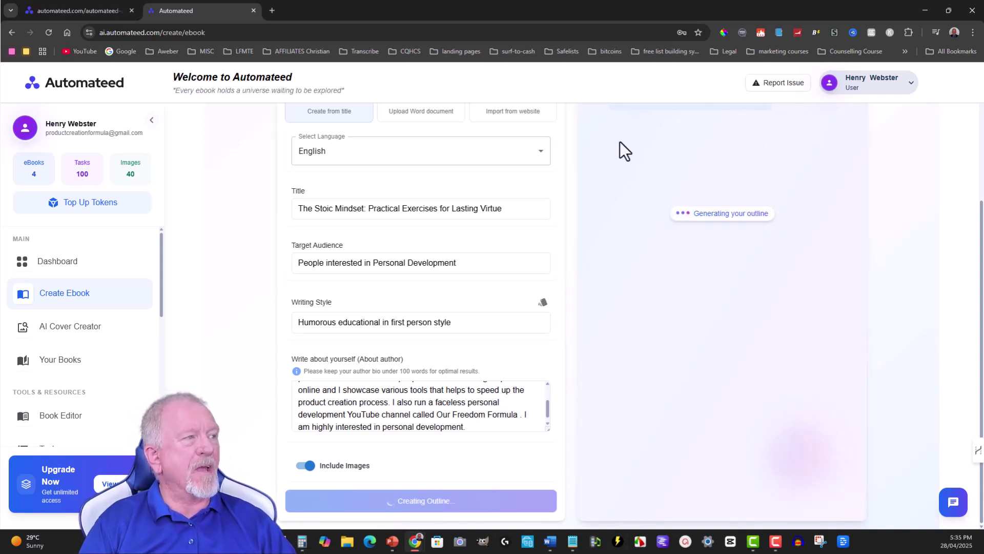
mouse_move(714, 217)
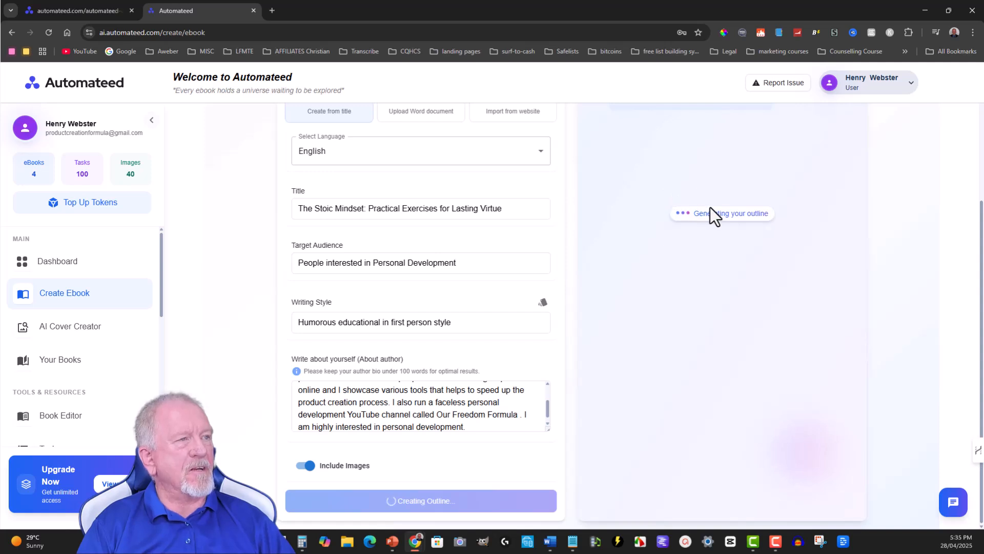
mouse_move(137, 215)
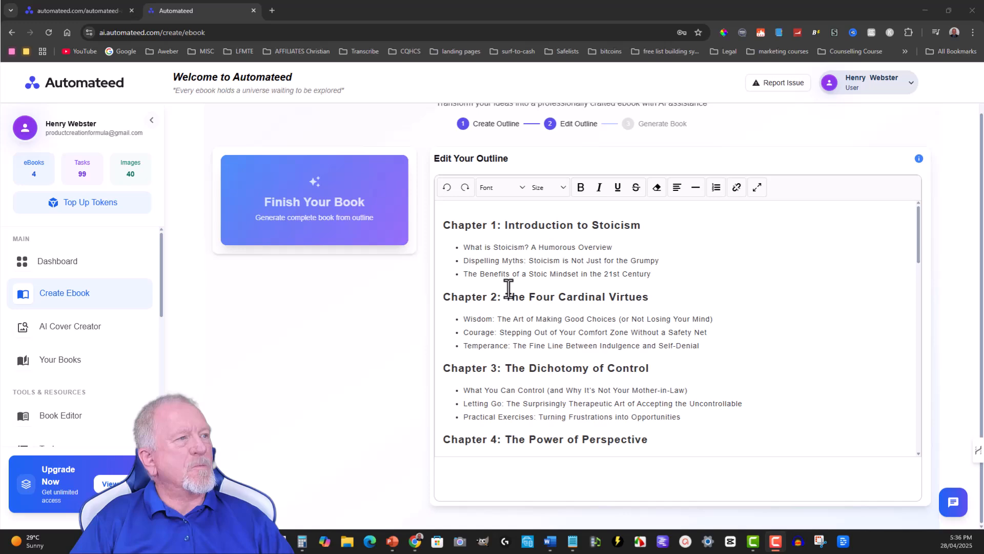
scroll(down, 3)
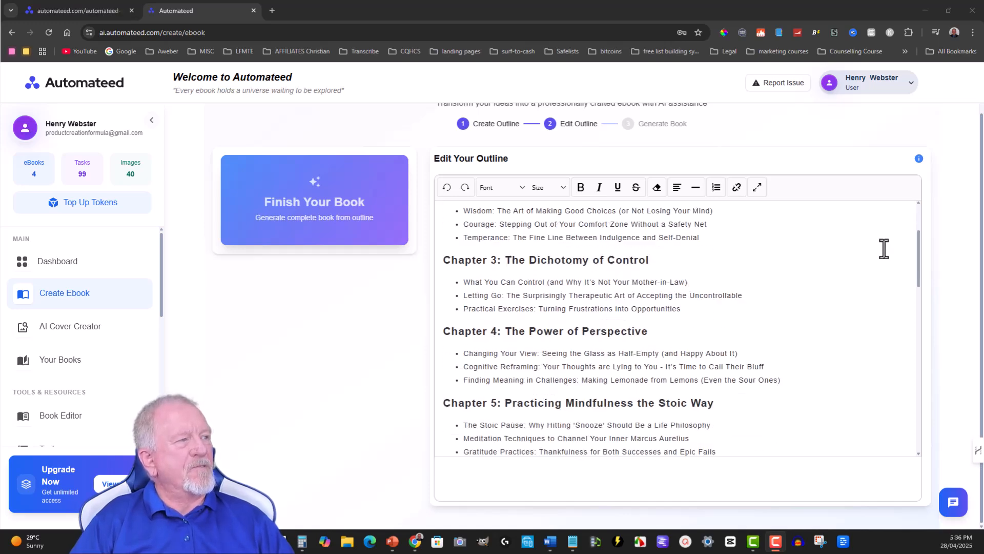
scroll(down, 3)
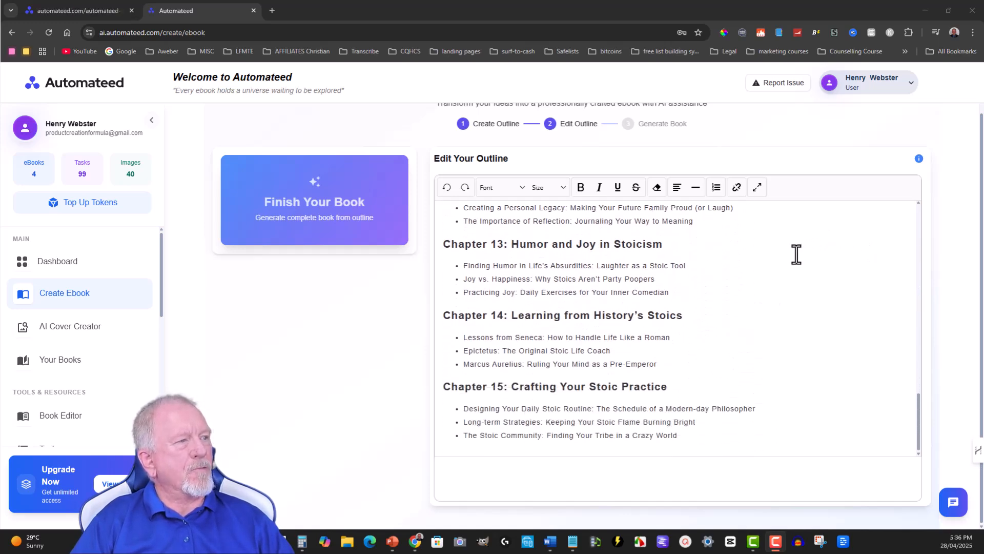
scroll(up, 3)
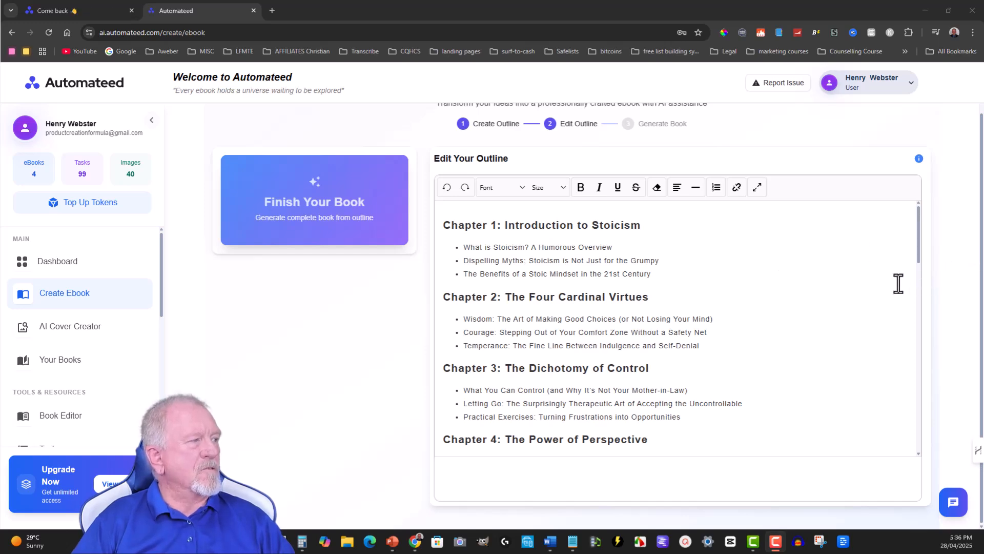
scroll(down, 3)
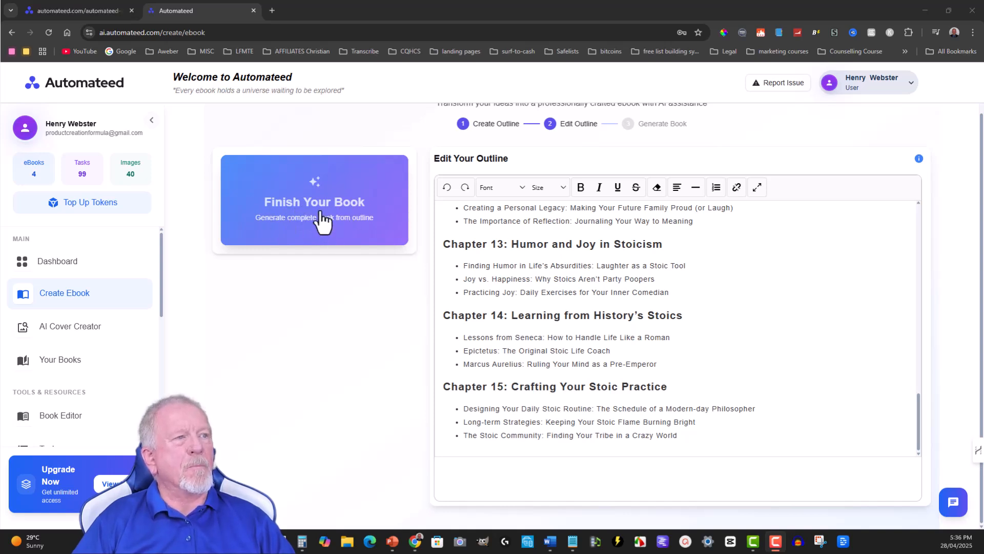
Launch full book generation from the outline, then switch to the Automateed sales page tab
click(313, 201)
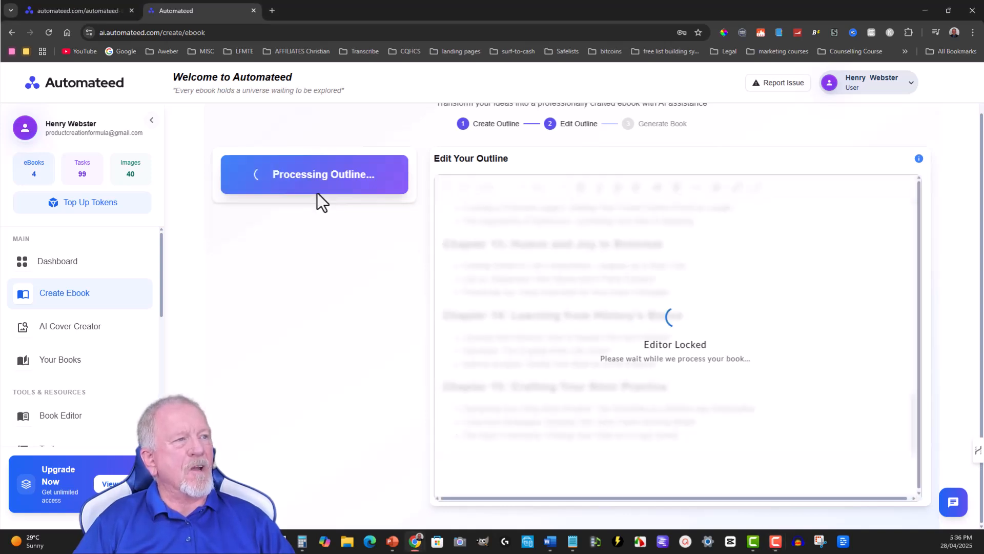
mouse_move(577, 280)
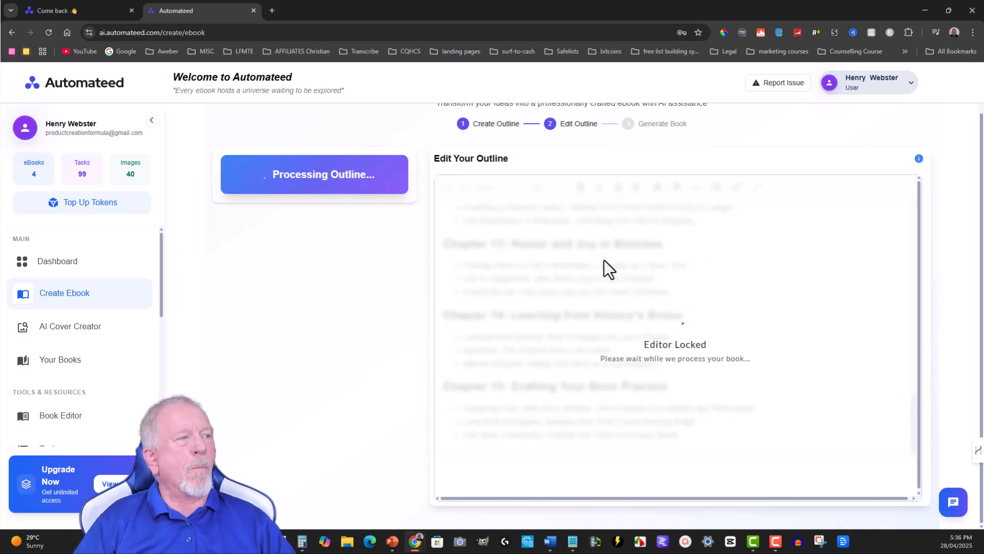
mouse_move(714, 328)
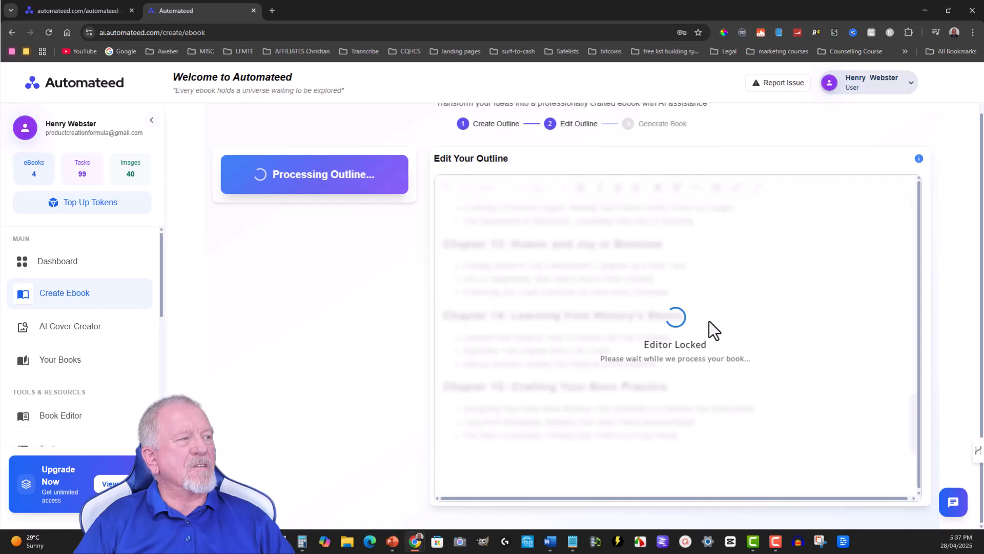
mouse_move(932, 332)
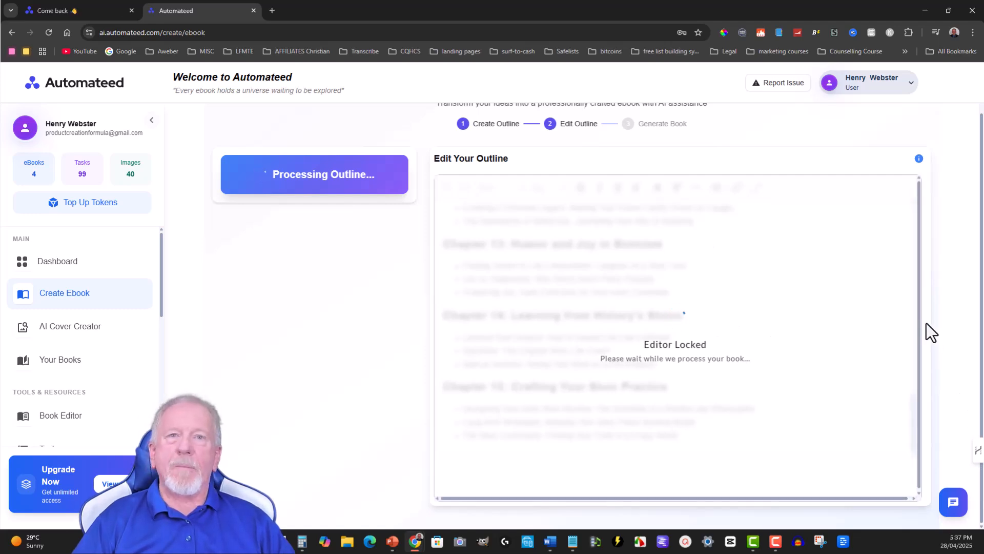
click(75, 11)
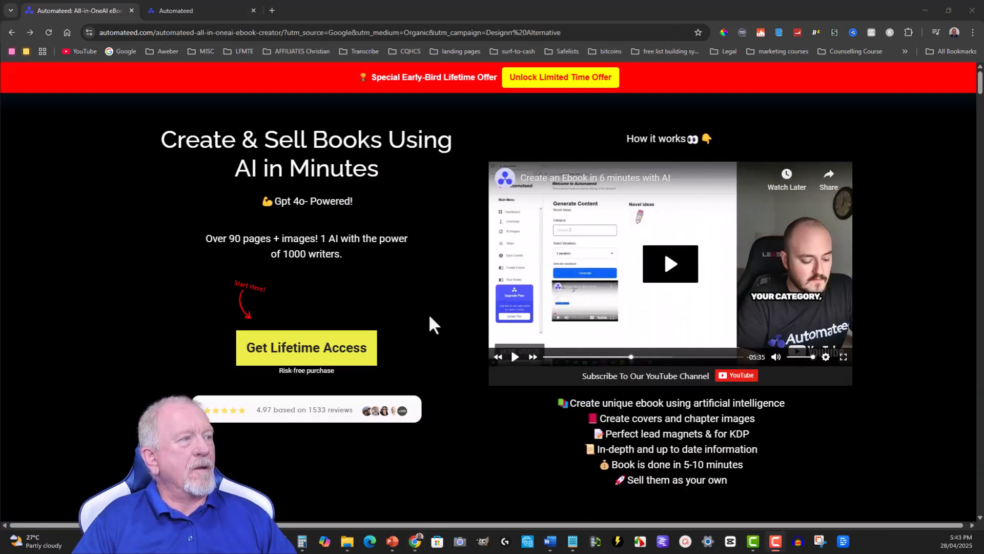
mouse_move(405, 292)
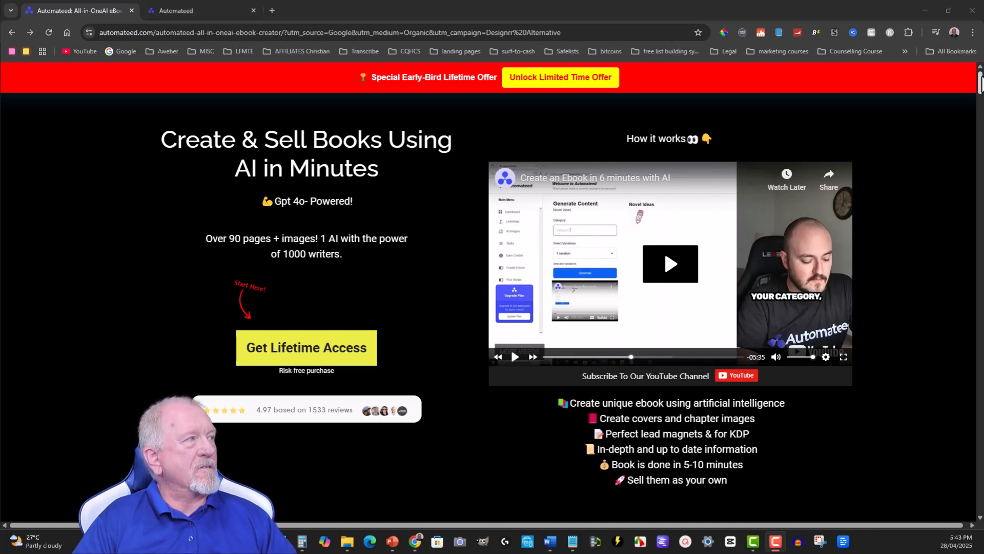
Scroll to the Lifetime plans, highlighting Entry's 4 eBooks/month against Standard $98 and Pro $147
scroll(down, 3)
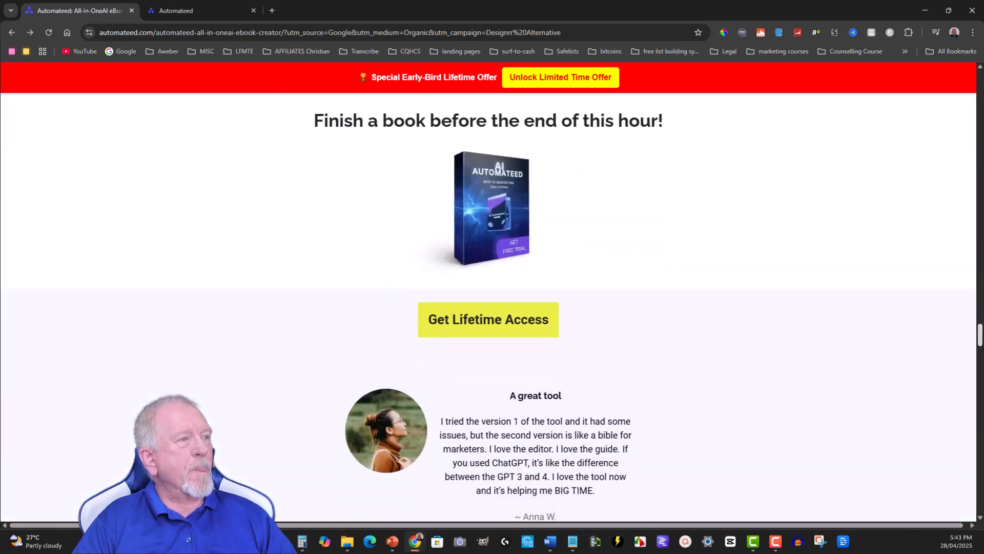
scroll(down, 3)
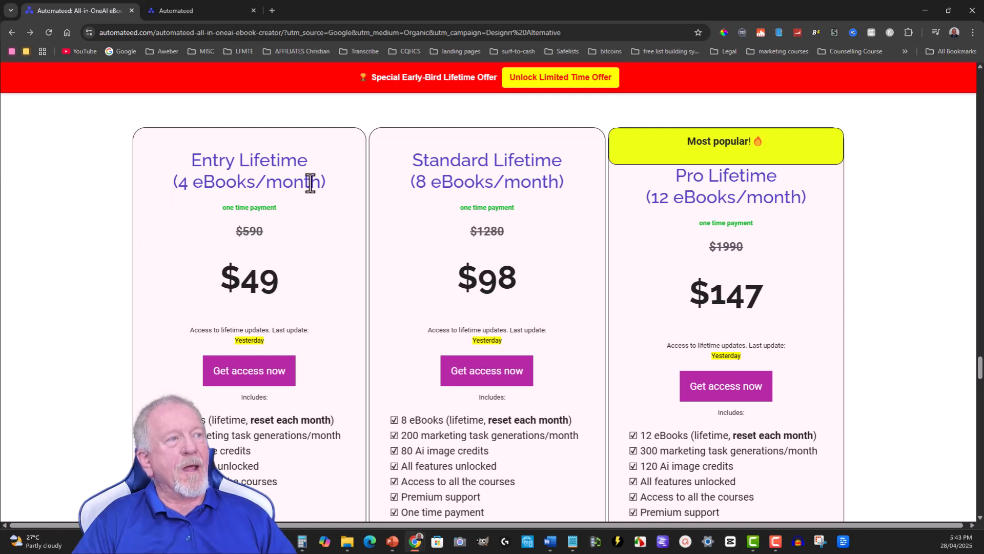
mouse_move(200, 179)
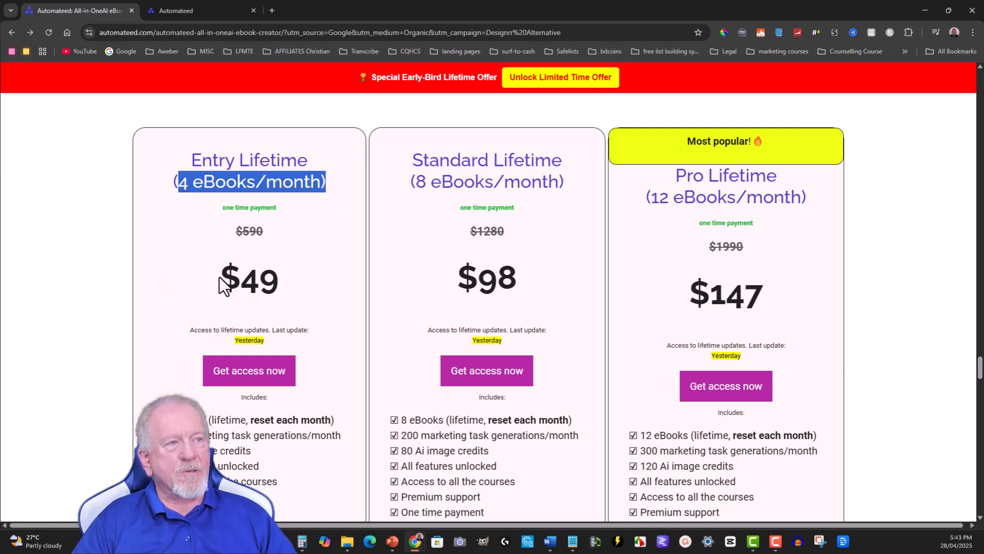
double_click(248, 278)
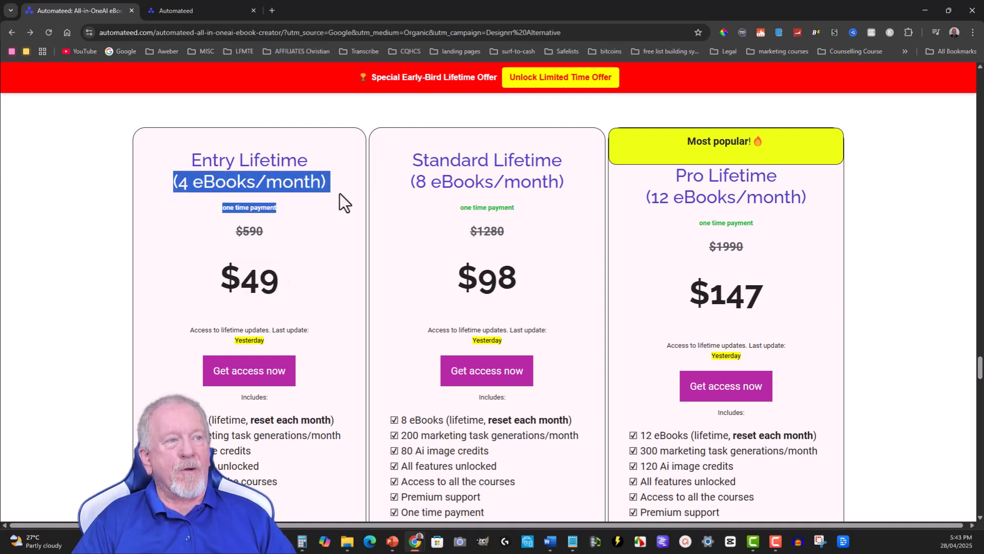
mouse_move(417, 173)
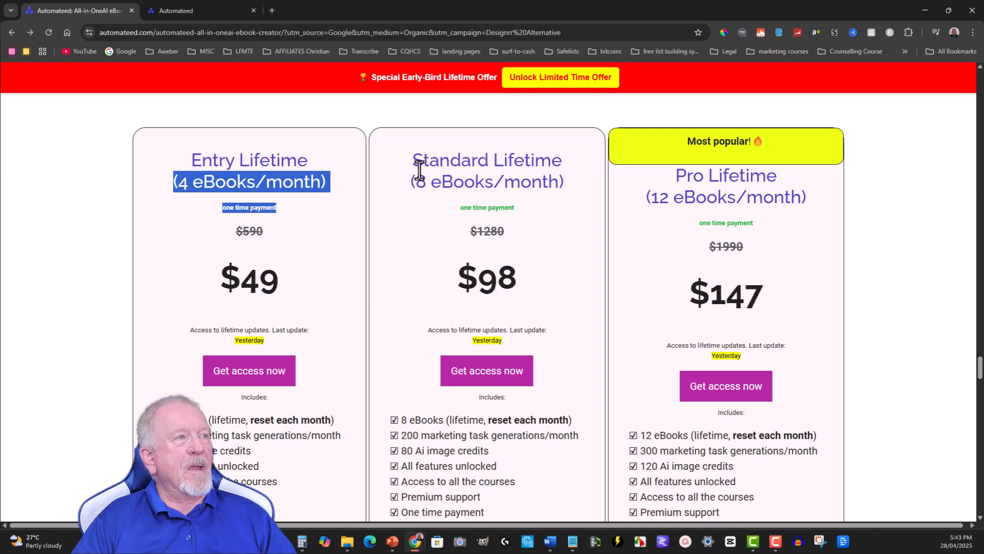
mouse_move(416, 191)
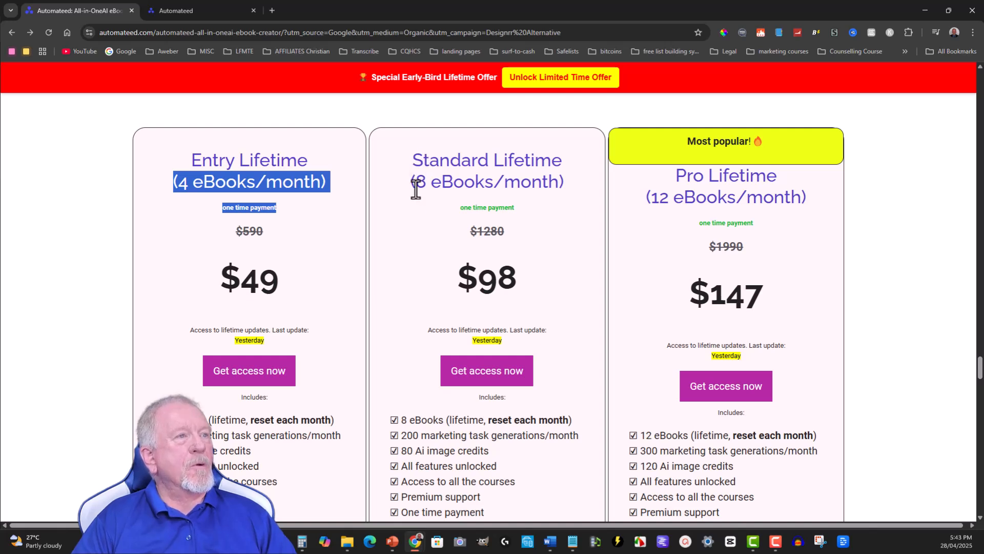
mouse_move(480, 261)
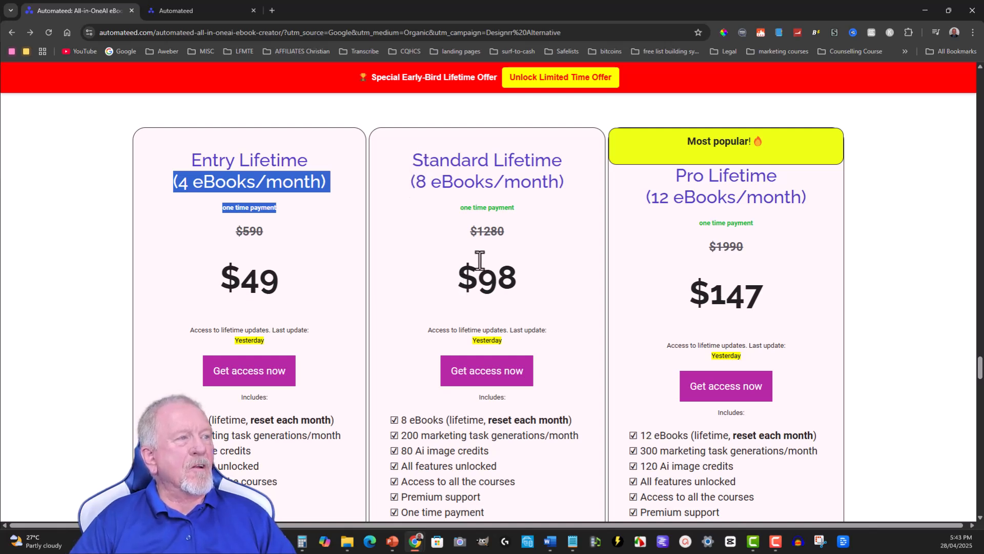
mouse_move(576, 207)
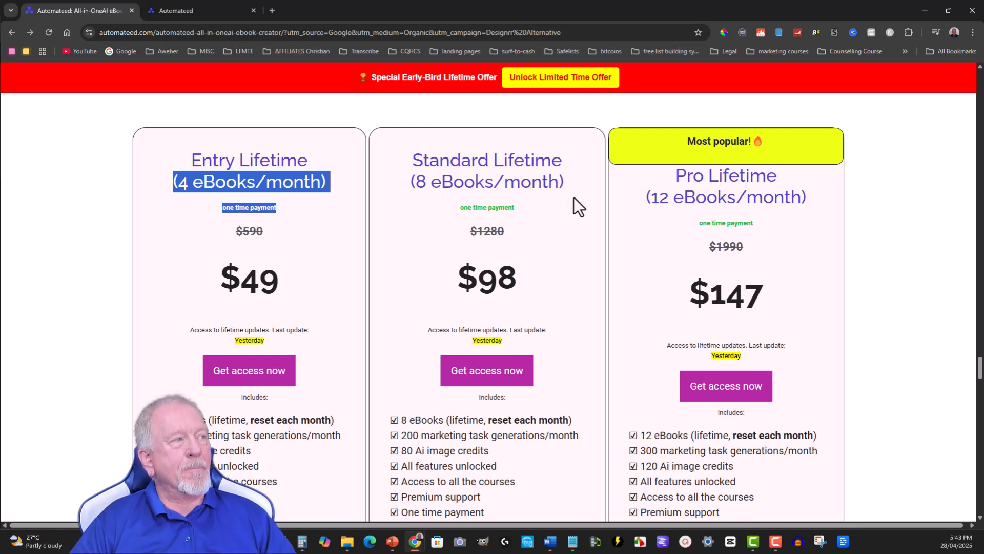
mouse_move(651, 198)
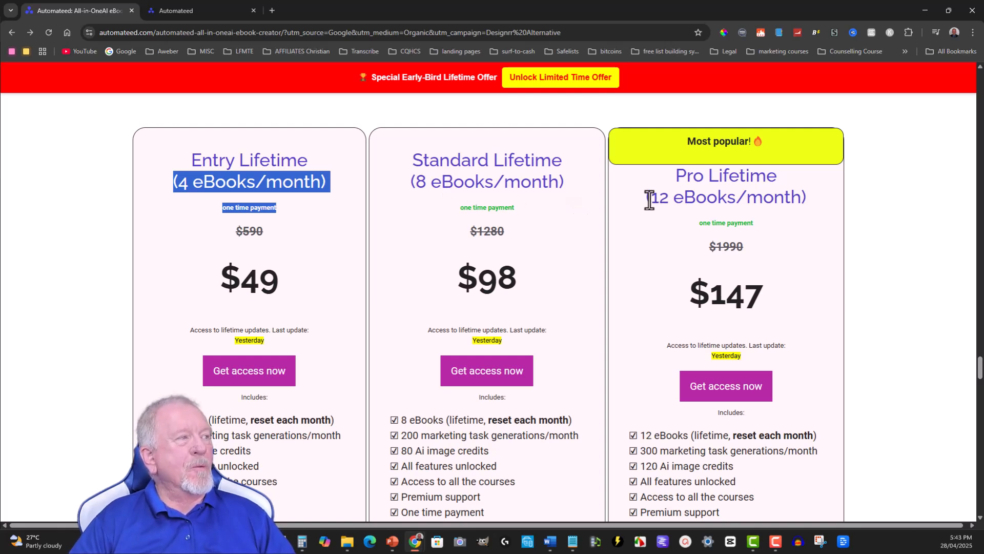
scroll(down, 3)
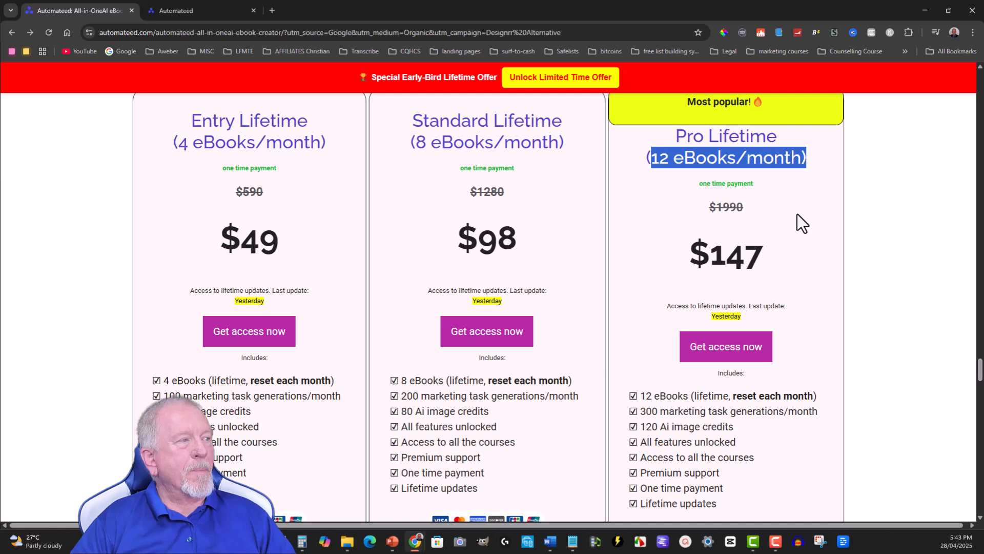
scroll(down, 3)
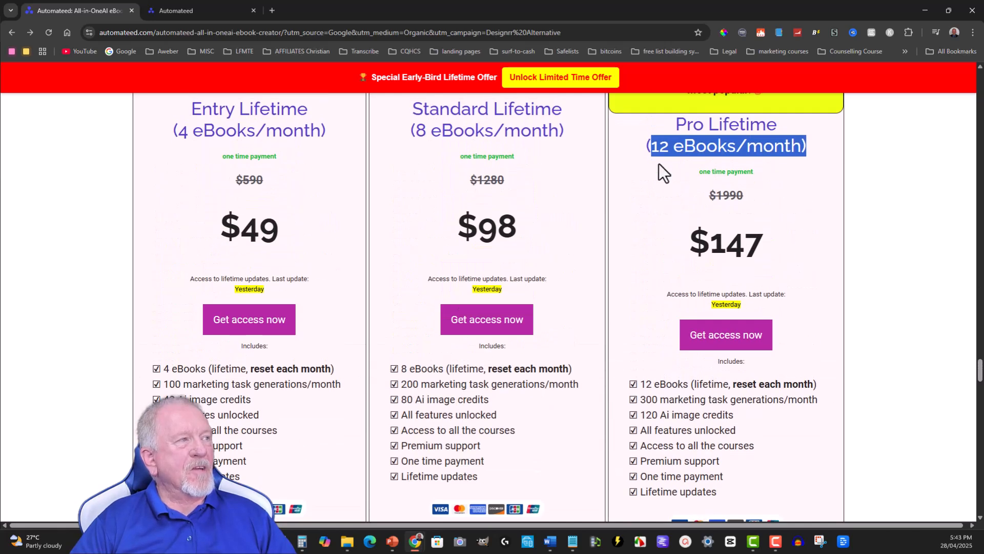
mouse_move(846, 157)
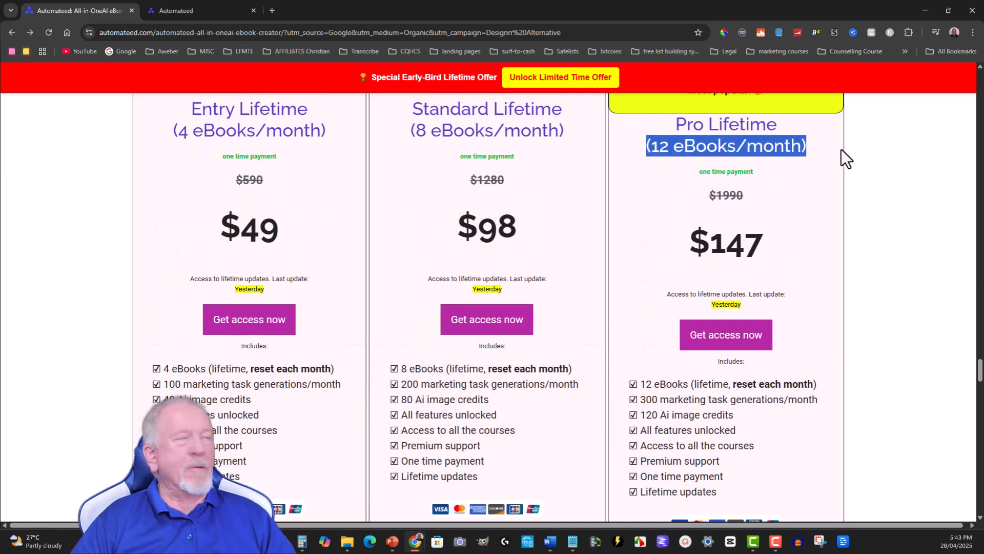
mouse_move(816, 156)
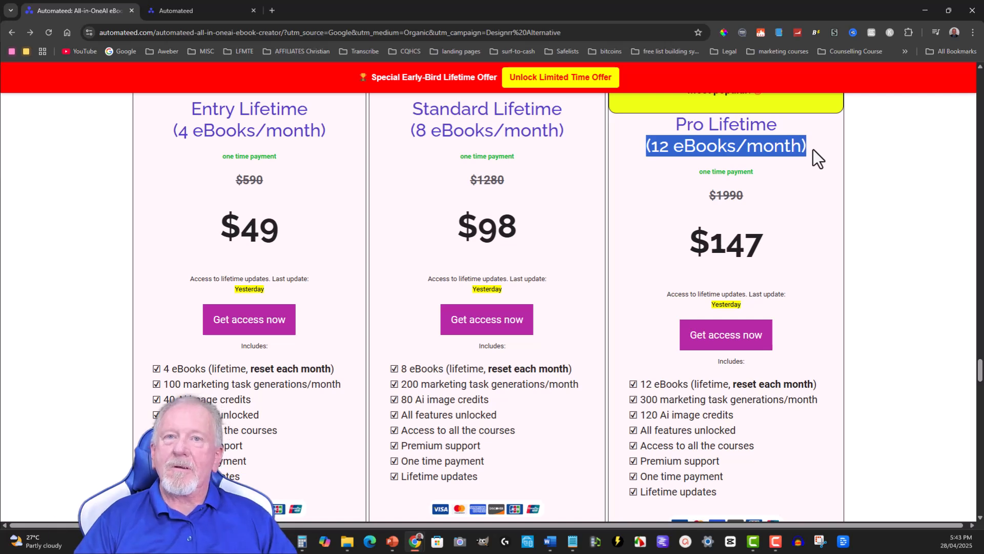
mouse_move(680, 155)
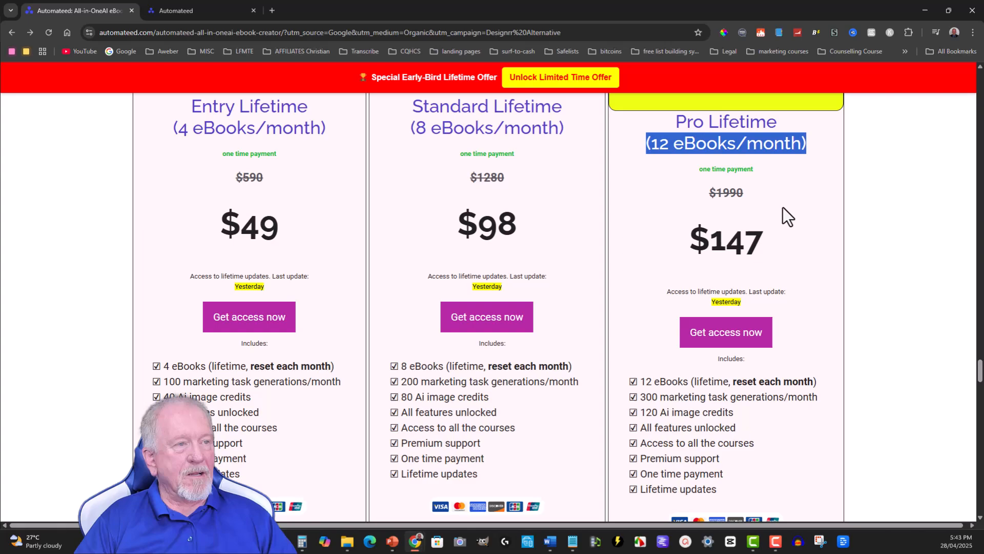
scroll(up, 3)
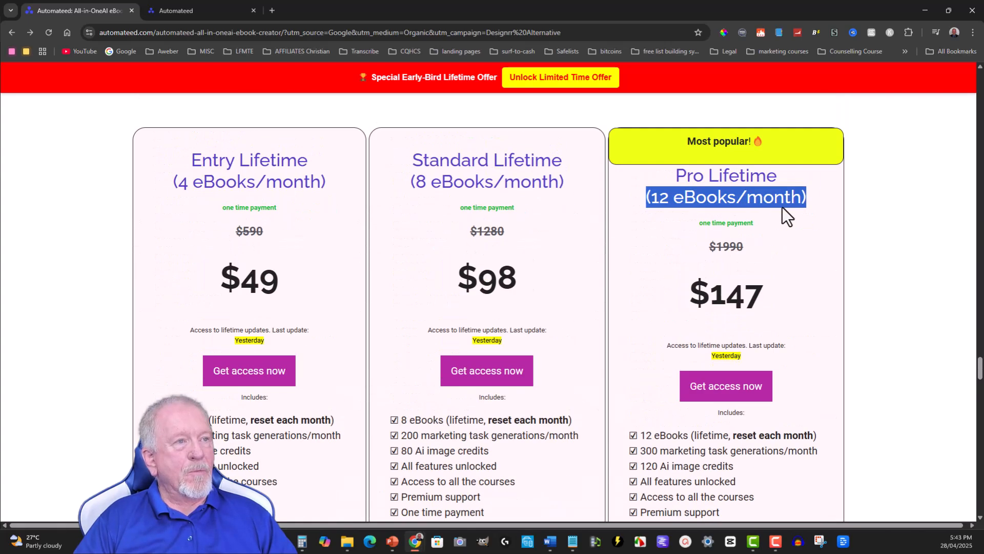
scroll(down, 3)
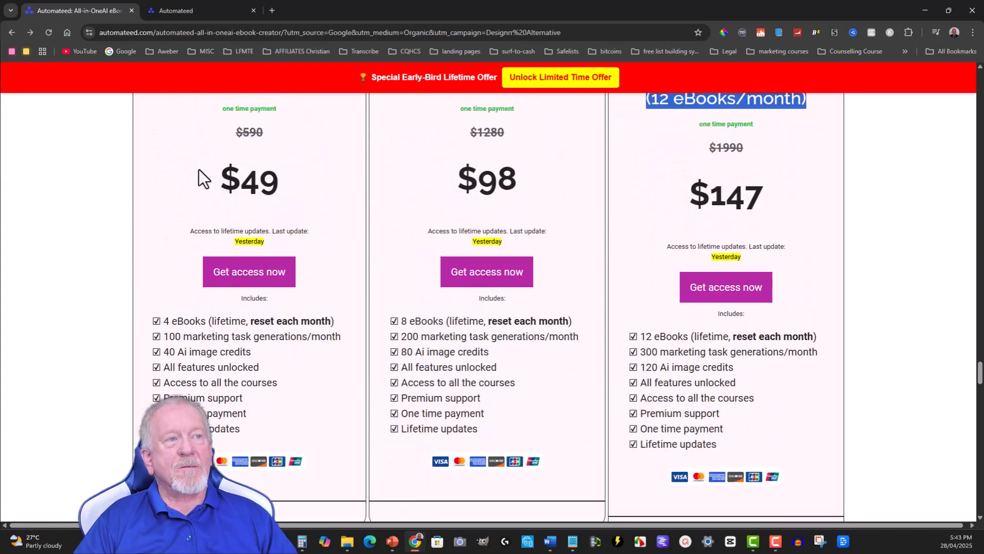
scroll(up, 3)
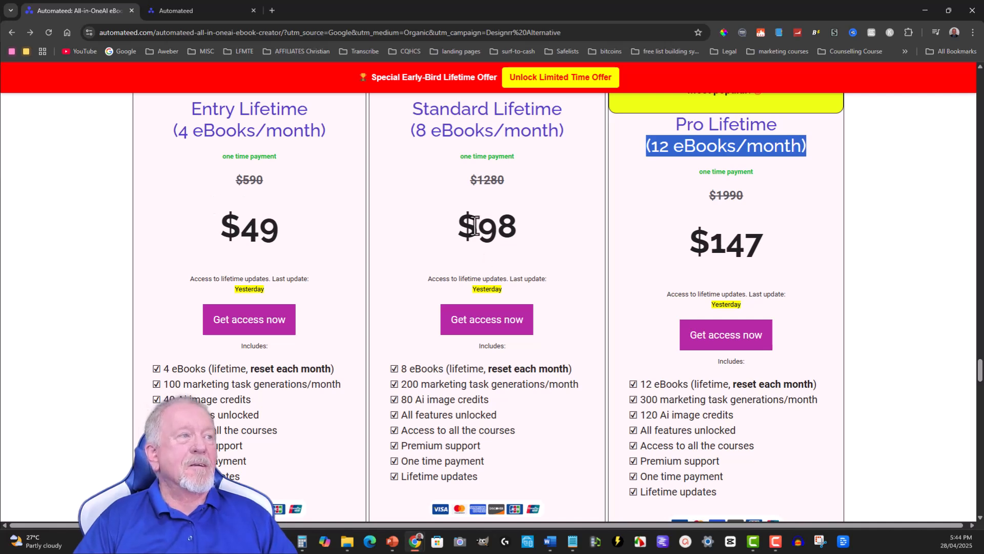
mouse_move(650, 218)
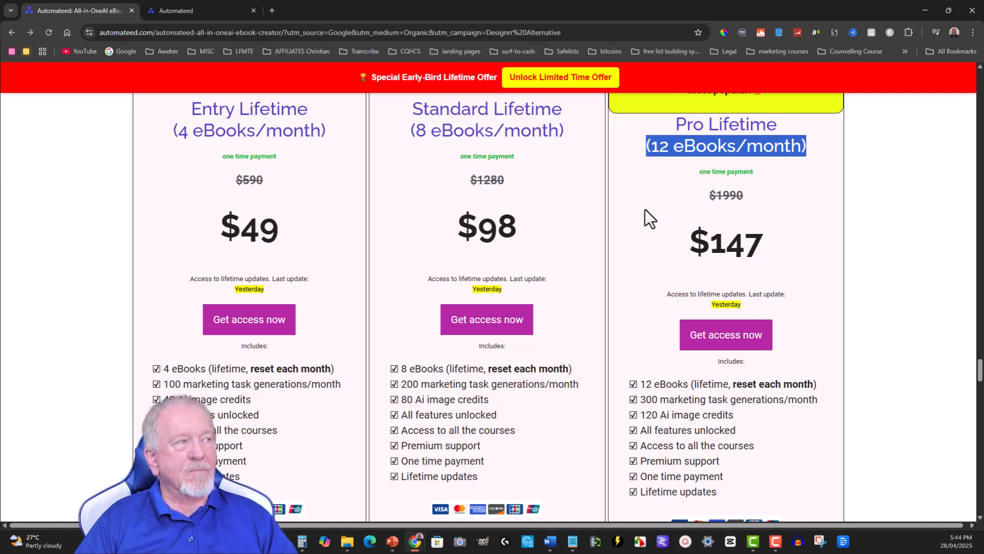
mouse_move(640, 243)
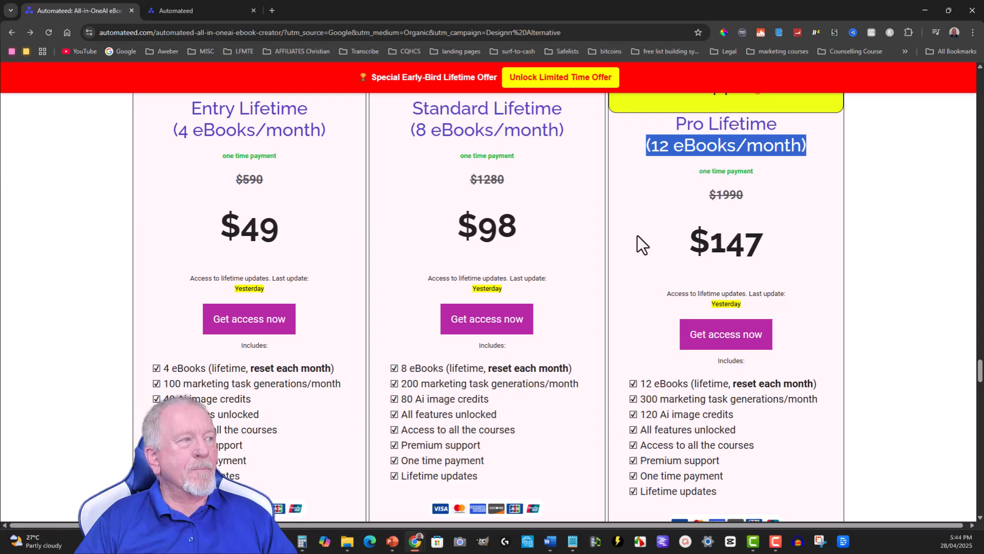
scroll(down, 3)
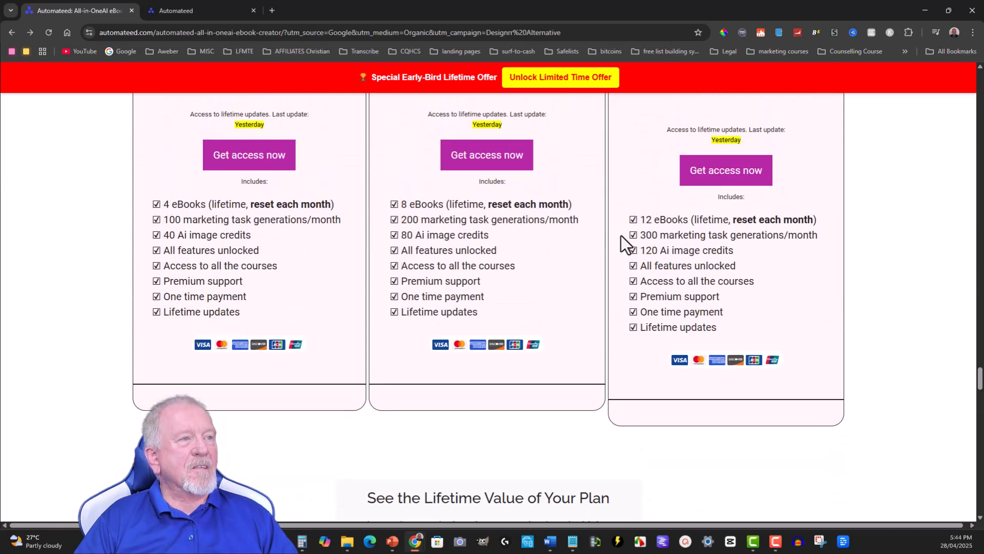
scroll(up, 3)
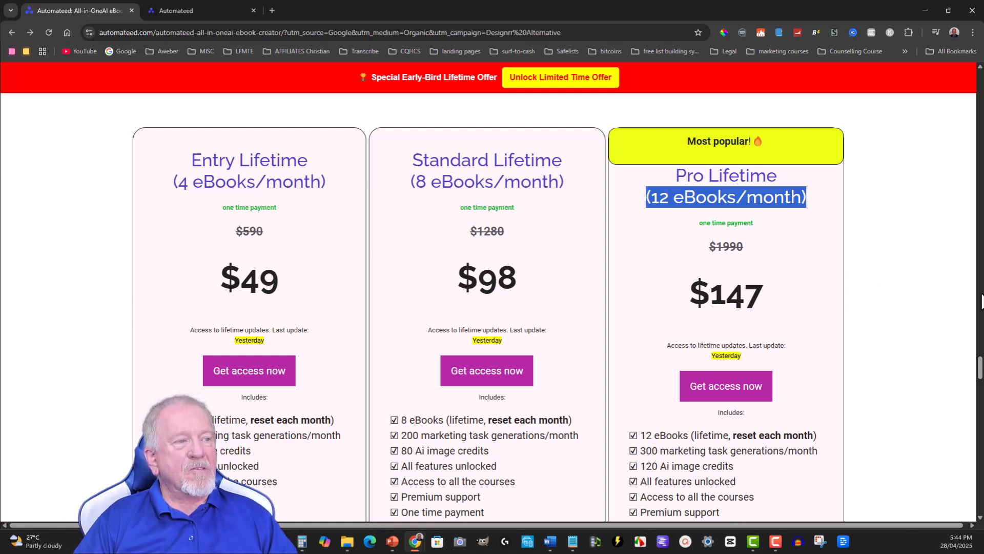
mouse_move(357, 253)
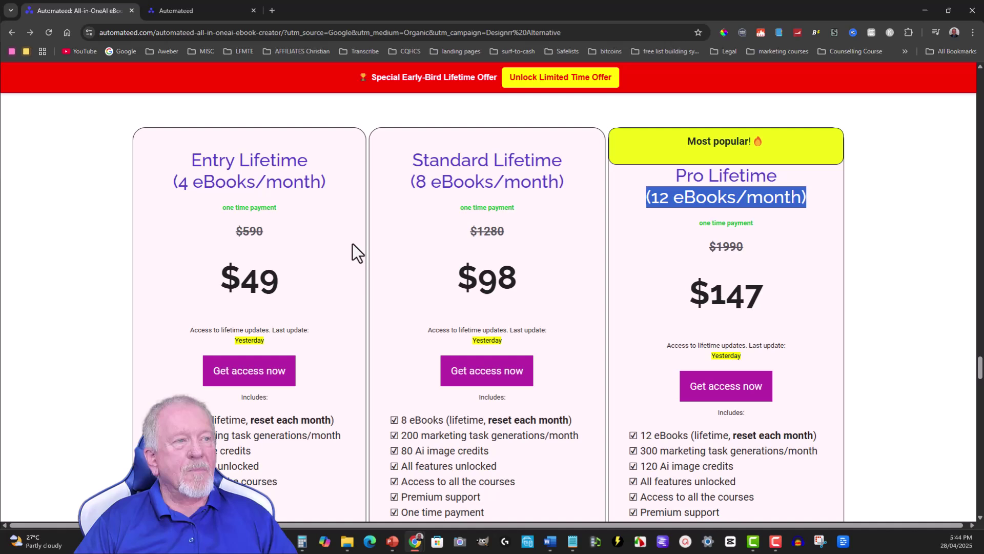
mouse_move(369, 263)
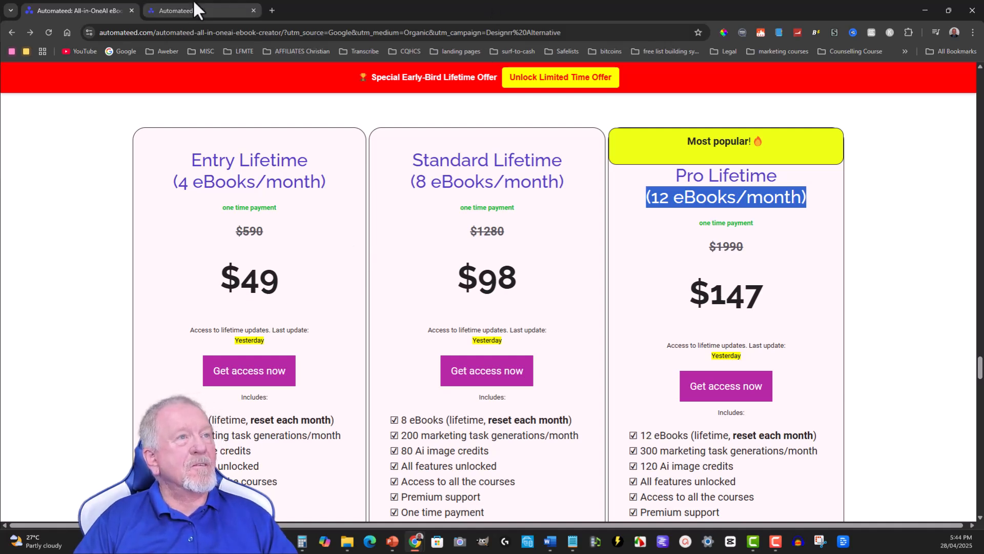
click(201, 10)
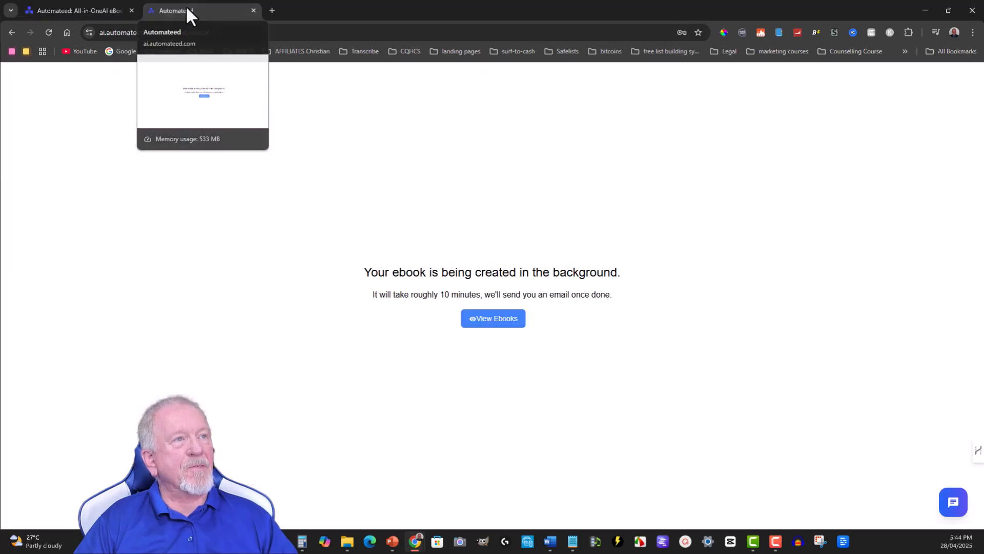
mouse_move(499, 71)
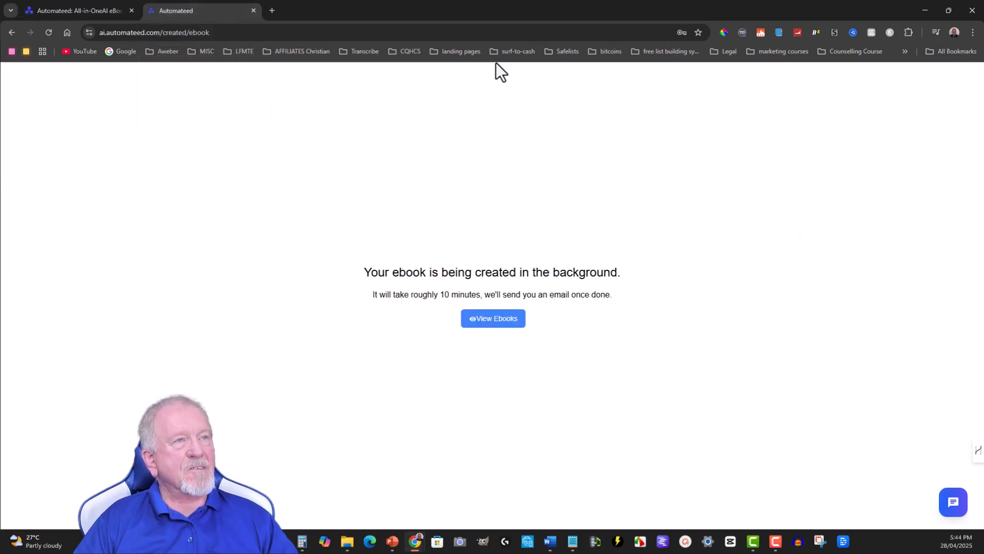
click(75, 11)
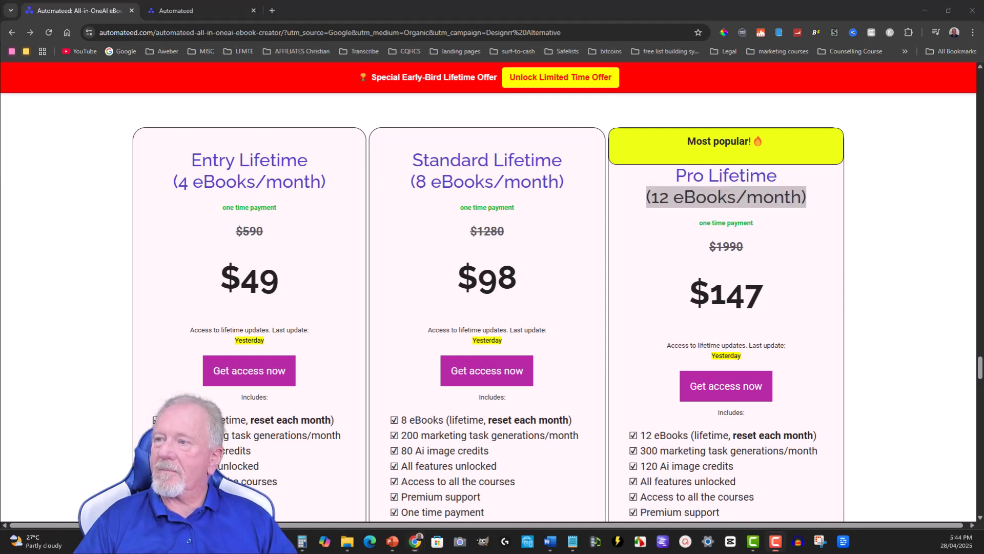
Scroll past the bonus courses to the cover-and-images section, then switch to the ebook library
scroll(down, 3)
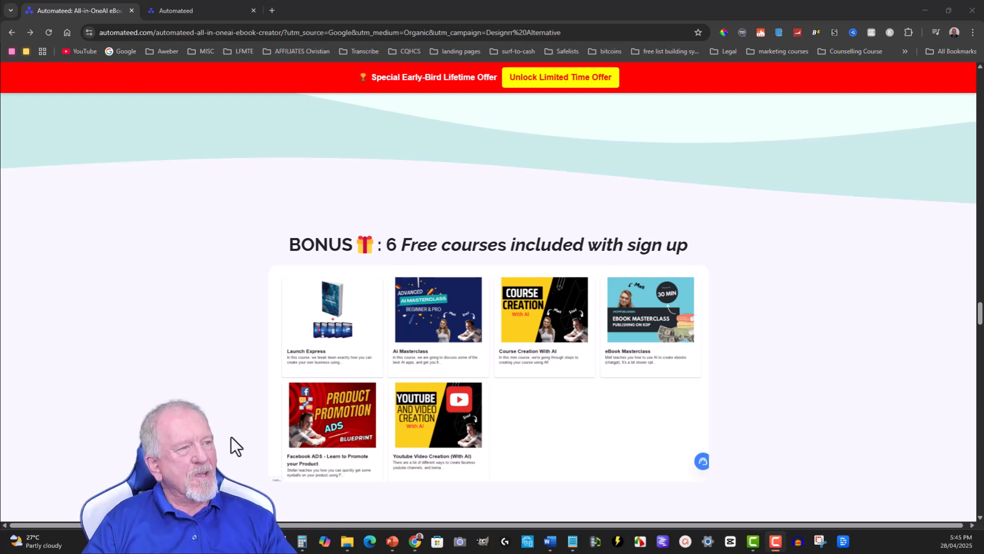
mouse_move(484, 299)
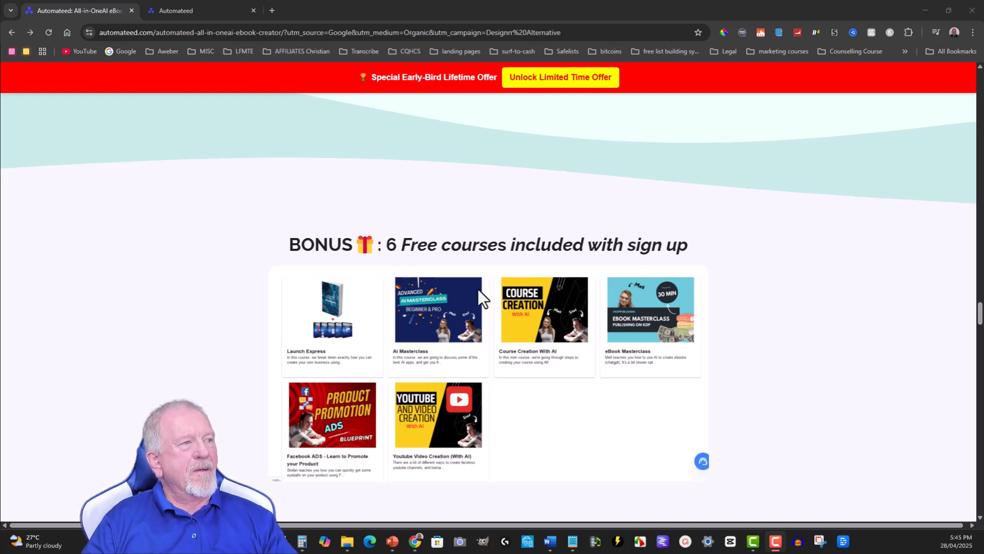
mouse_move(674, 327)
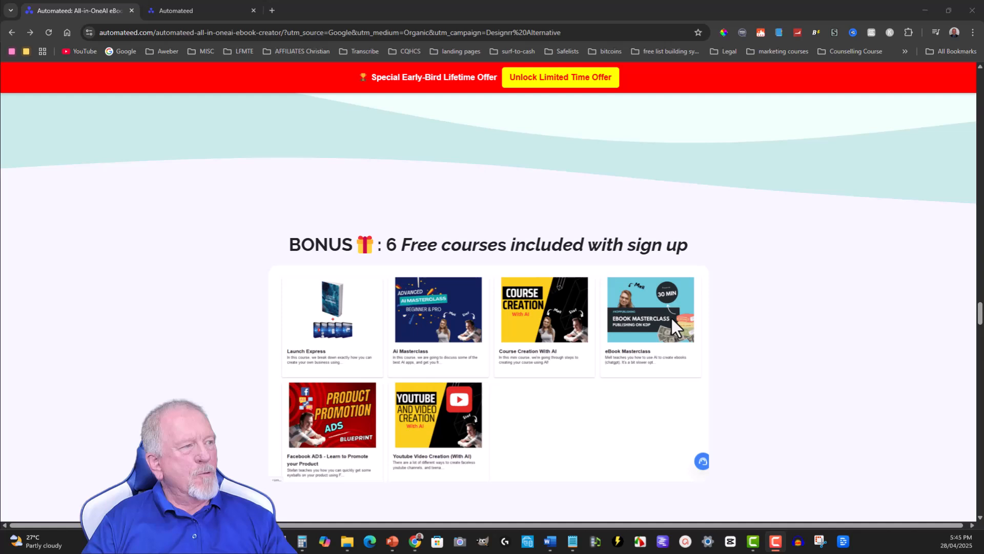
mouse_move(273, 414)
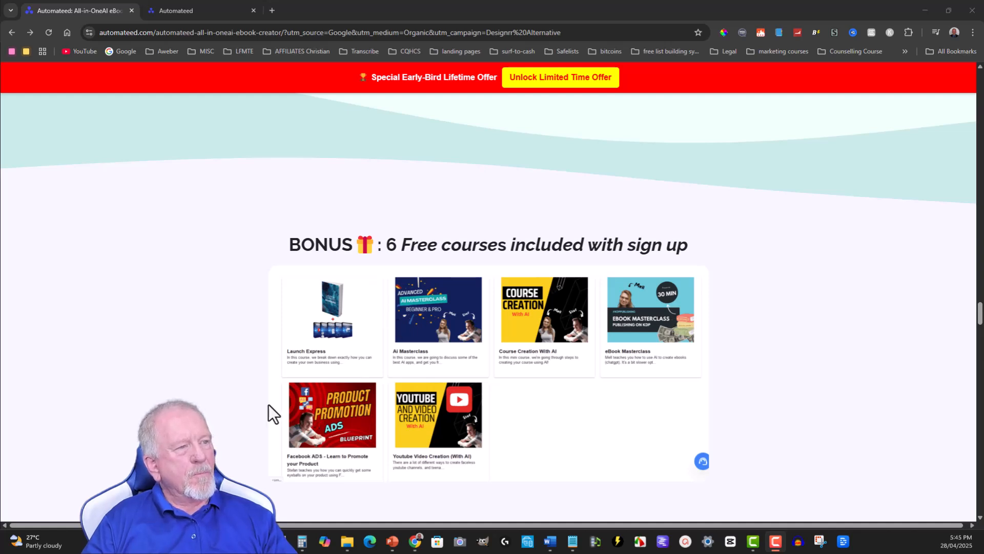
mouse_move(309, 430)
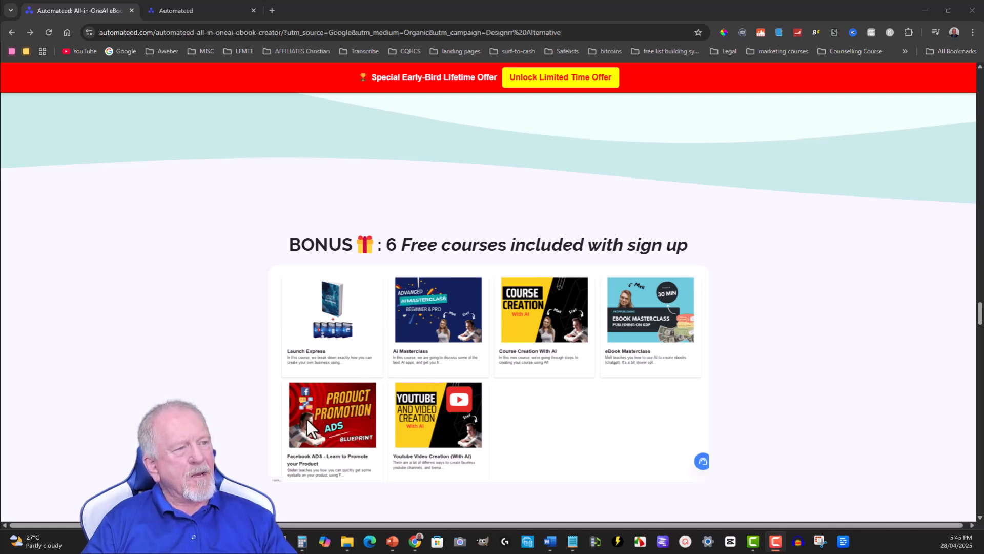
mouse_move(405, 445)
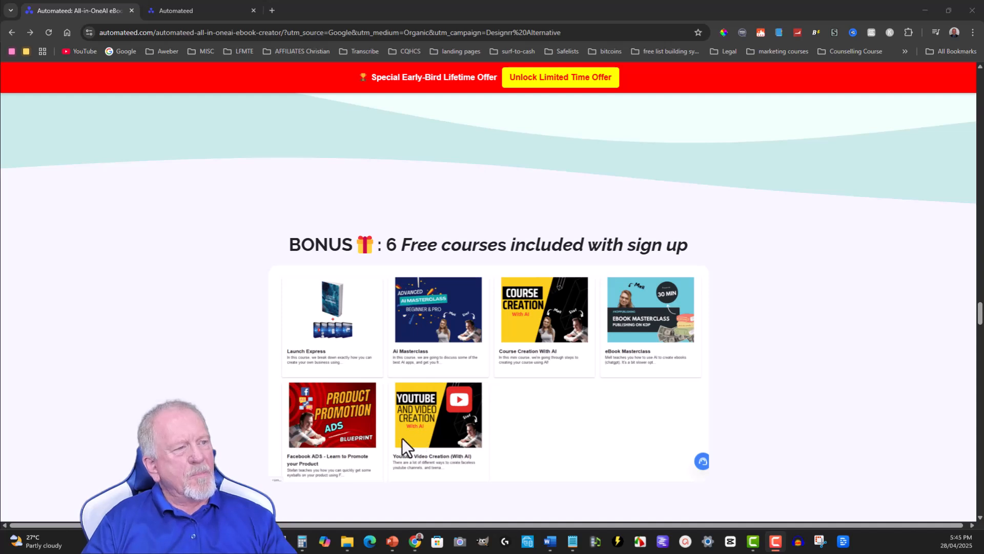
mouse_move(302, 309)
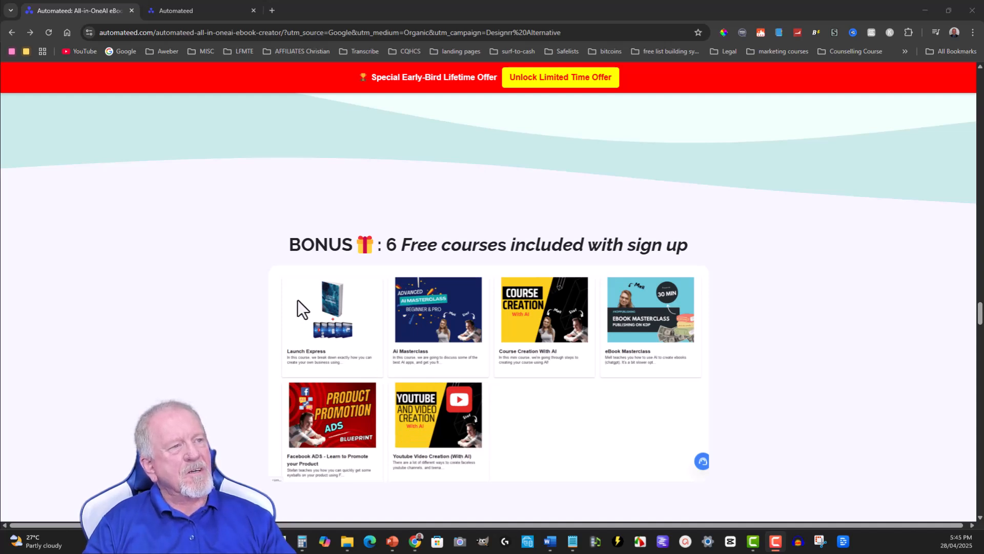
mouse_move(385, 330)
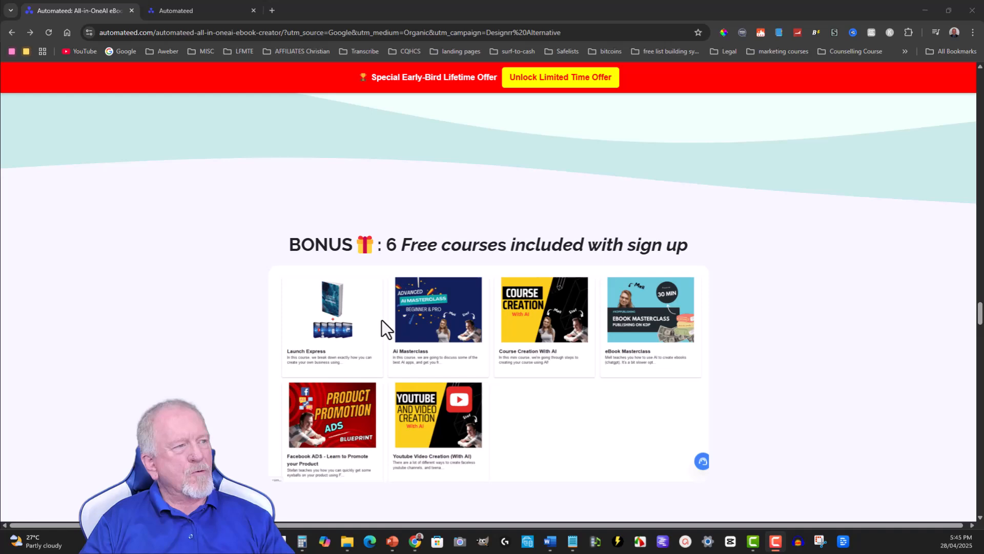
mouse_move(573, 309)
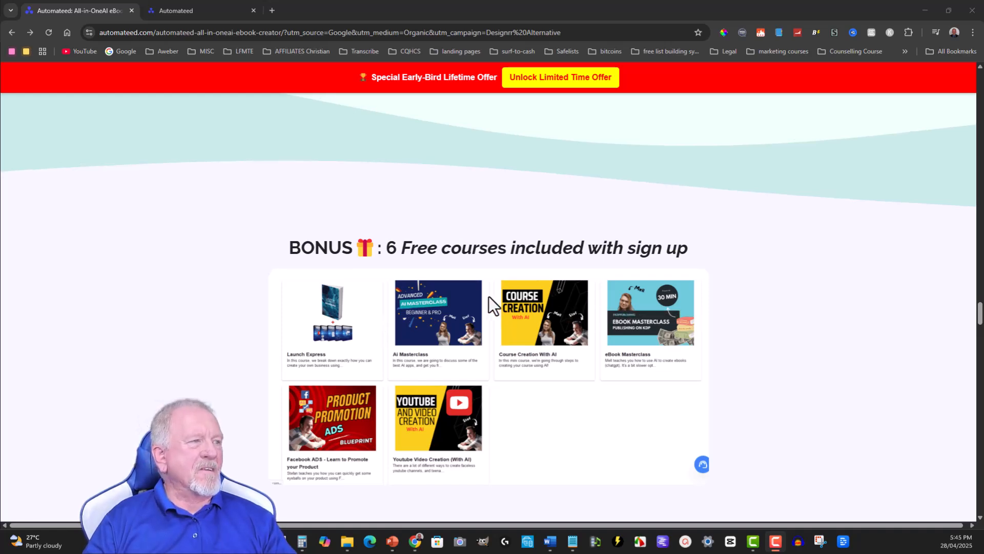
scroll(up, 3)
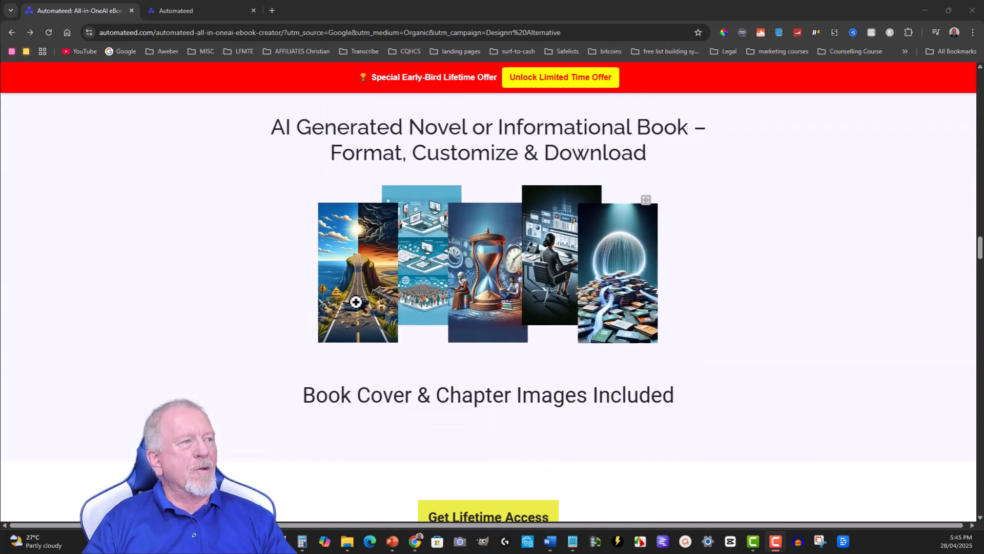
mouse_move(521, 327)
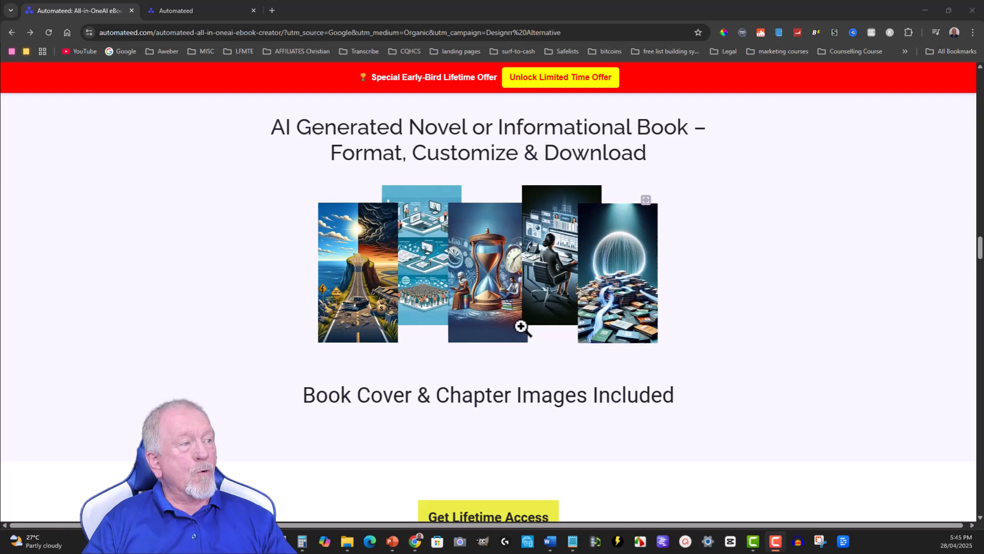
mouse_move(339, 244)
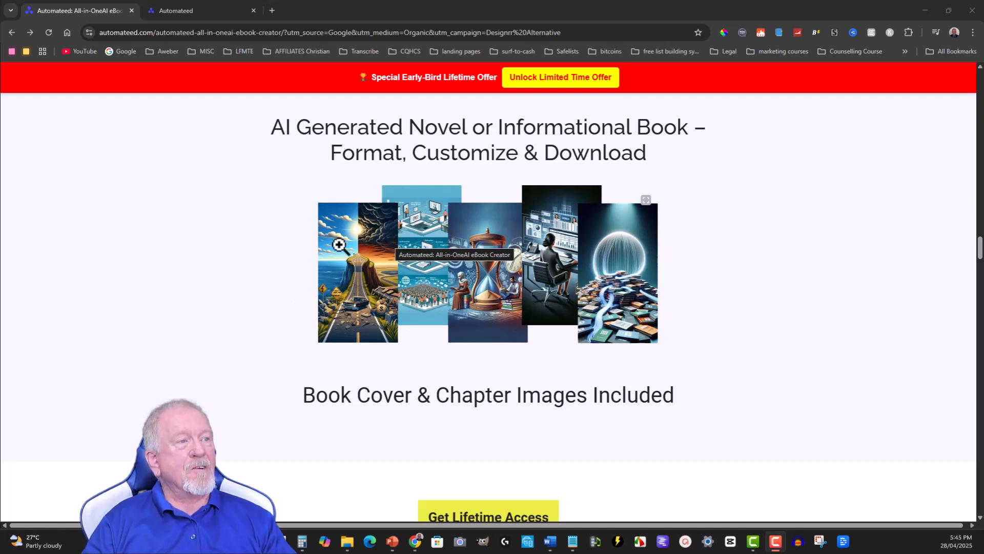
mouse_move(320, 286)
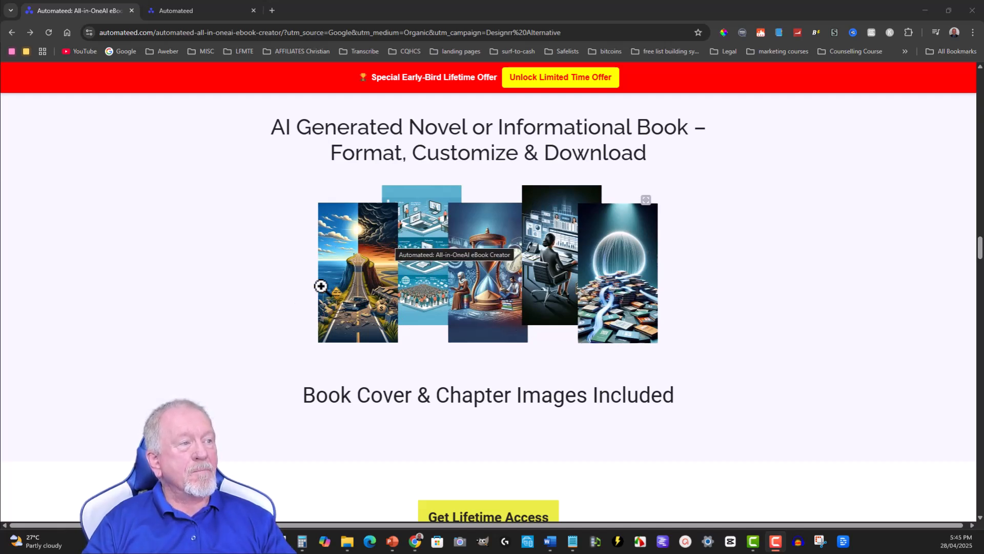
mouse_move(618, 277)
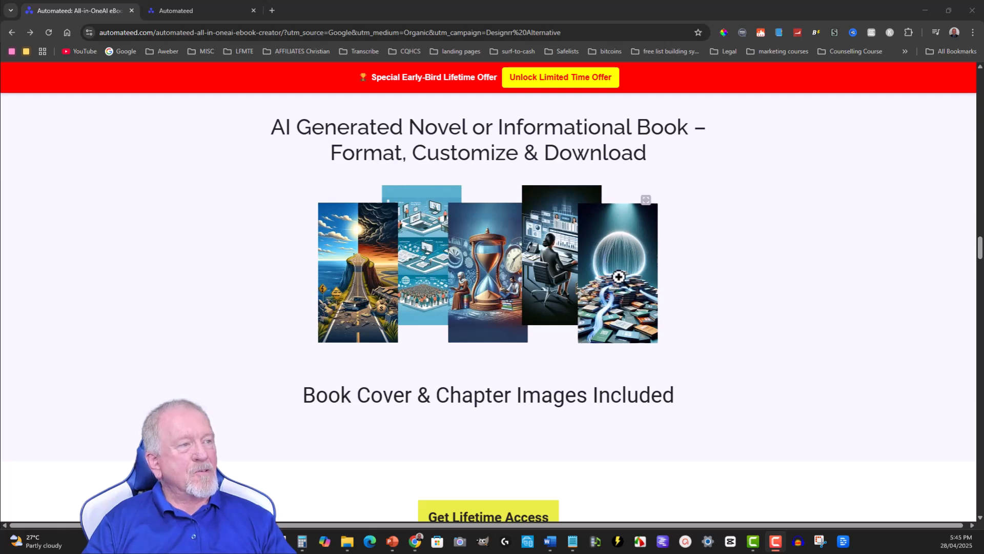
mouse_move(383, 282)
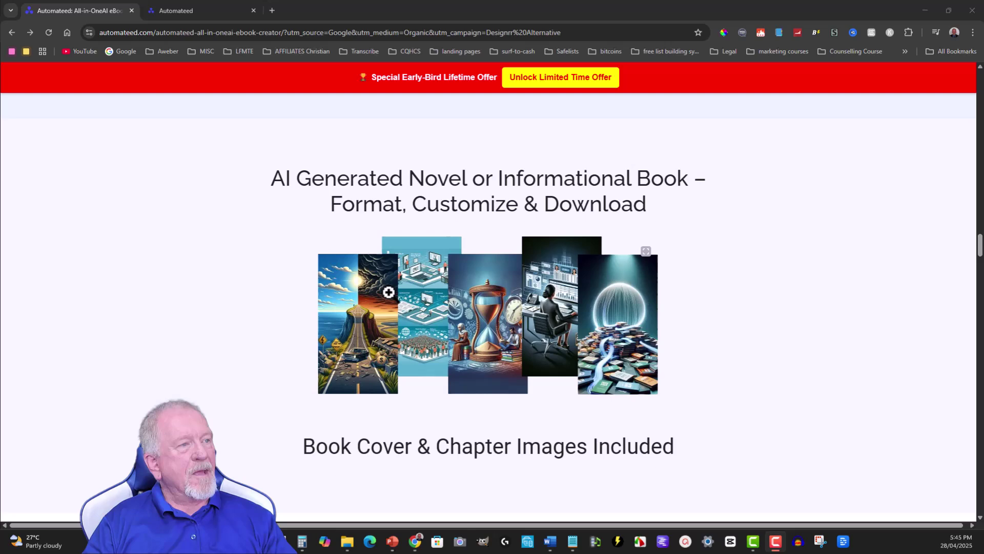
mouse_move(508, 344)
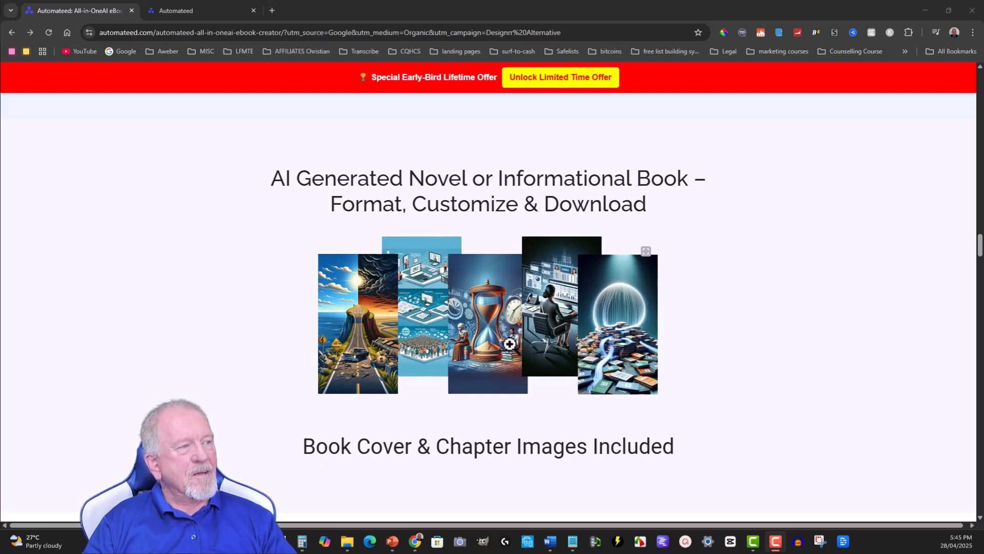
click(201, 11)
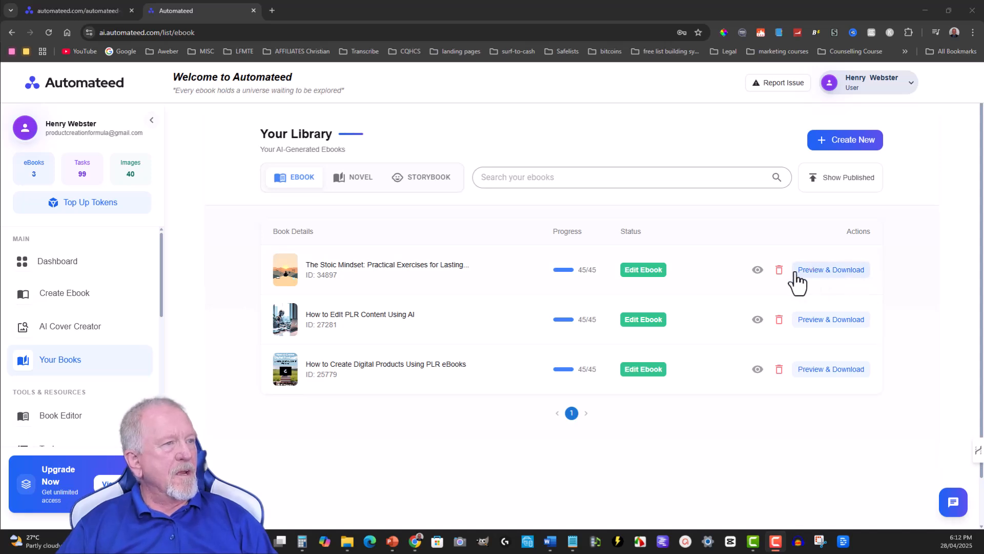
mouse_move(795, 295)
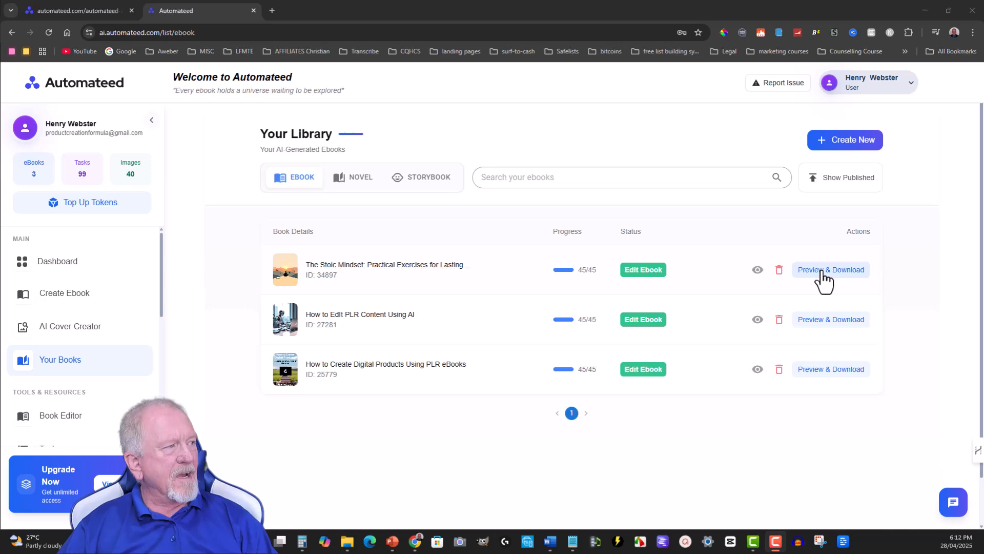
mouse_move(819, 280)
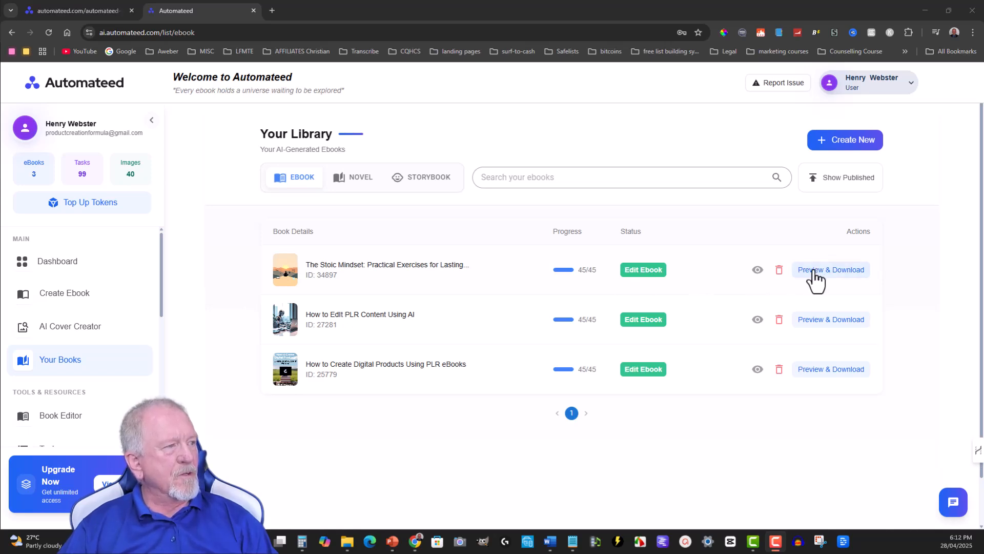
Open The Stoic Mindset's detail page and enlarge its generated cover to full size
click(831, 269)
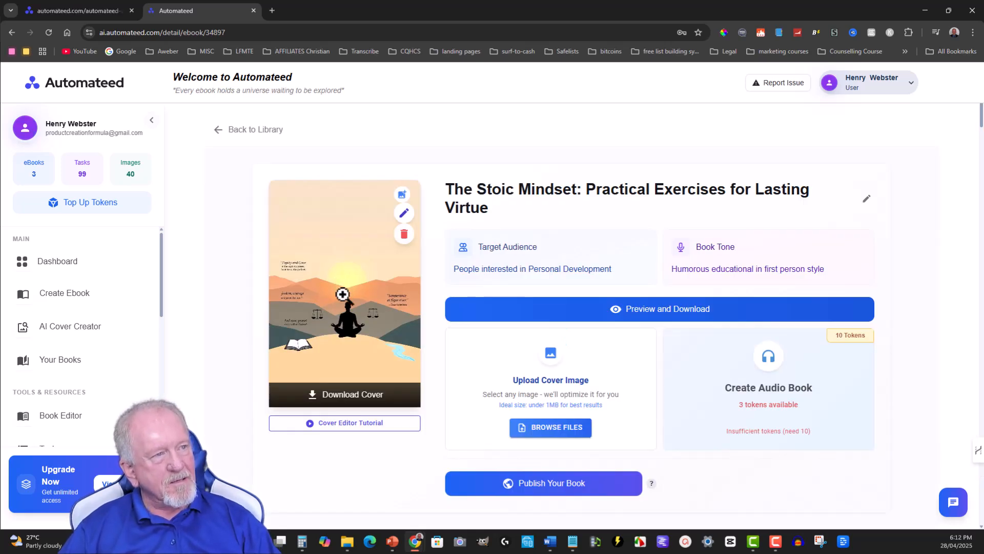
click(344, 293)
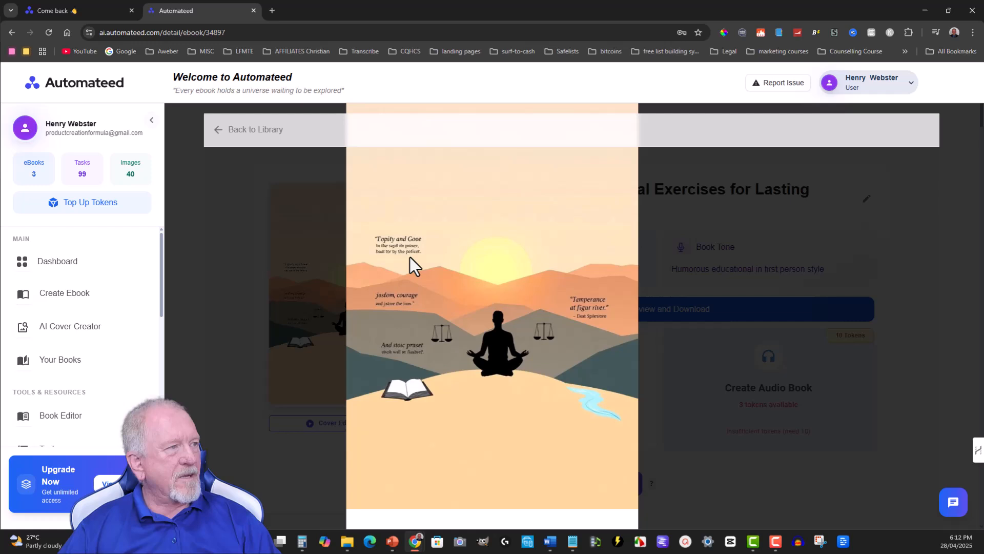
mouse_move(725, 304)
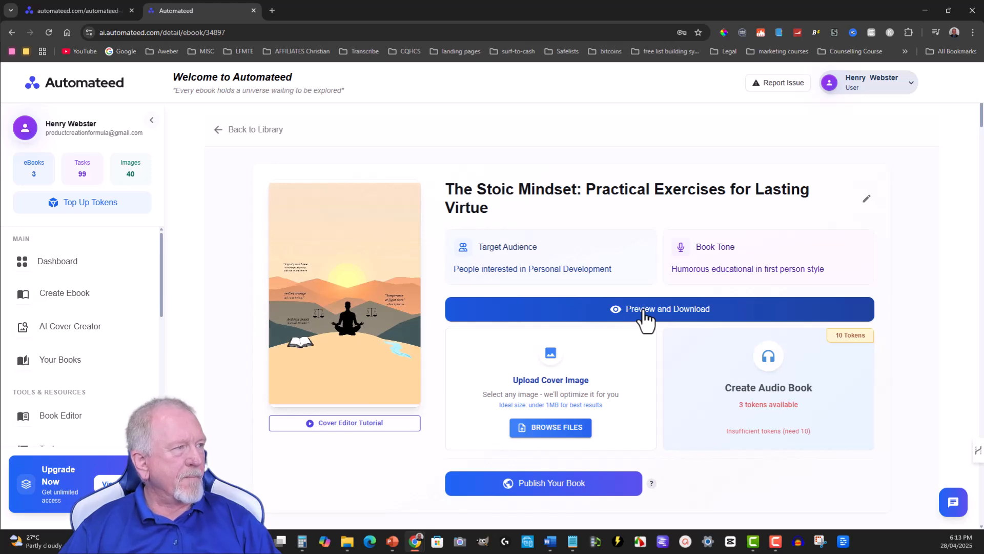
click(659, 309)
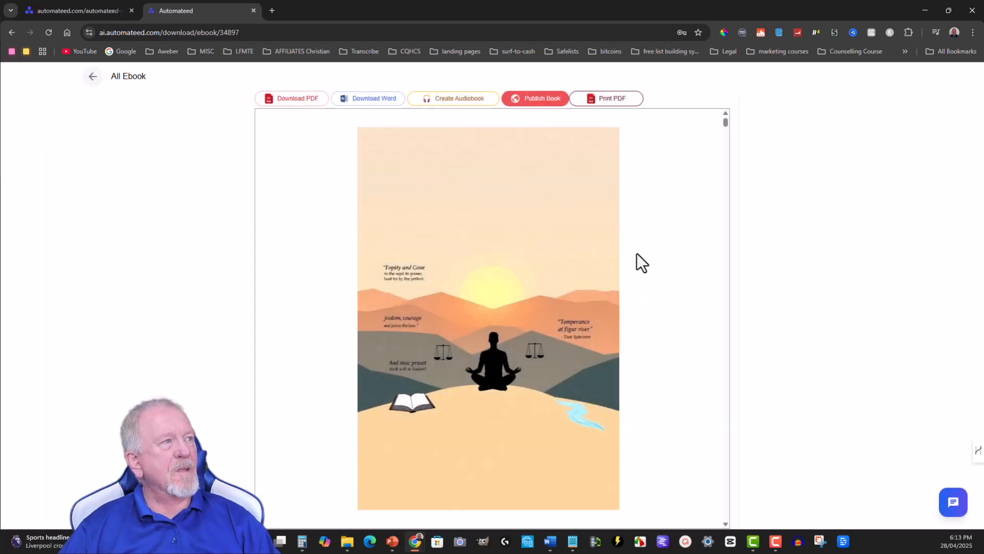
scroll(down, 3)
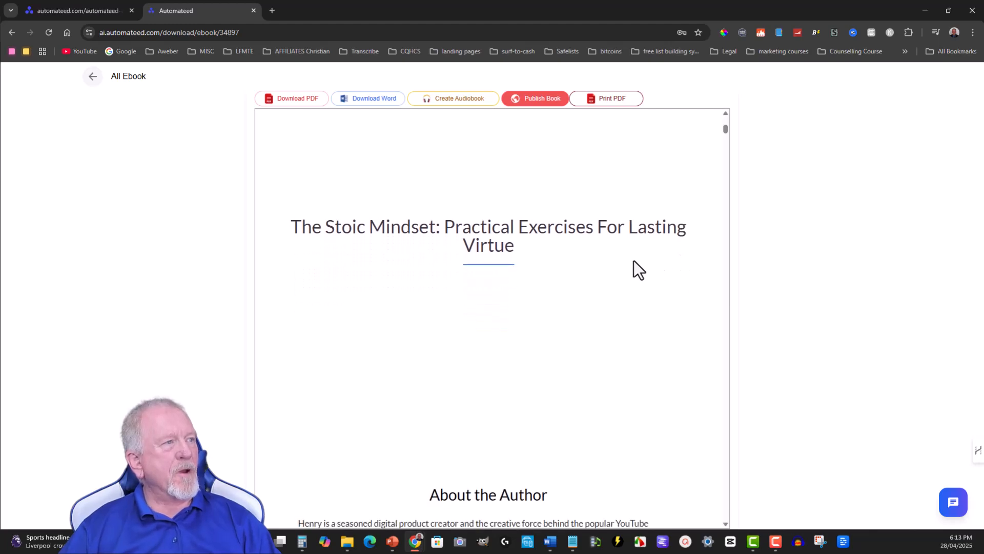
scroll(down, 3)
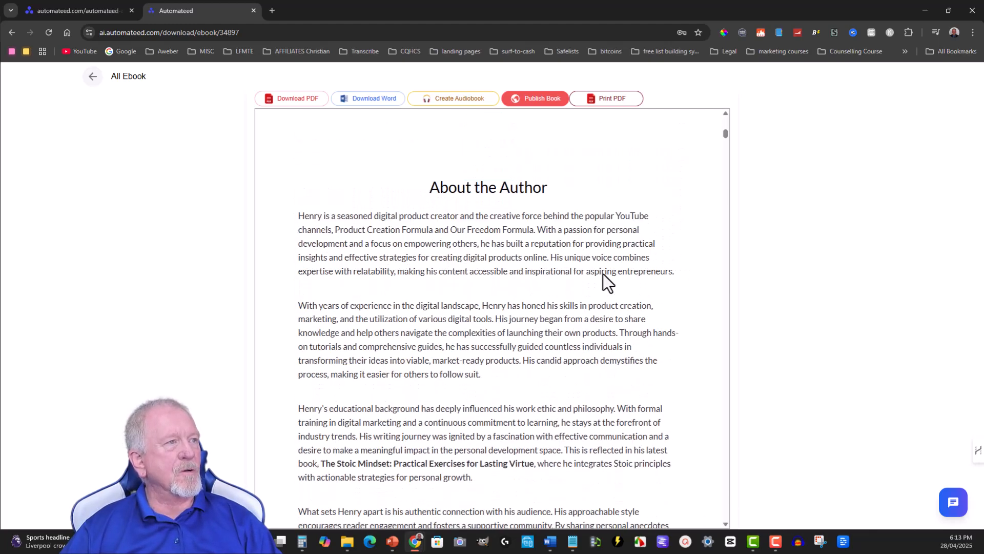
scroll(down, 3)
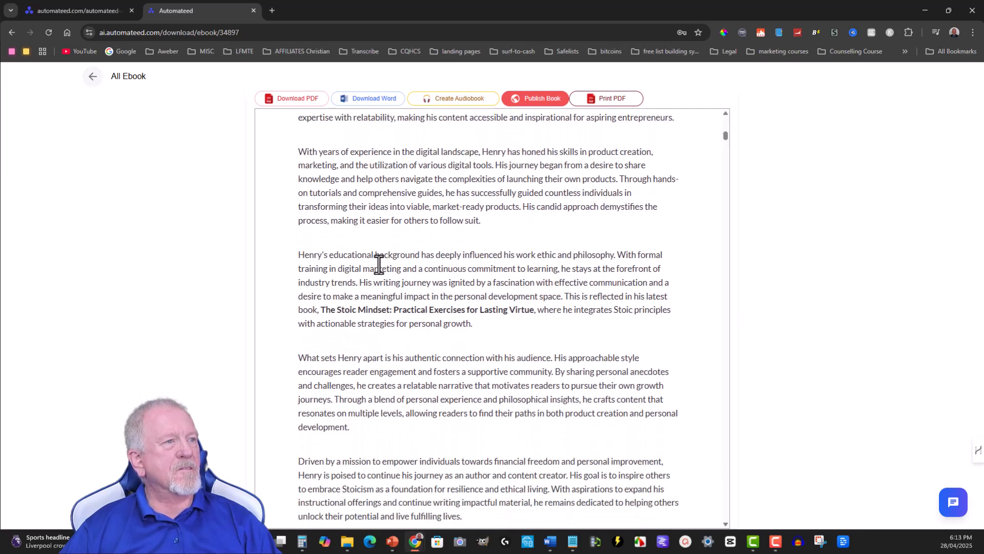
scroll(down, 3)
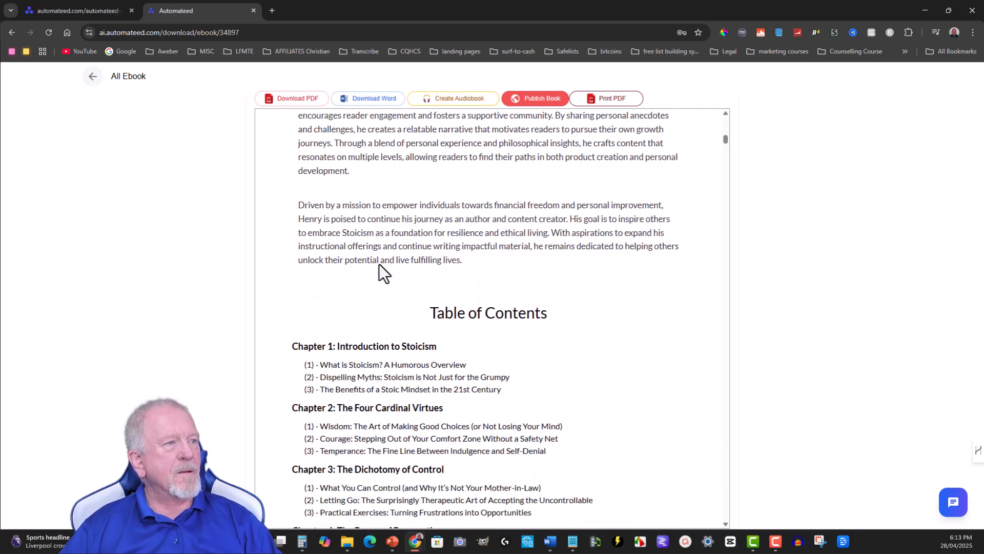
scroll(down, 3)
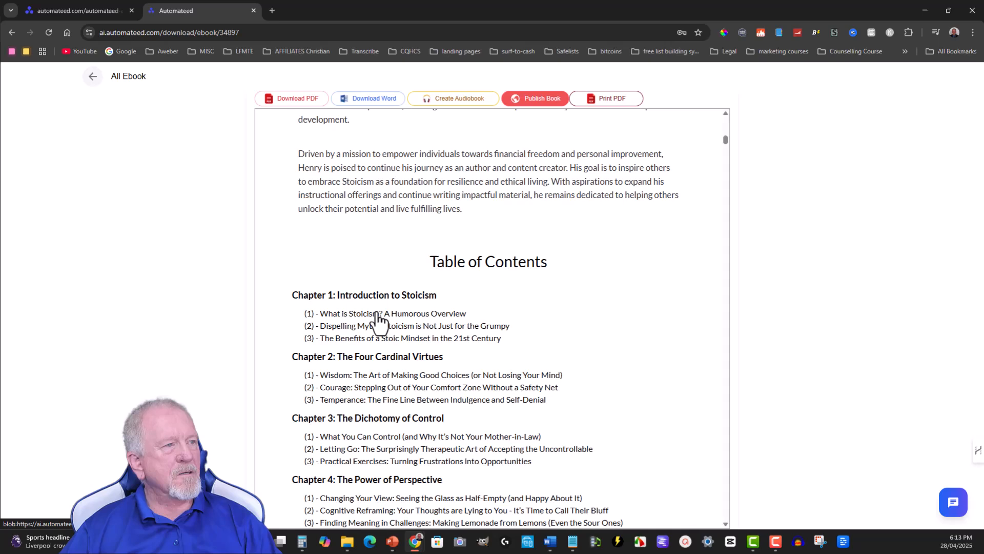
click(392, 313)
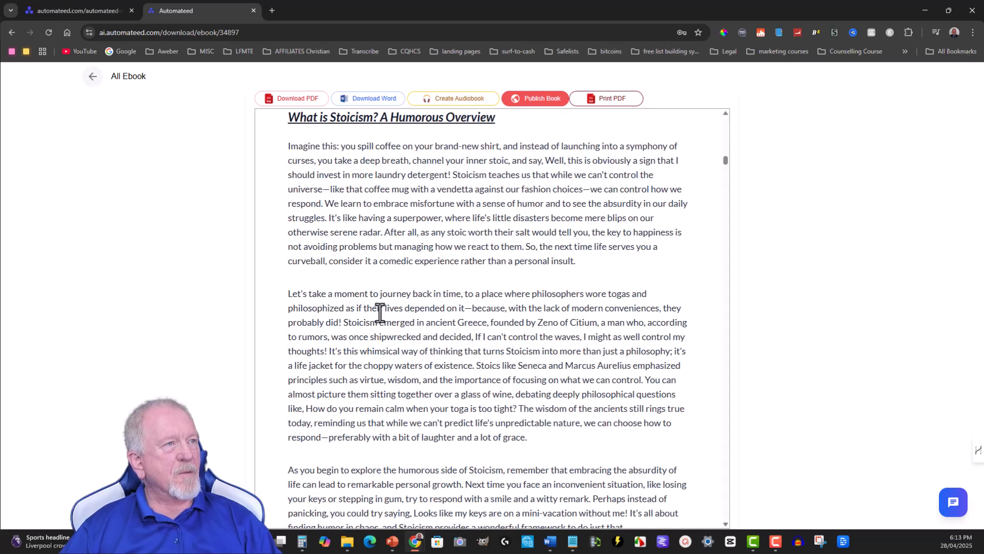
scroll(up, 3)
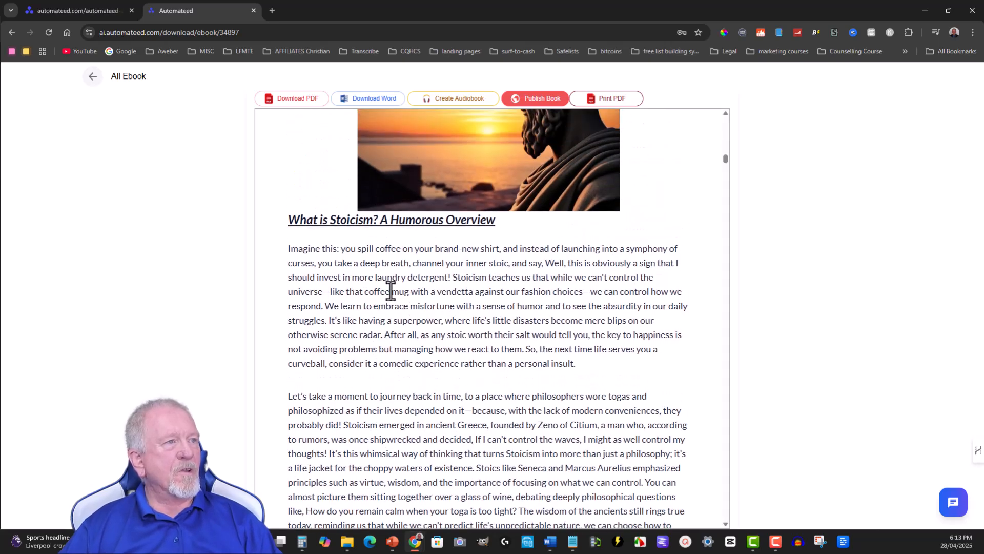
scroll(up, 3)
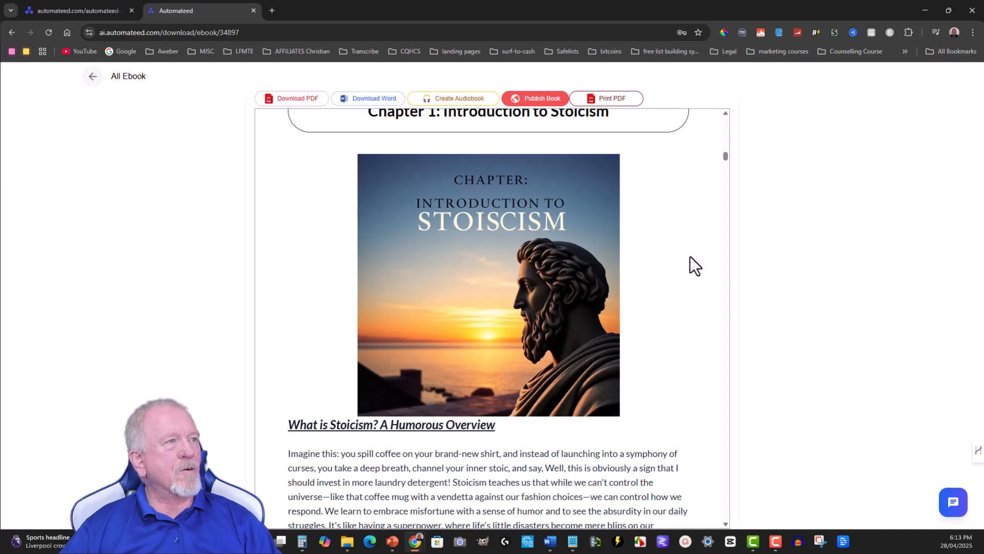
mouse_move(568, 229)
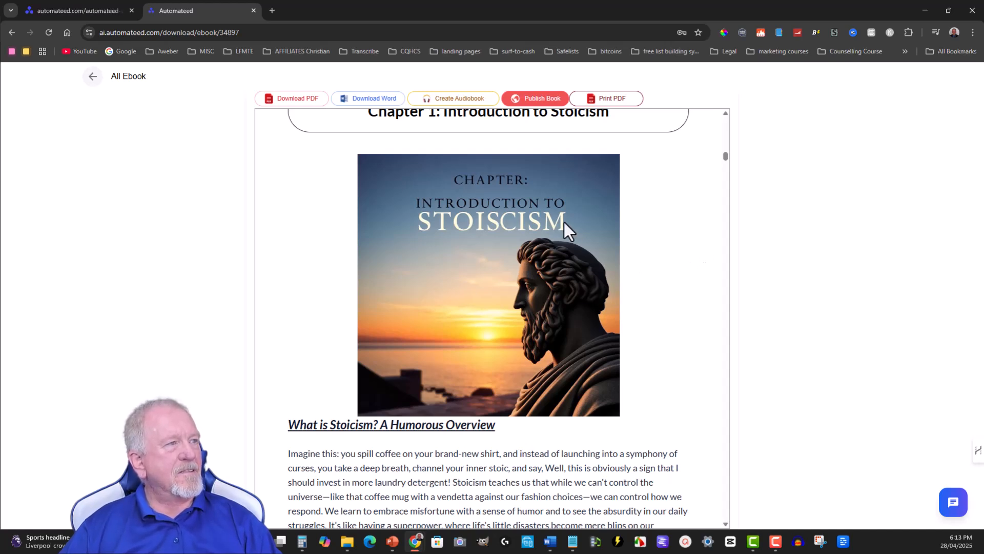
scroll(down, 3)
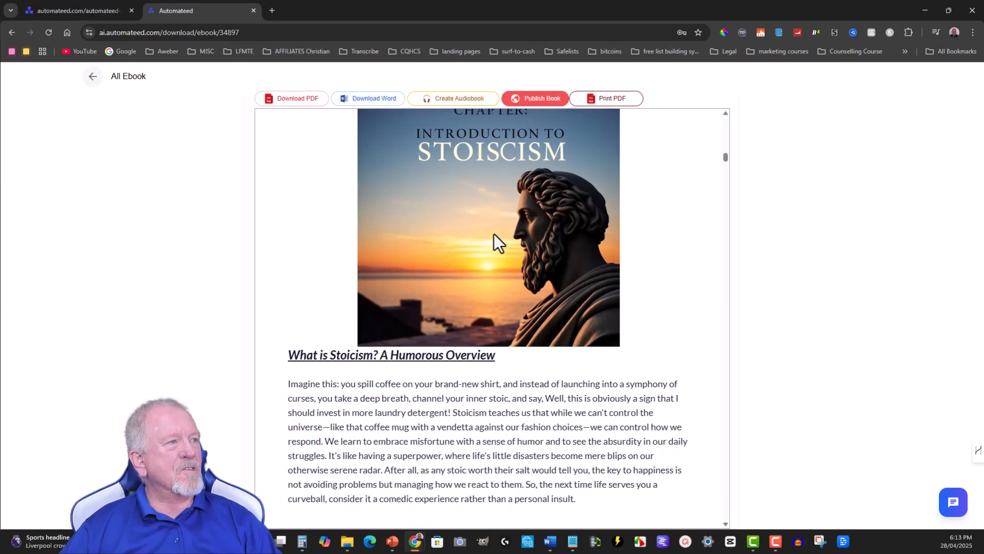
scroll(down, 3)
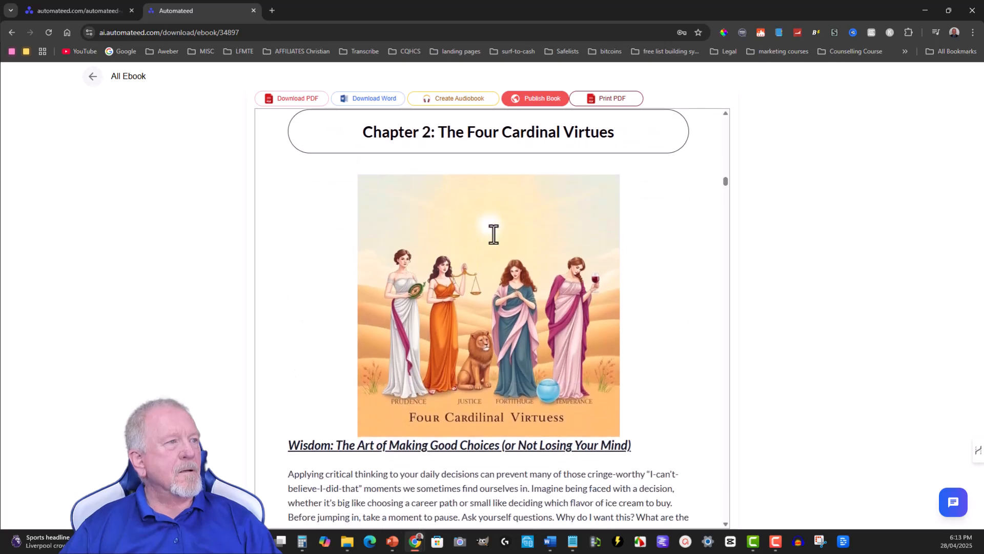
mouse_move(560, 301)
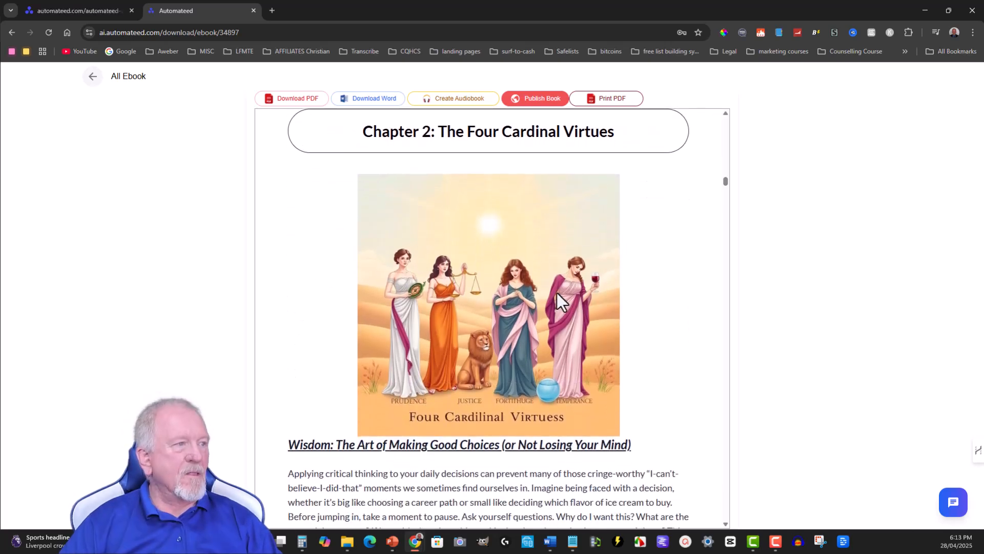
mouse_move(484, 310)
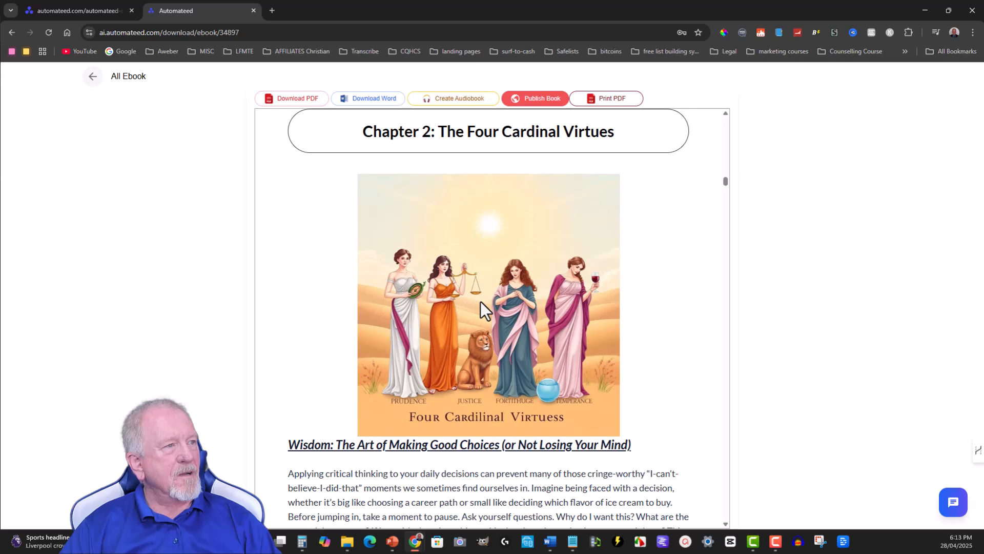
scroll(down, 3)
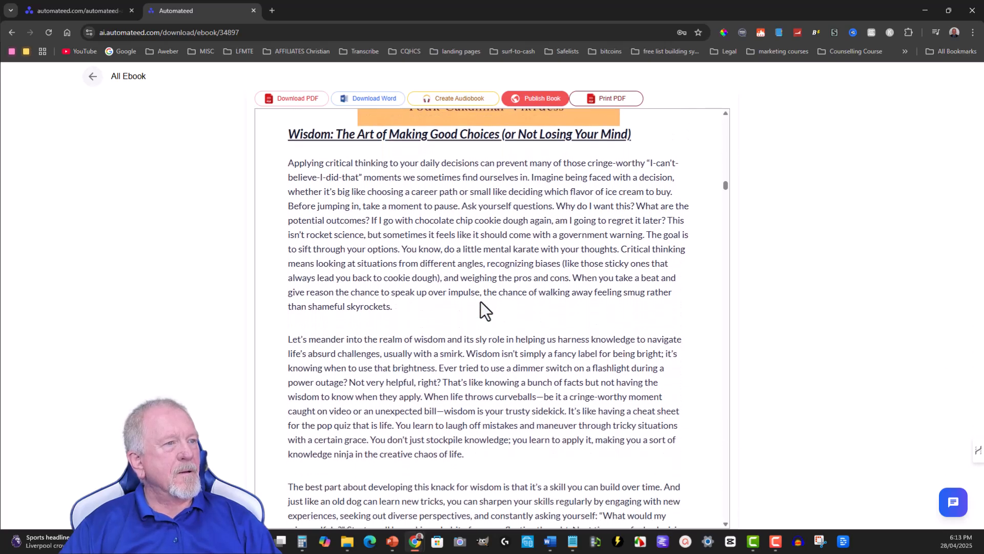
scroll(down, 3)
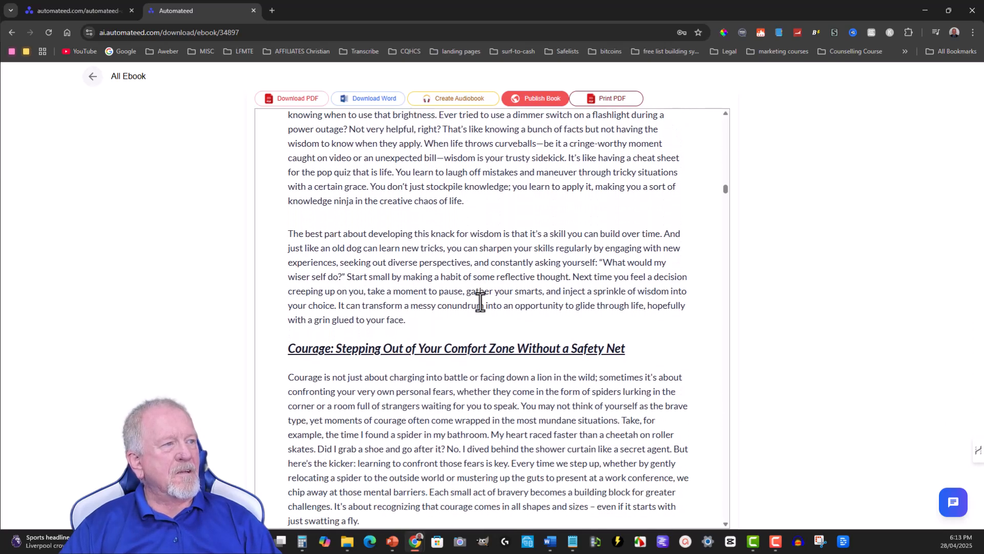
scroll(down, 3)
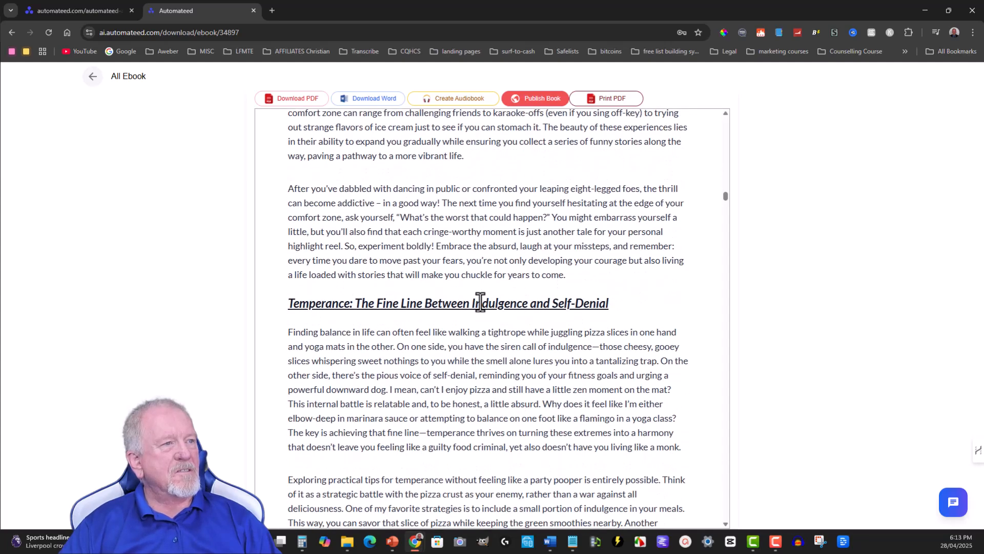
scroll(down, 3)
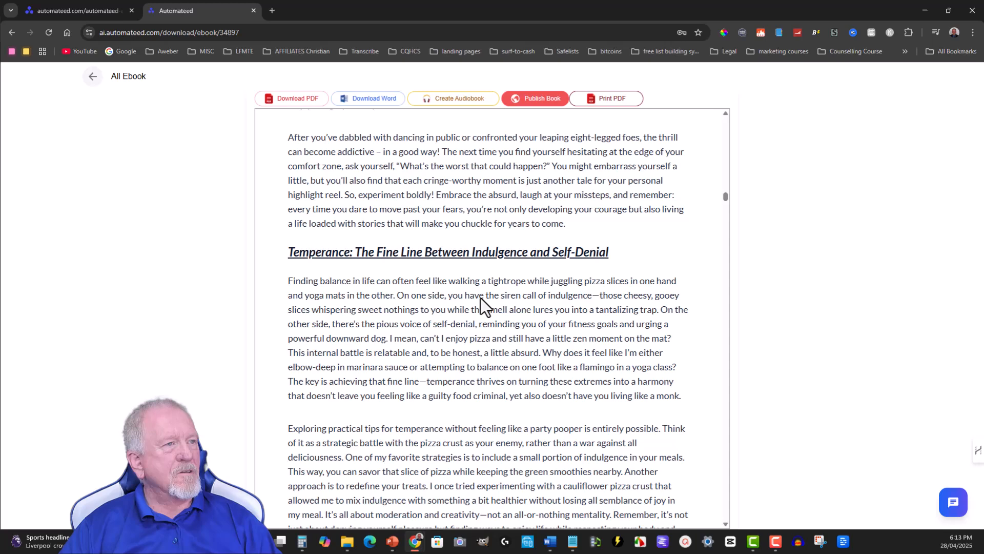
scroll(up, 3)
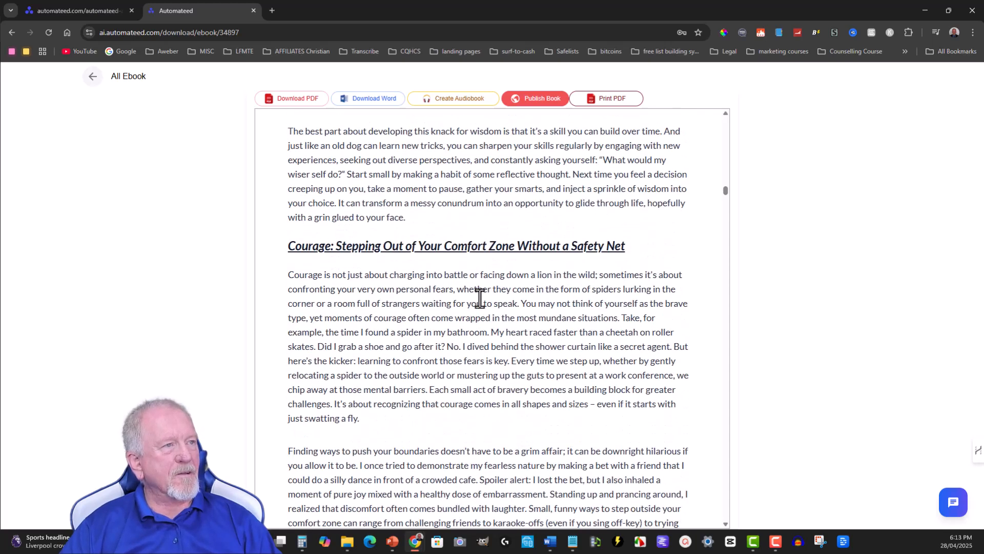
scroll(up, 3)
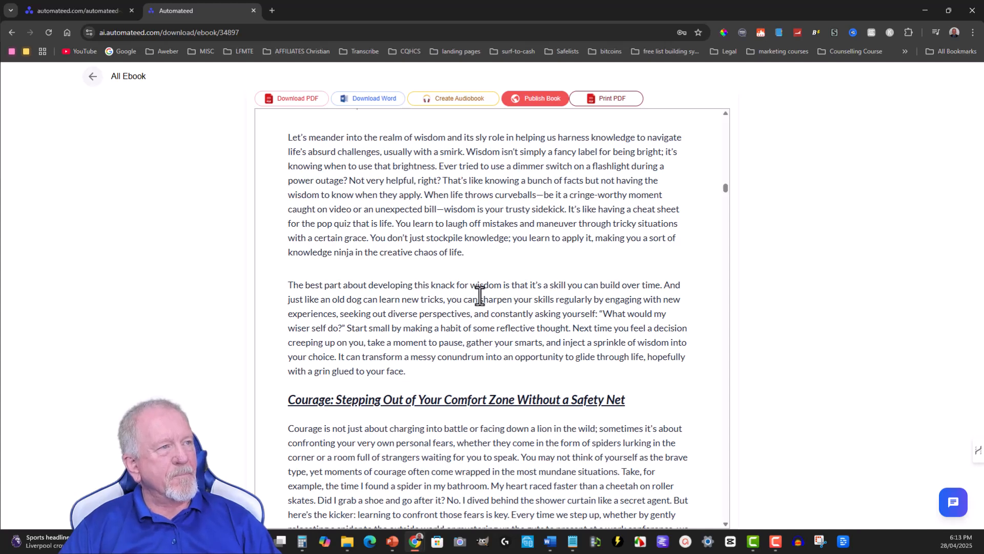
mouse_move(483, 301)
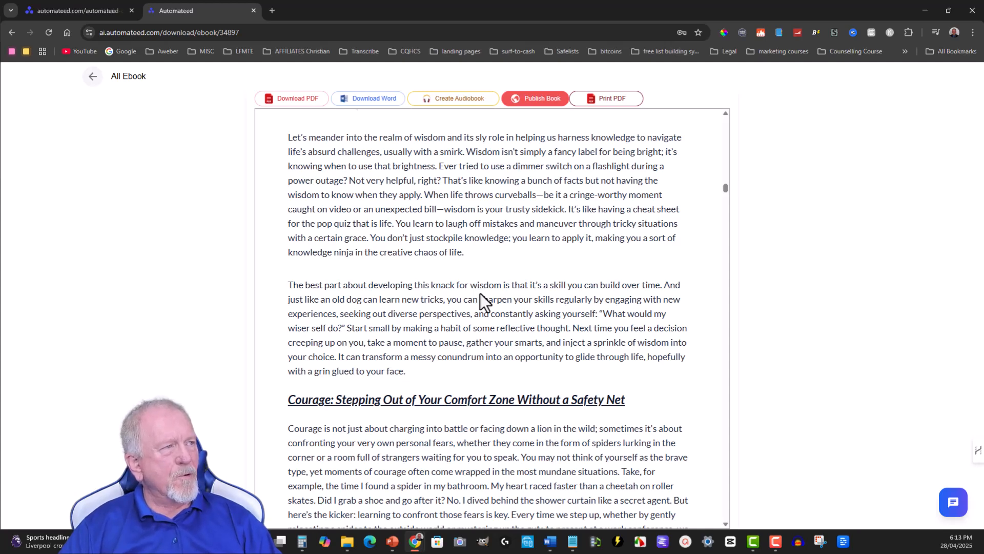
scroll(up, 3)
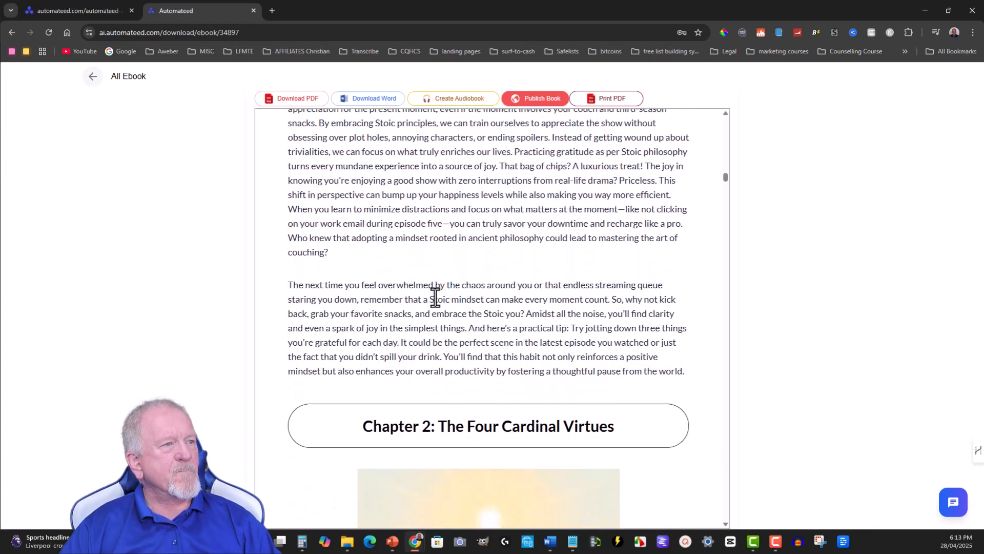
scroll(down, 3)
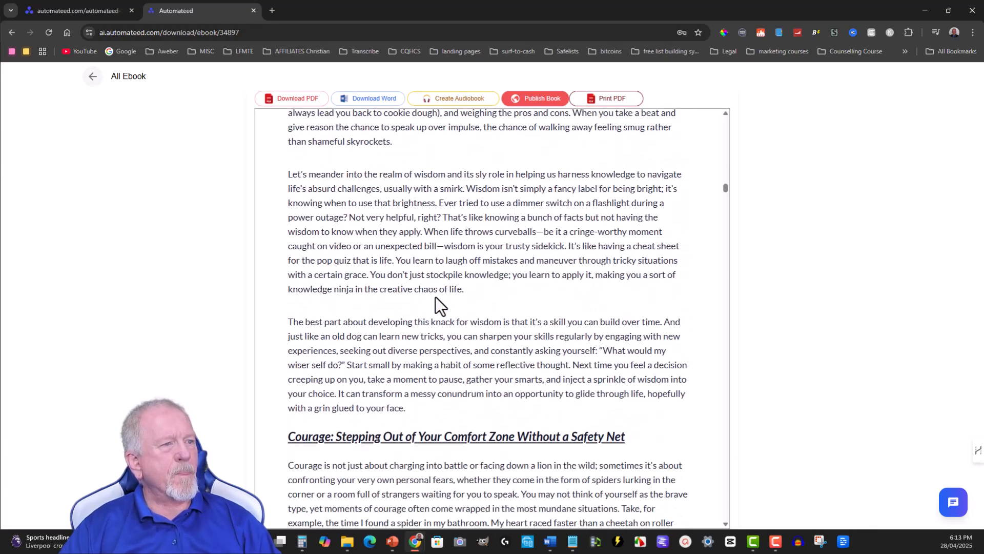
scroll(down, 3)
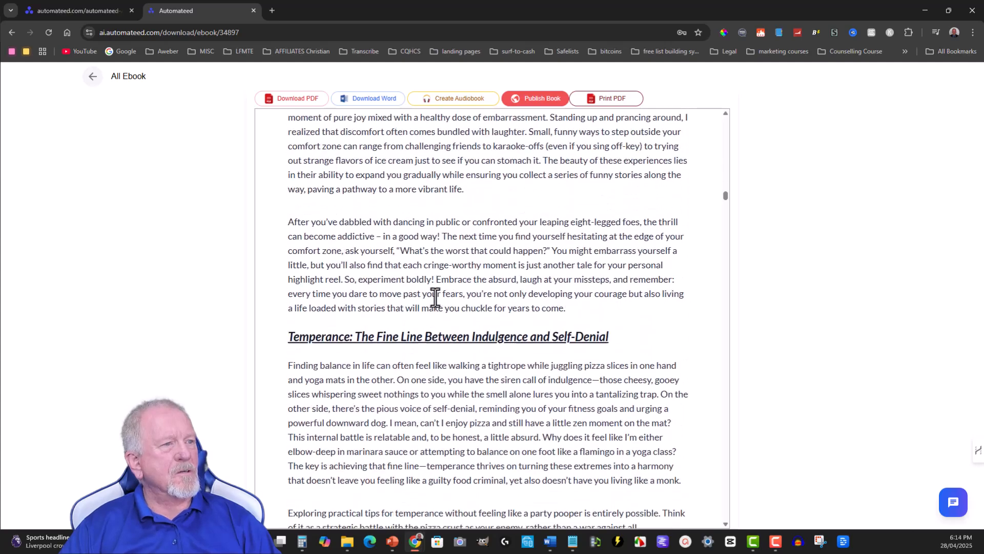
scroll(down, 3)
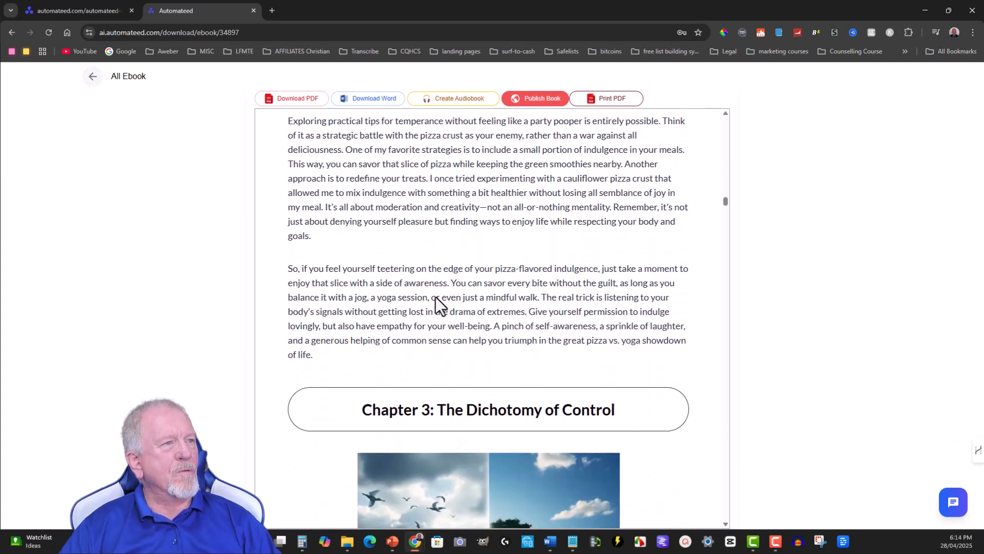
scroll(down, 3)
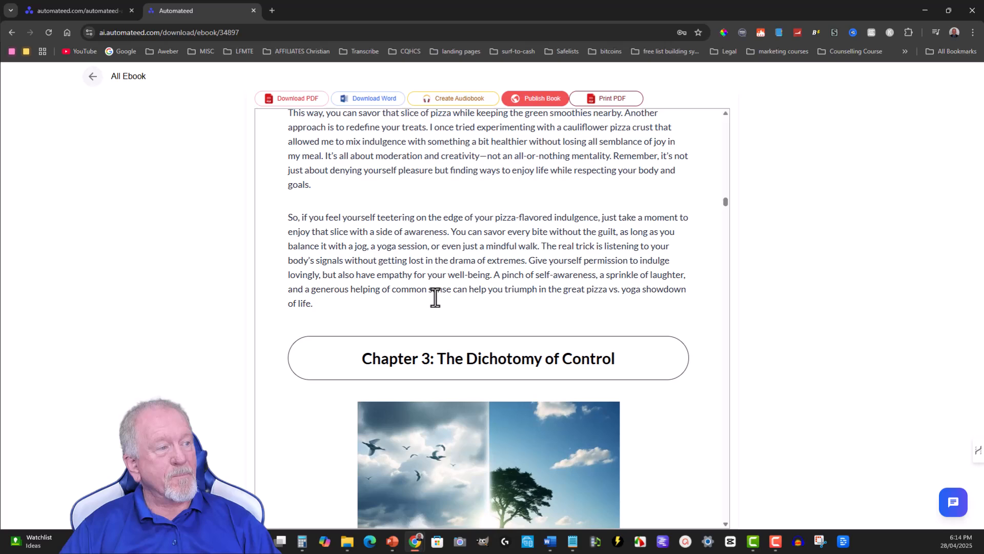
scroll(down, 3)
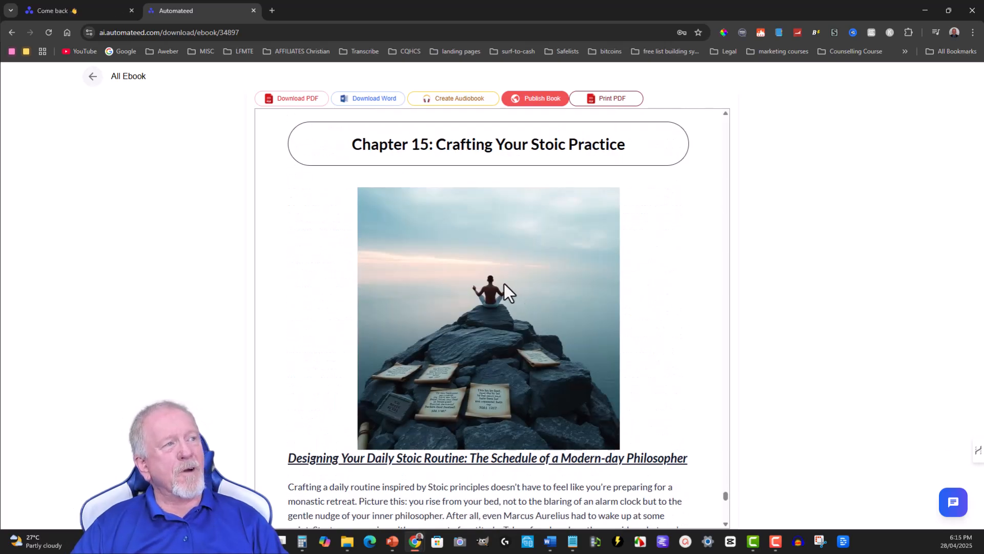
scroll(down, 3)
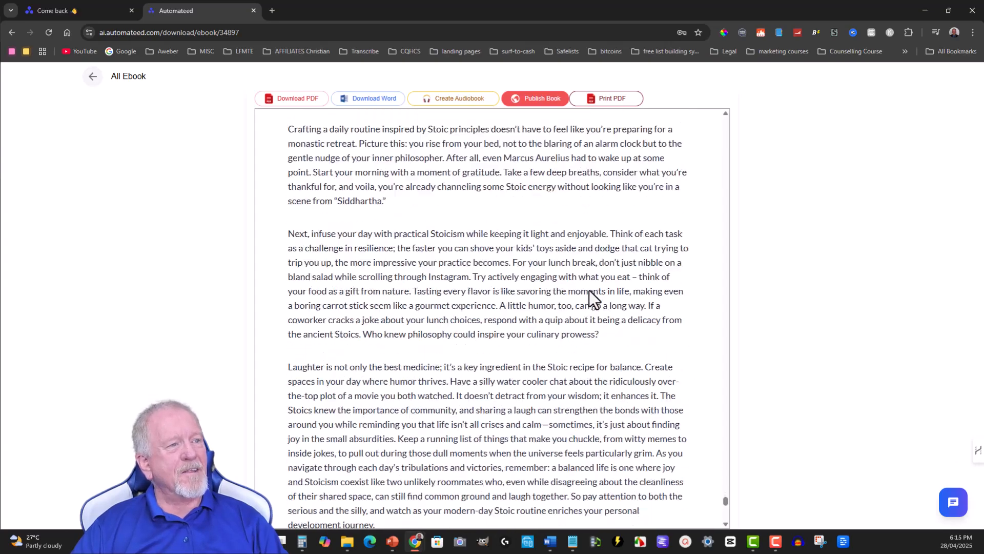
scroll(down, 3)
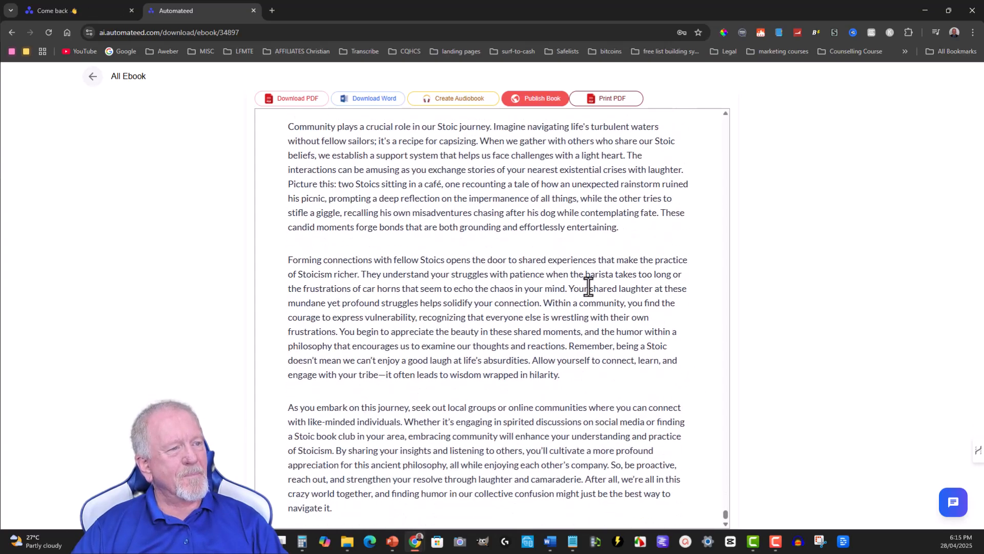
scroll(up, 3)
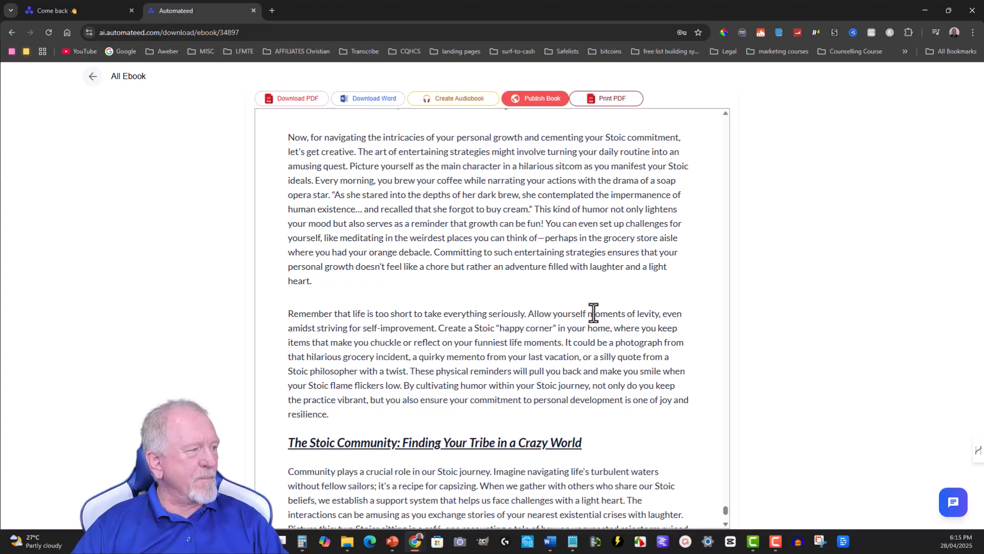
scroll(down, 3)
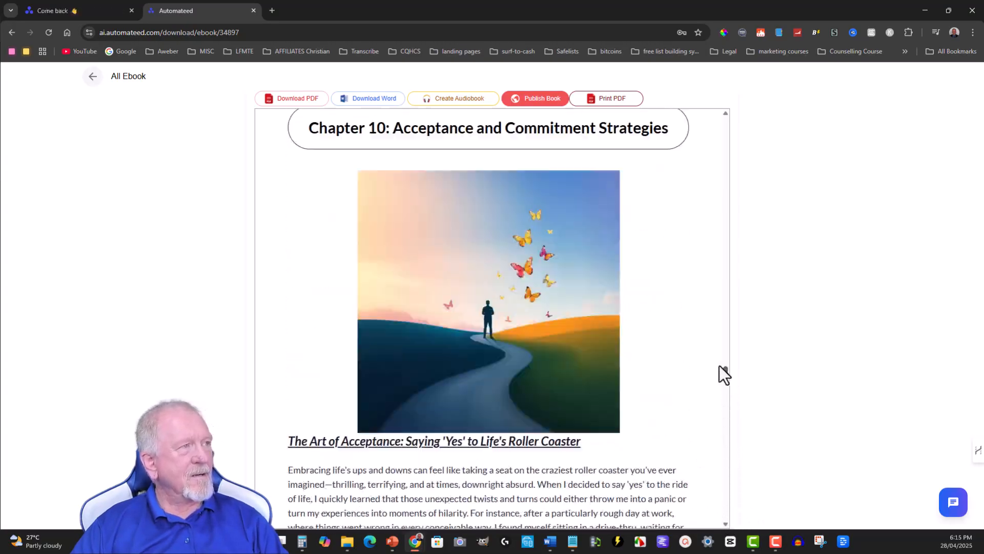
scroll(up, 3)
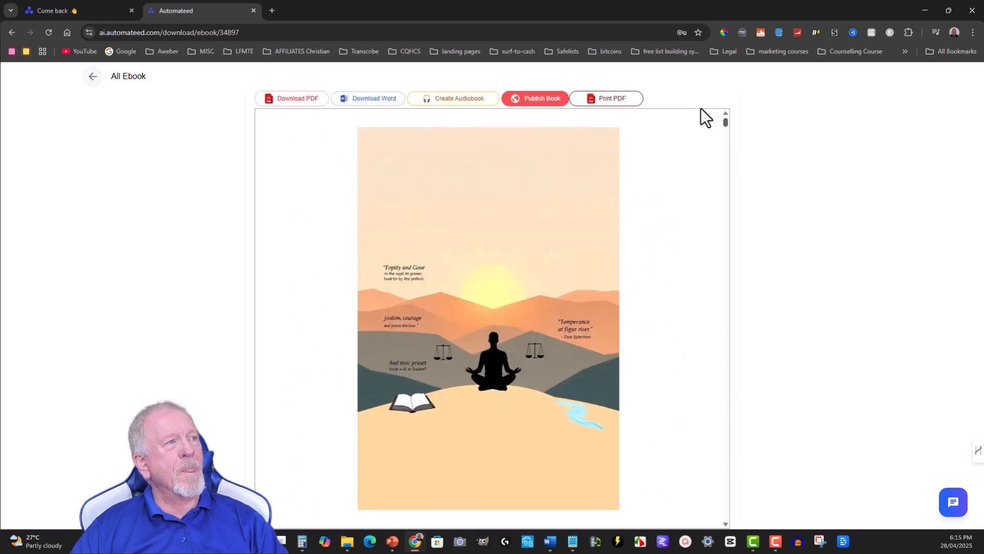
mouse_move(453, 97)
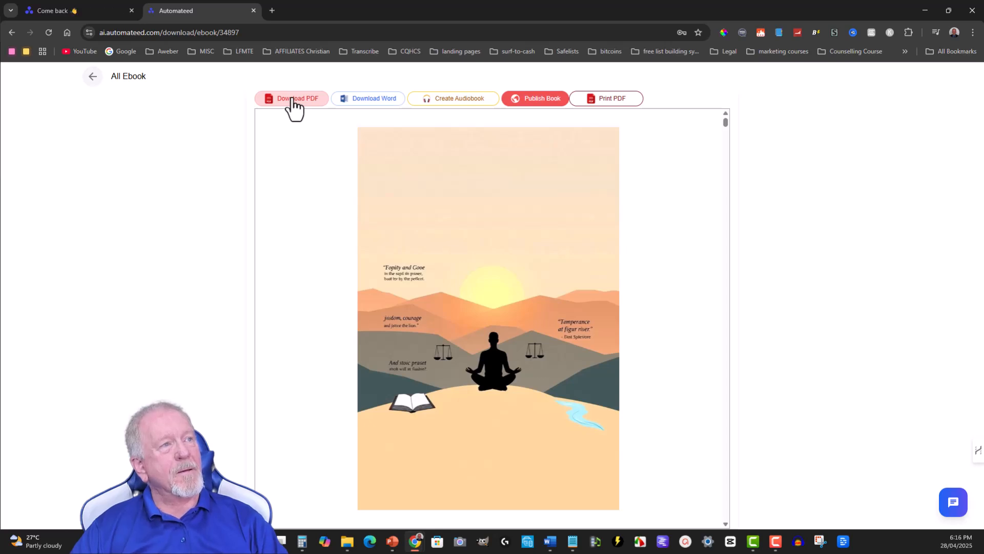
mouse_move(374, 98)
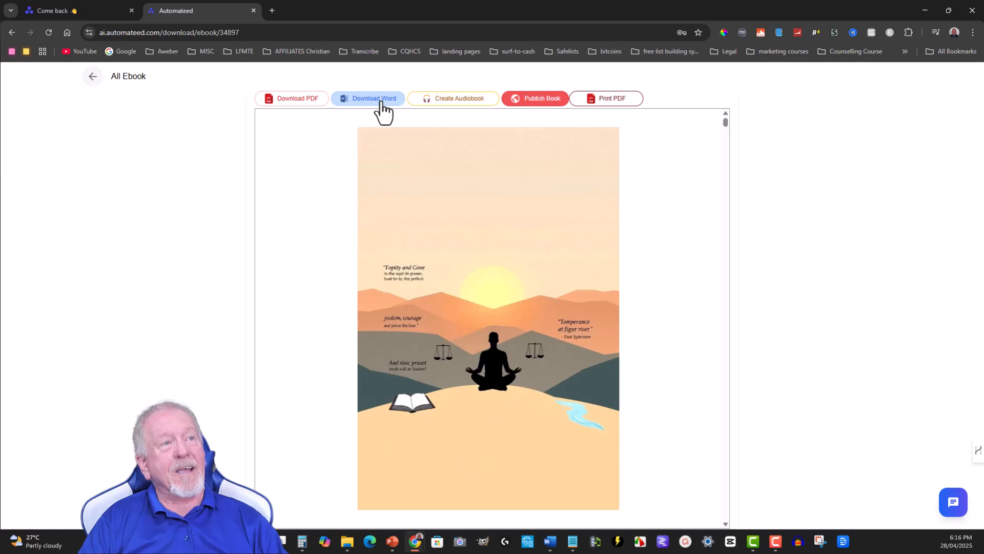
mouse_move(366, 104)
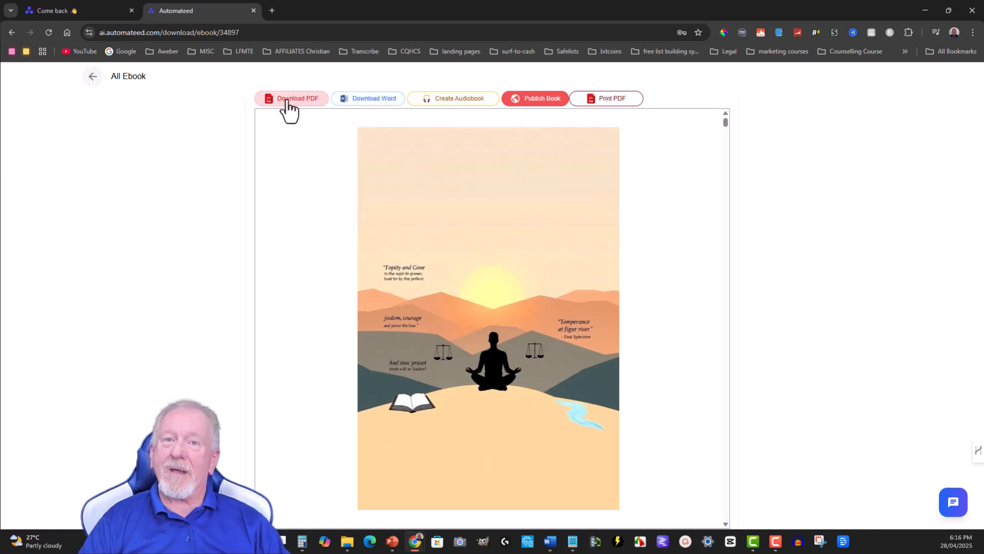
mouse_move(369, 98)
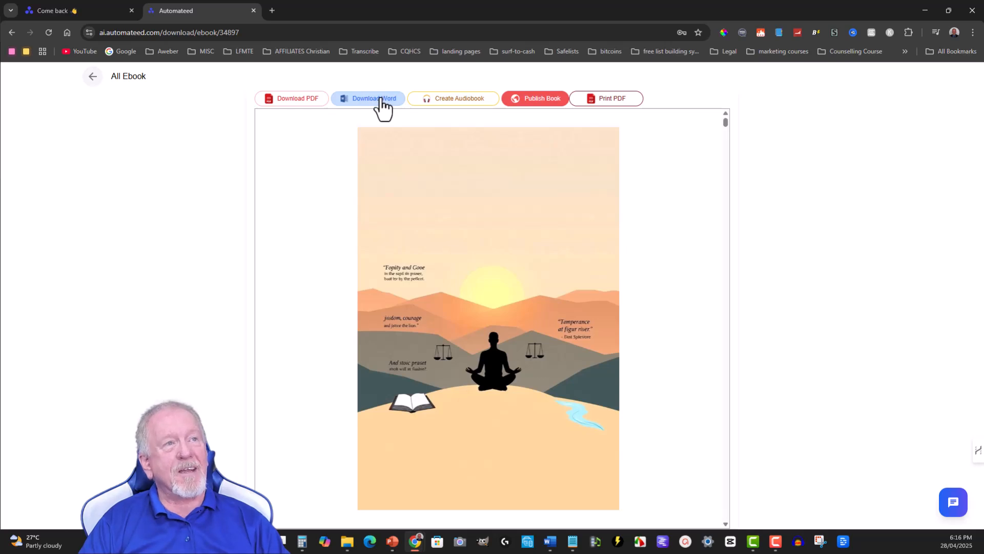
mouse_move(417, 121)
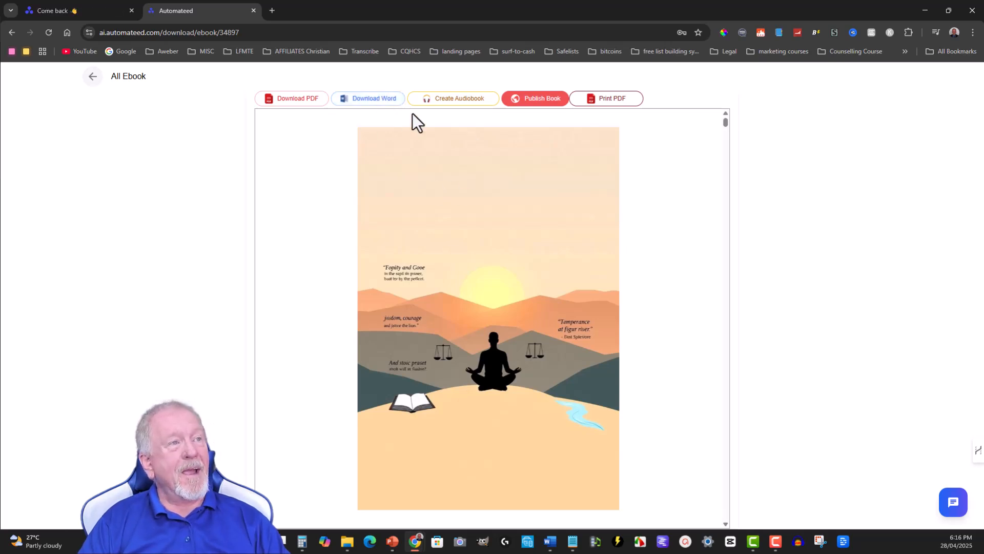
scroll(down, 3)
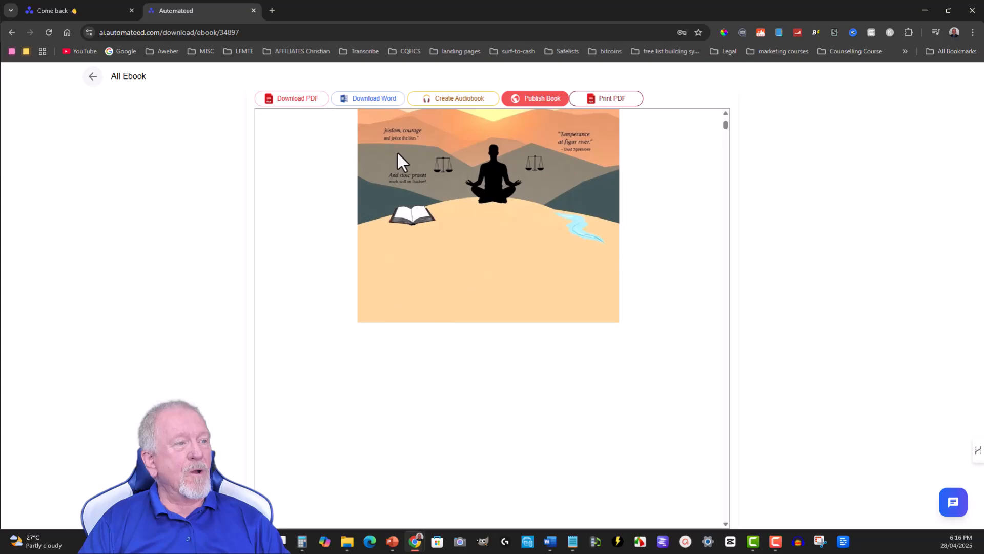
scroll(down, 3)
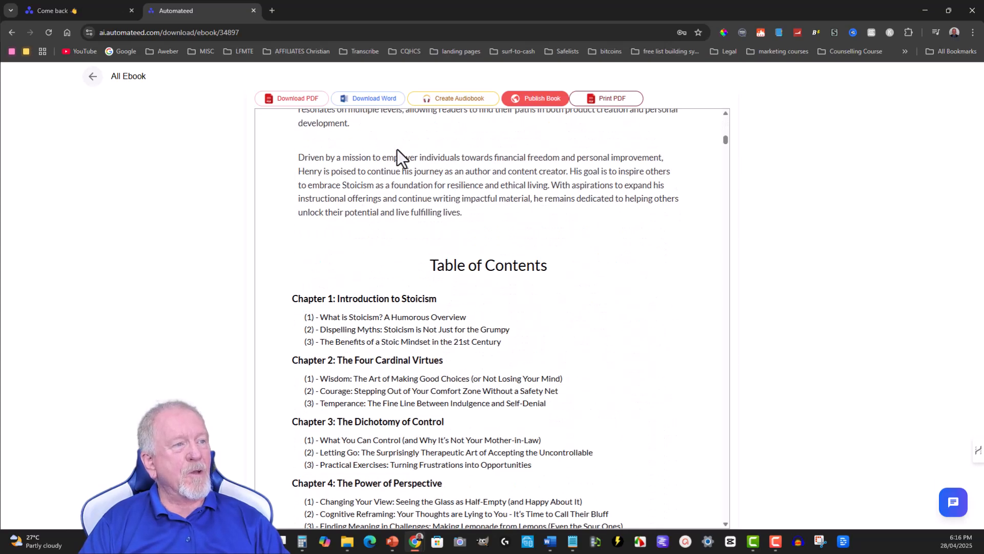
scroll(down, 3)
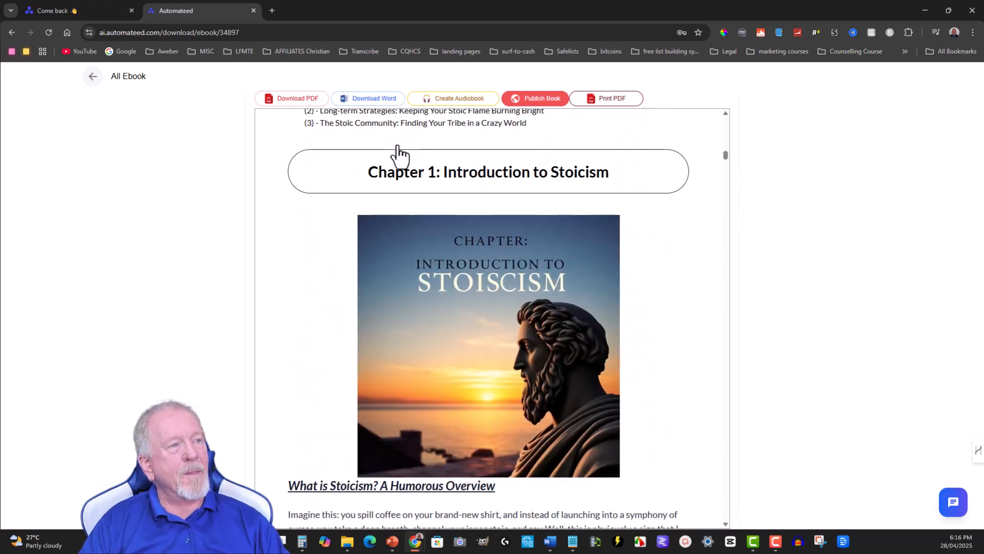
scroll(down, 3)
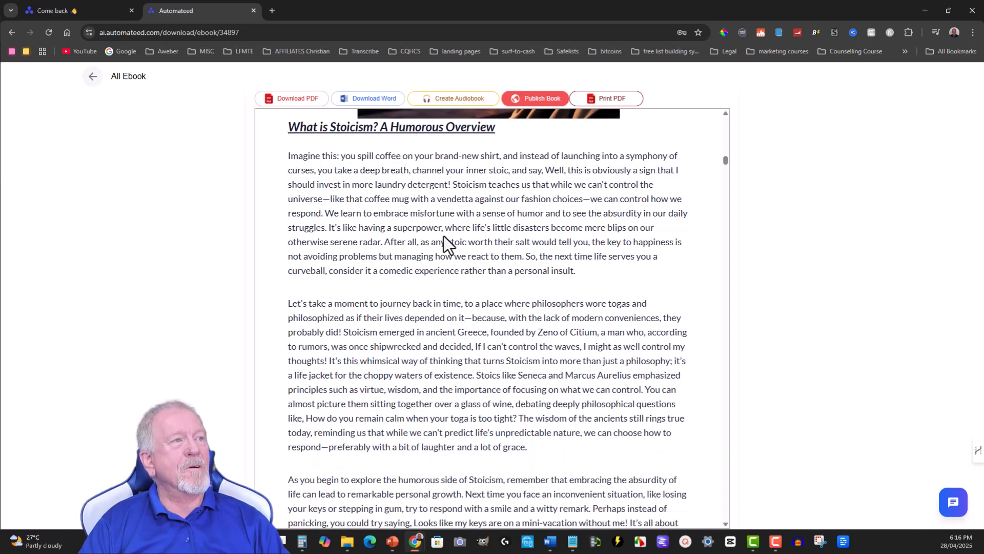
mouse_move(449, 242)
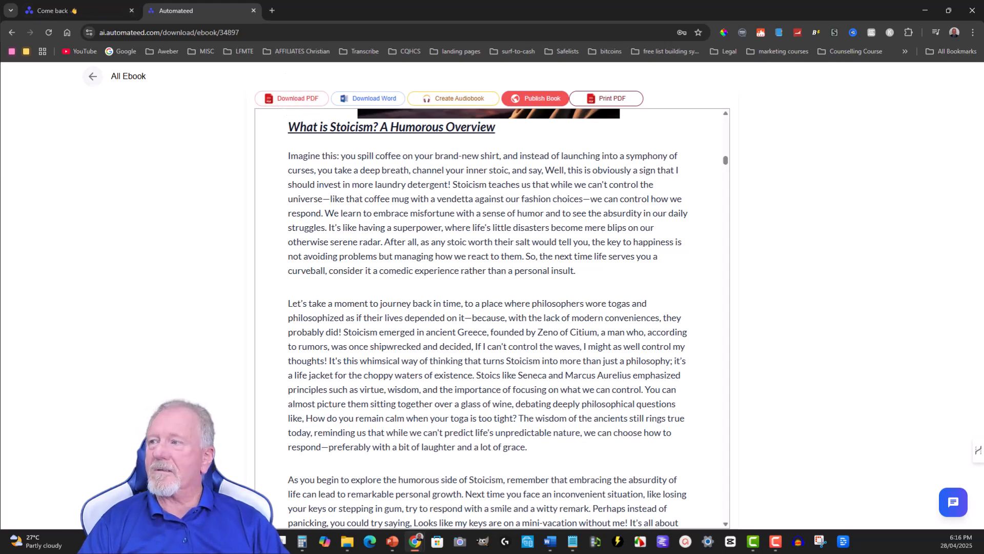
scroll(up, 3)
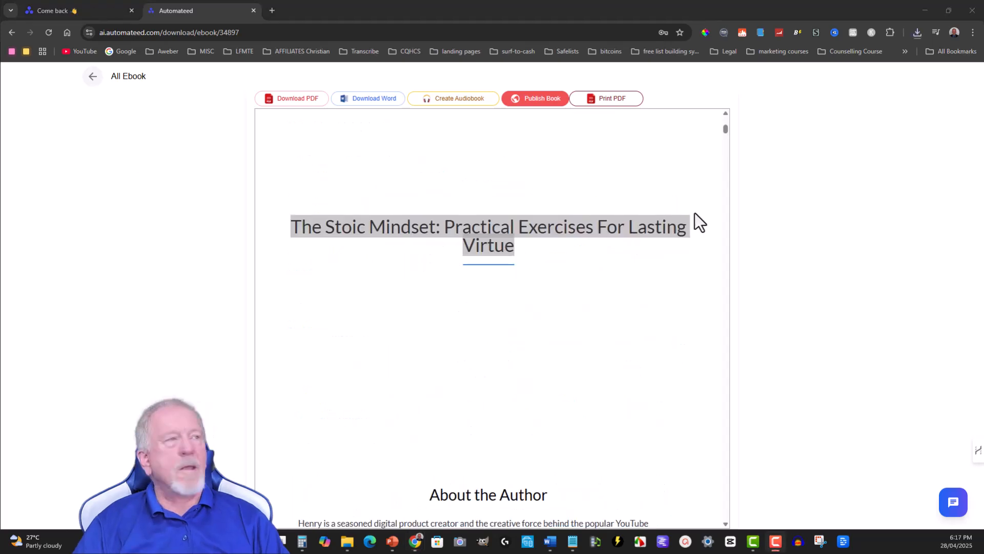
mouse_move(453, 100)
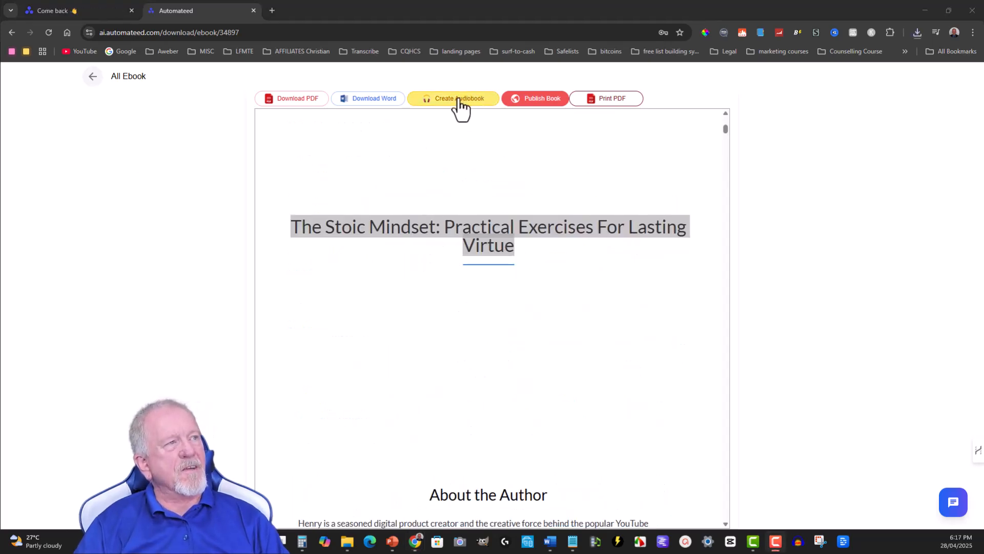
Start an audiobook for The Stoic Mindset and scroll to the 664-voice selection list
click(453, 98)
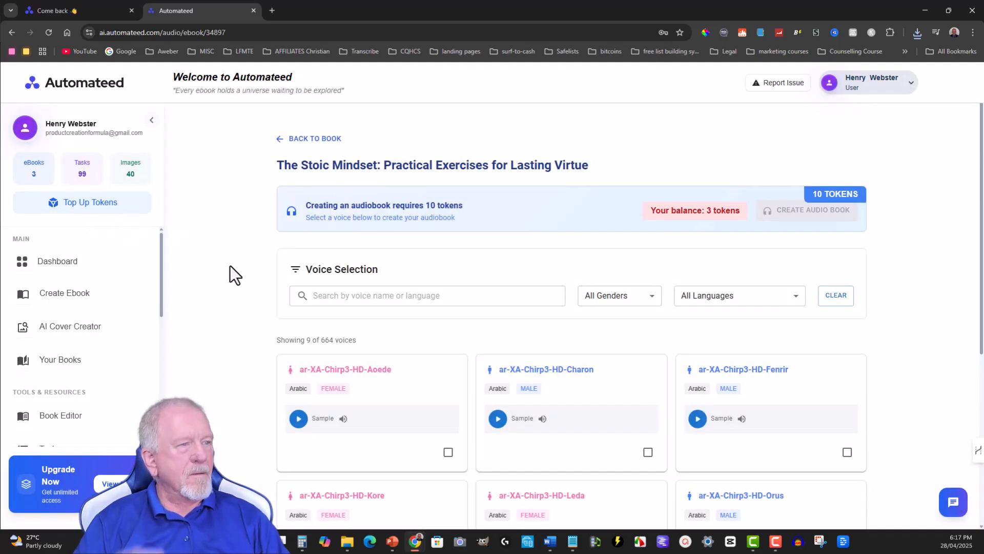
mouse_move(216, 262)
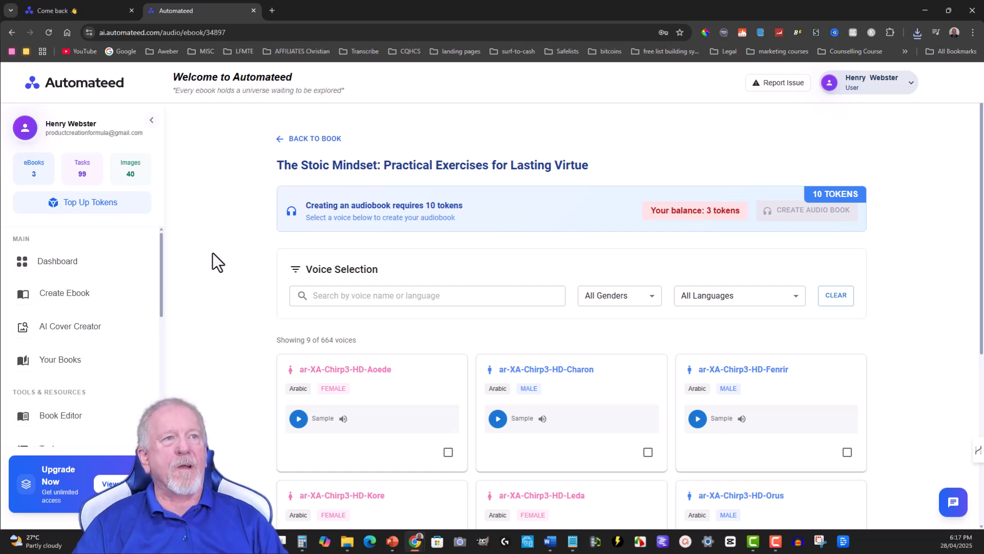
mouse_move(188, 223)
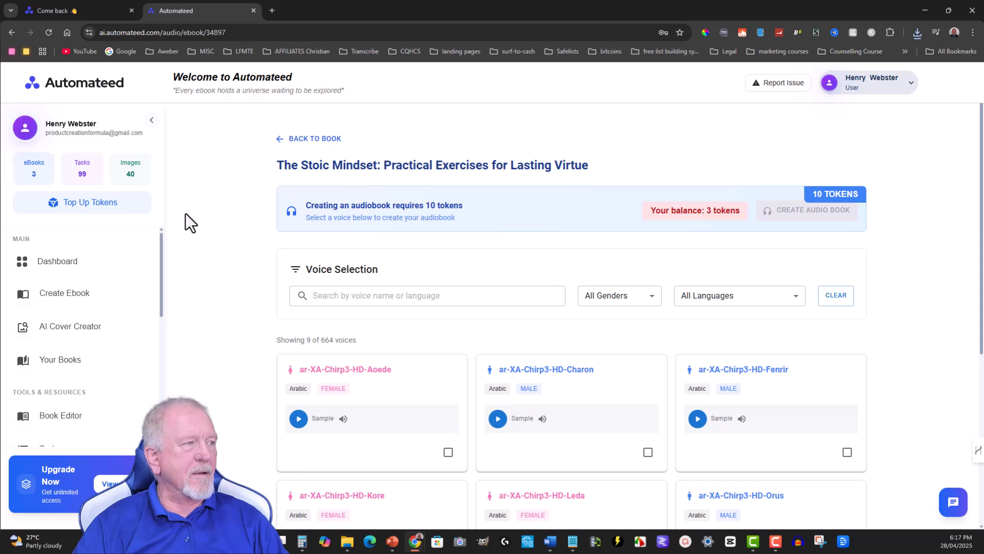
scroll(down, 3)
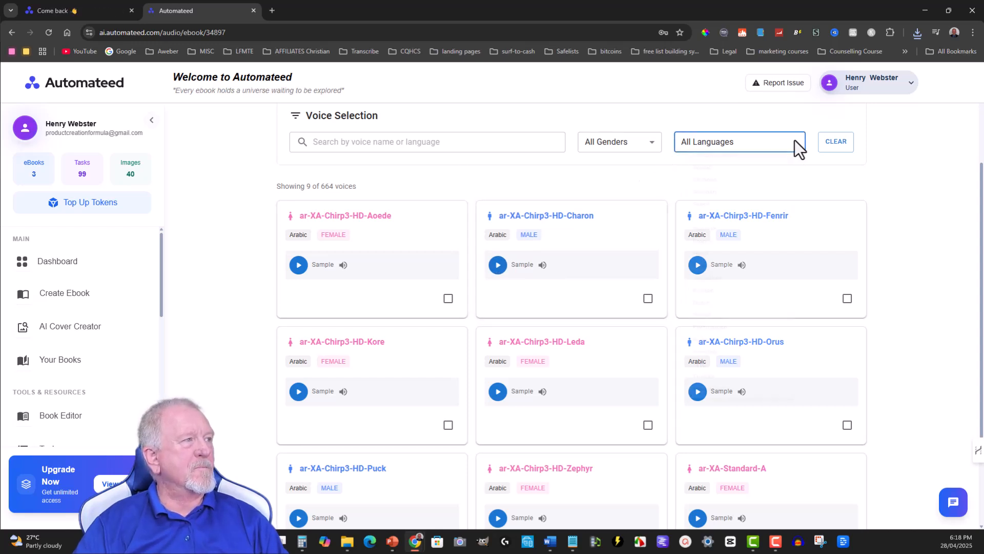
Filter voices to English and play the en-AU Chirp-HD-D and Alnilam samples
click(738, 141)
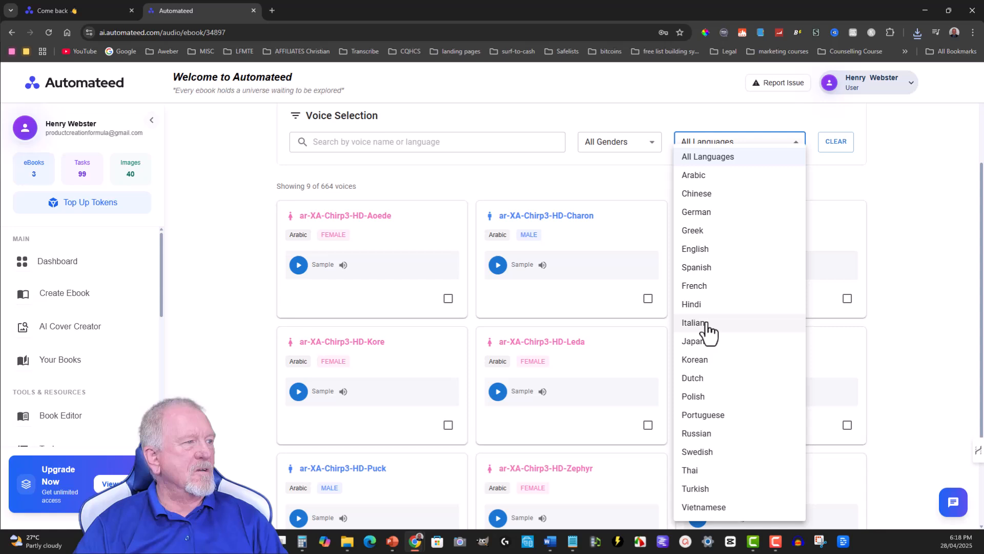
click(695, 248)
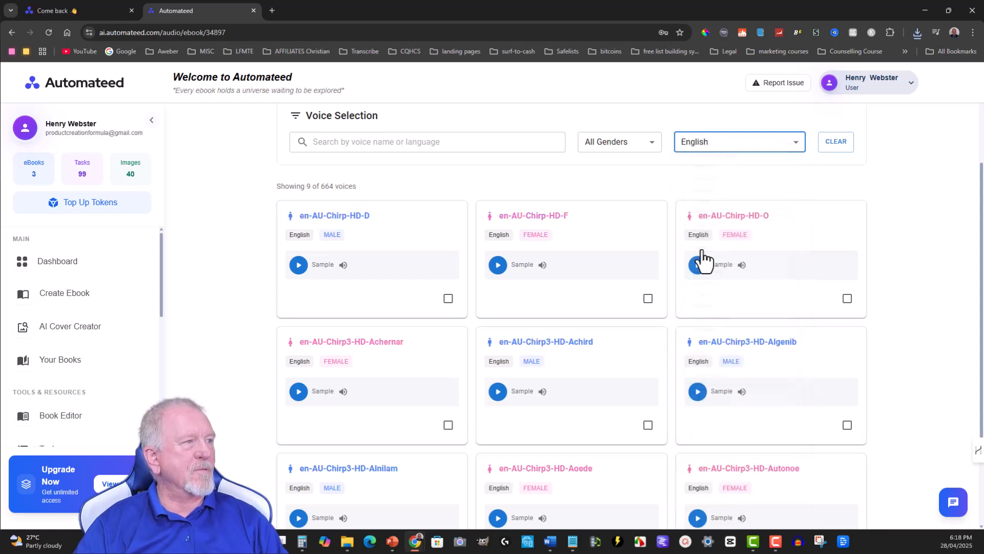
mouse_move(298, 270)
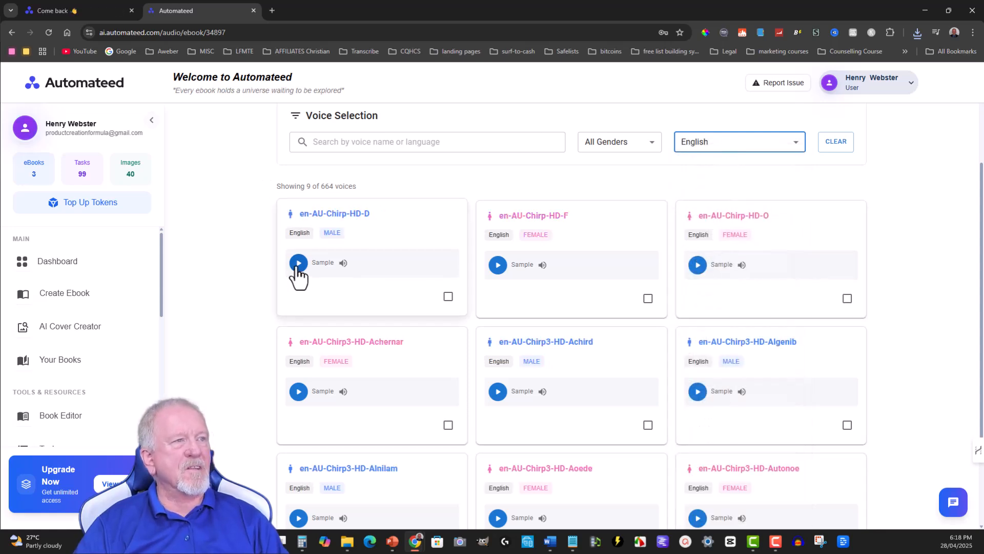
click(299, 262)
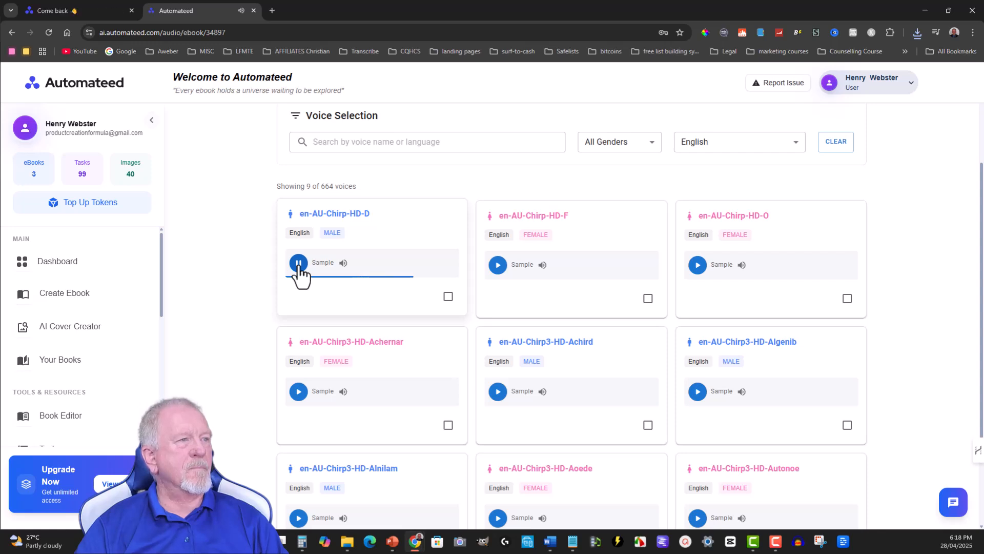
scroll(down, 3)
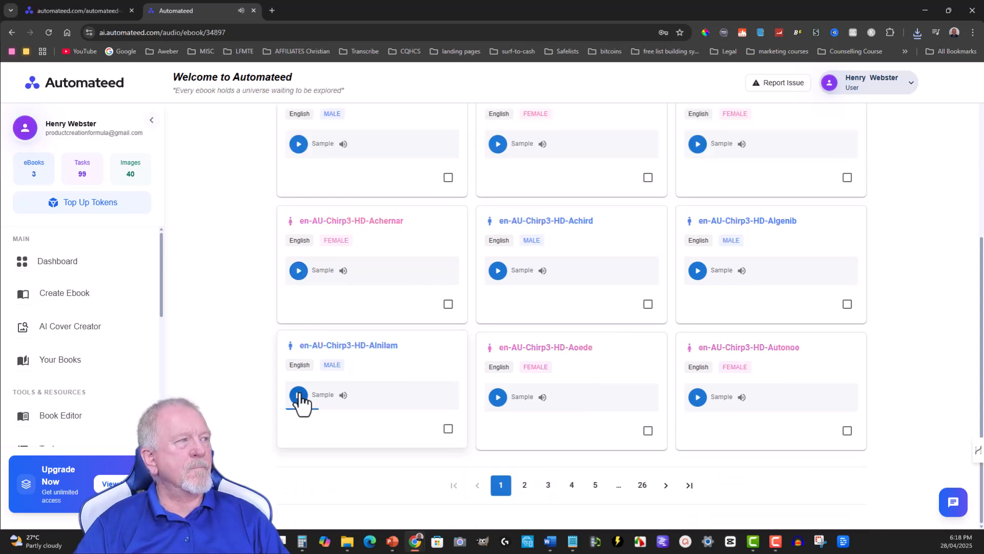
click(298, 394)
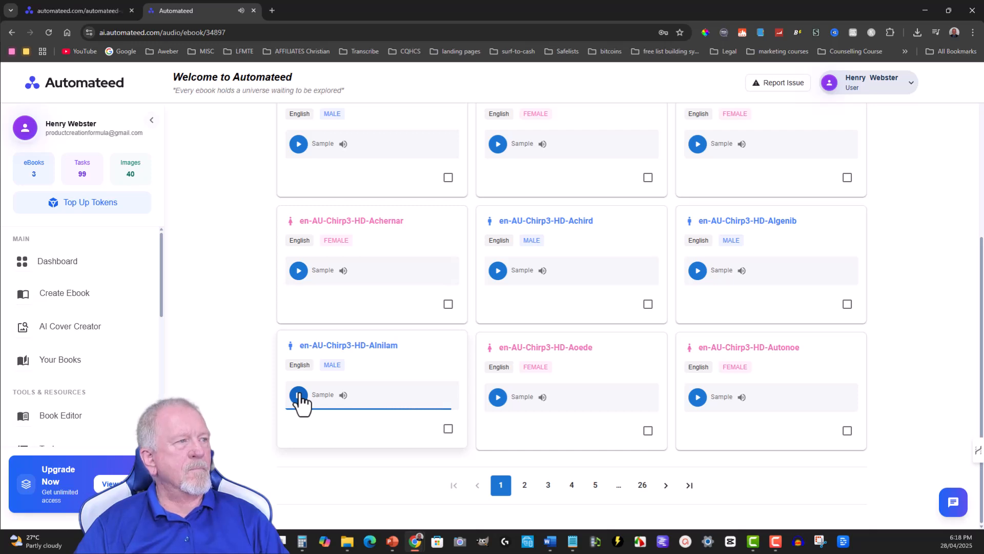
Play the Achird and Algenib samples, then select en-AU-Chirp3-HD-Algenib as the voice
click(497, 270)
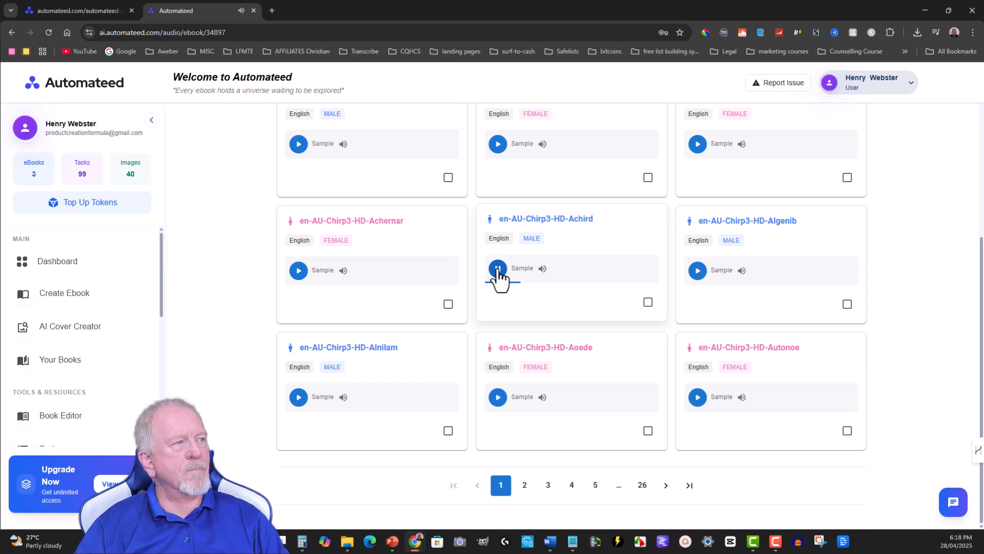
click(497, 271)
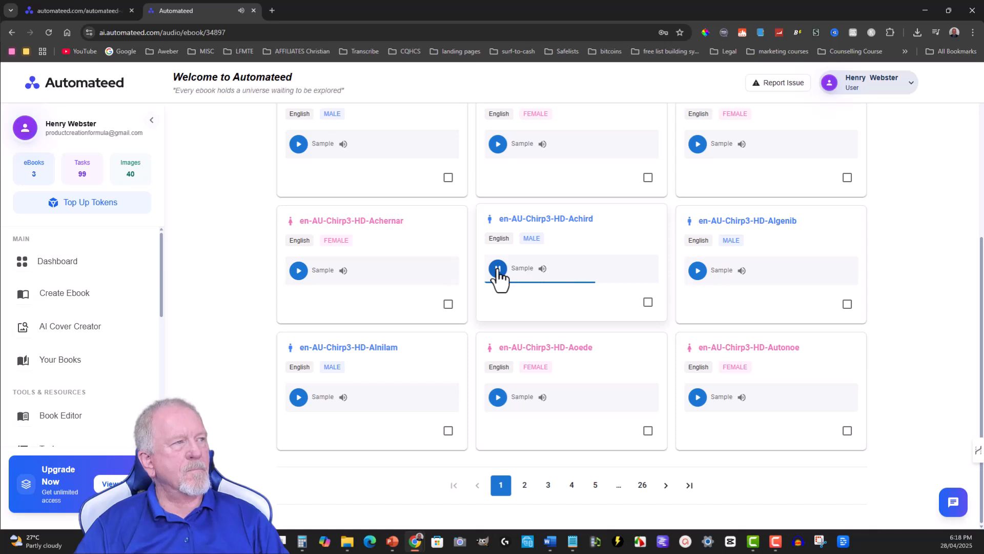
click(697, 270)
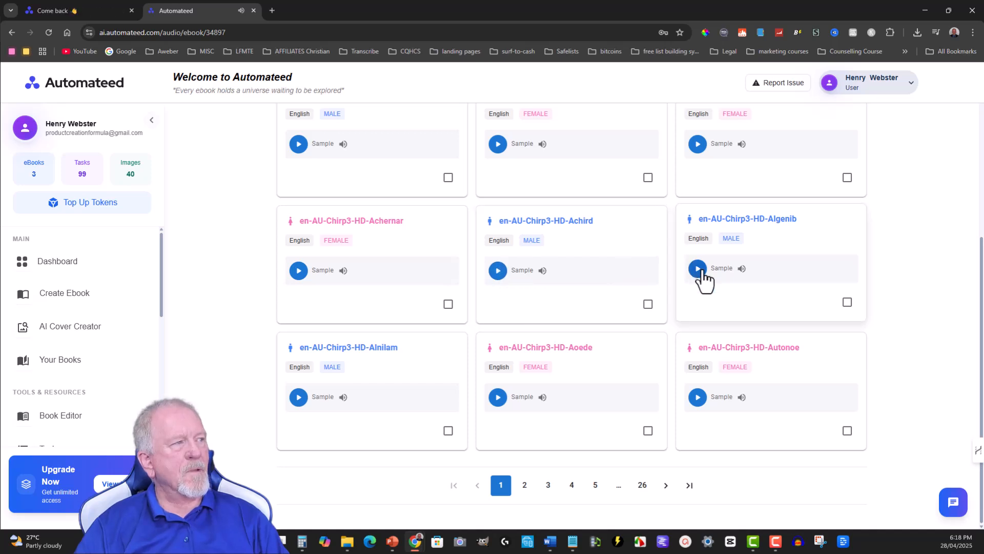
click(697, 268)
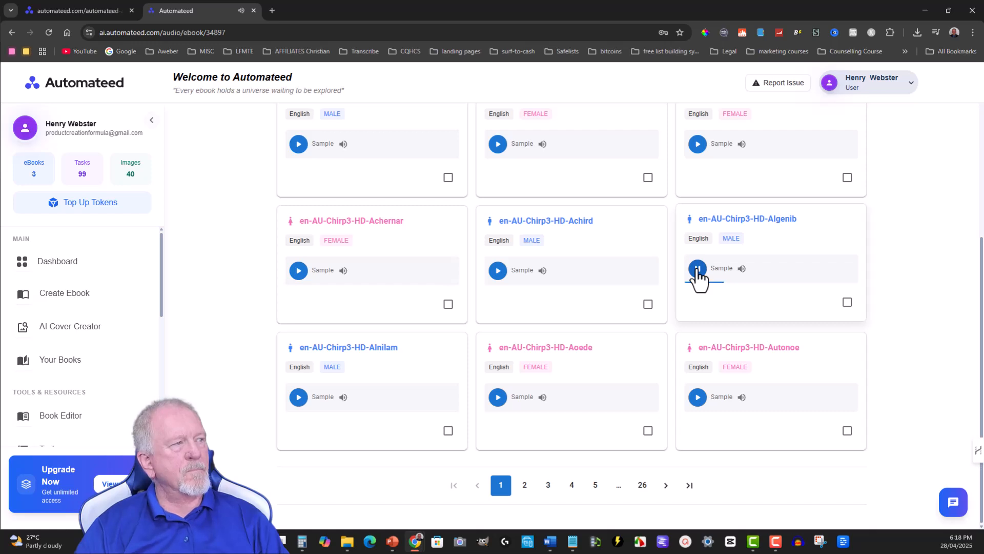
click(697, 269)
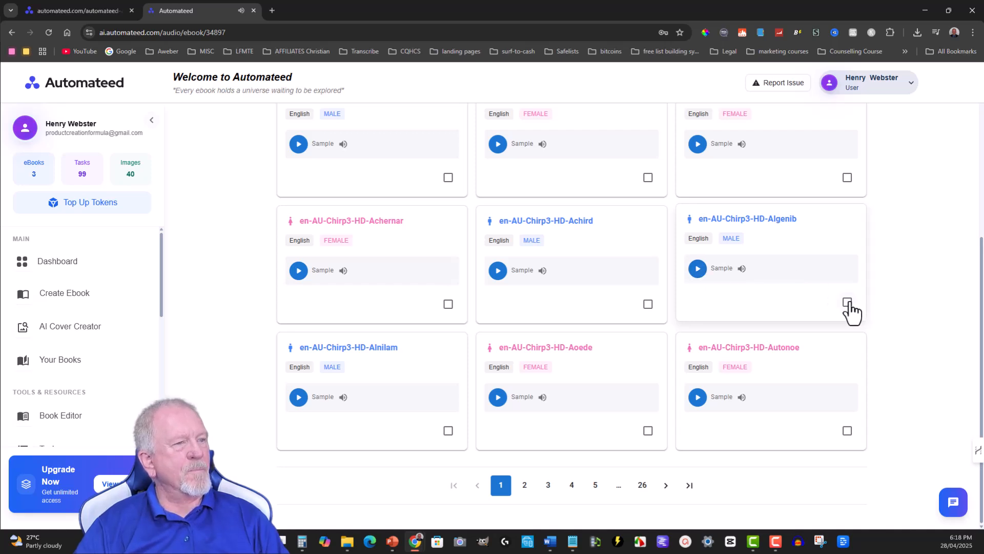
click(847, 303)
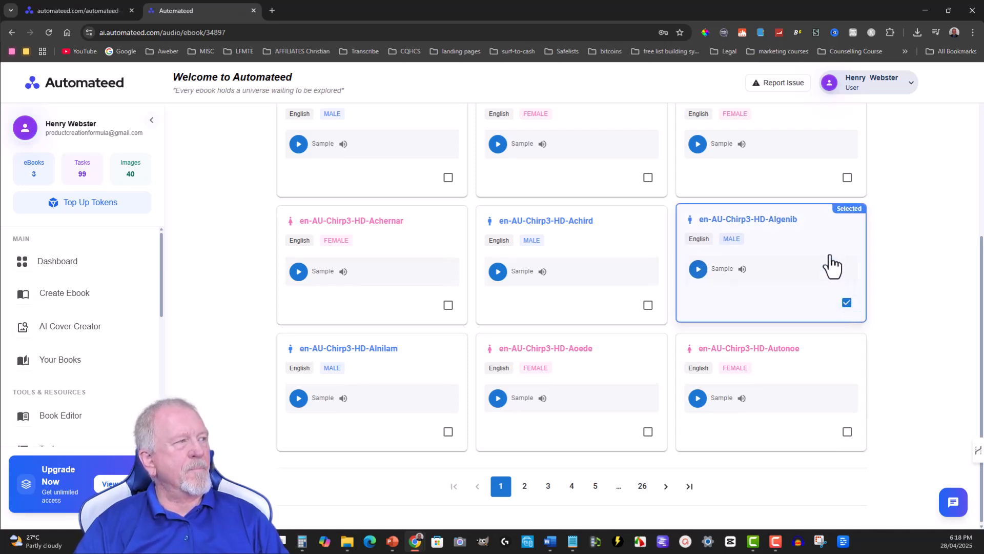
scroll(up, 3)
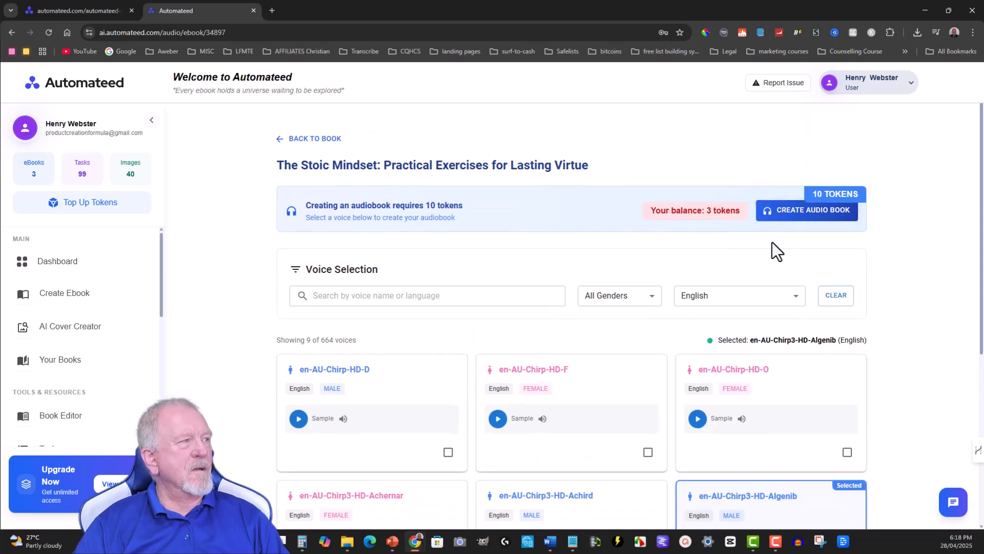
mouse_move(807, 209)
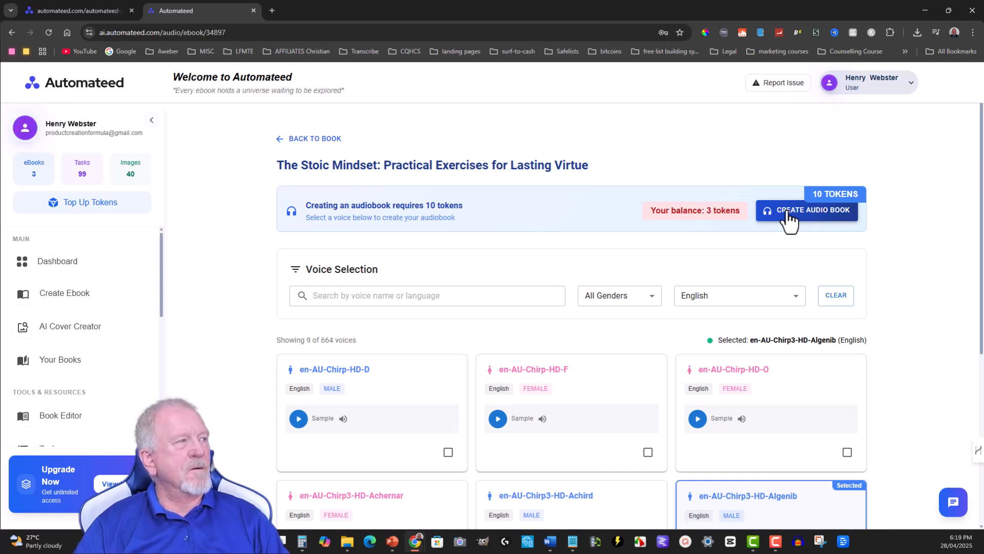
mouse_move(814, 213)
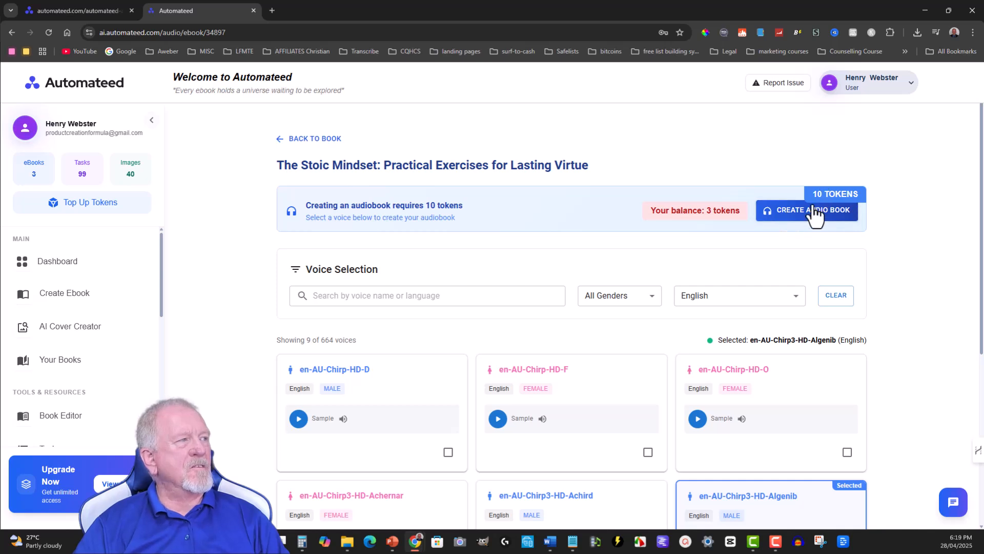
mouse_move(787, 220)
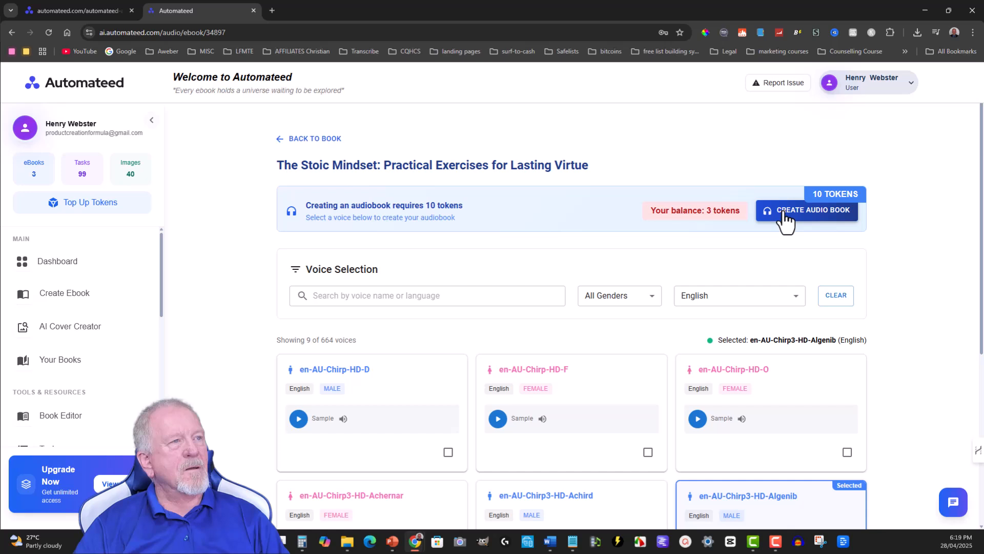
mouse_move(533, 212)
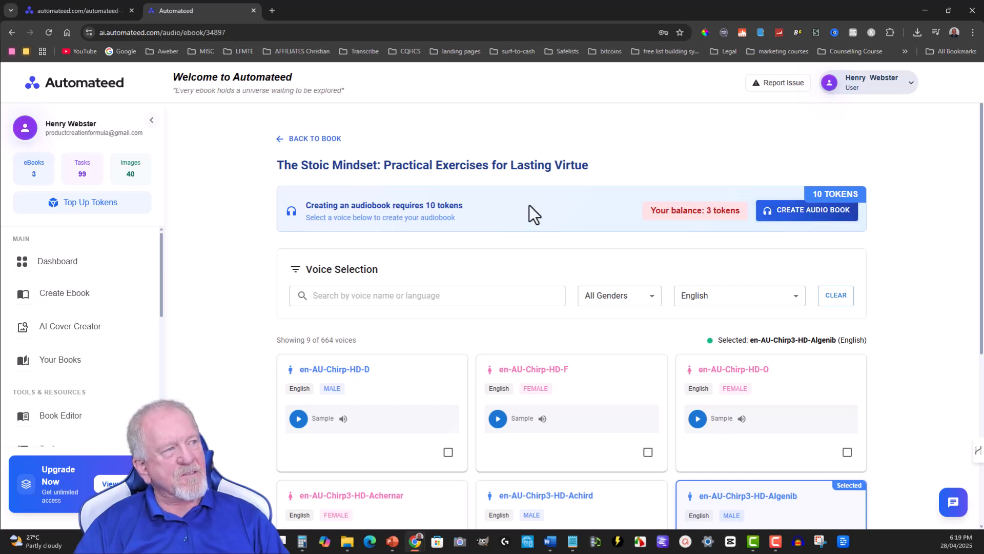
mouse_move(812, 210)
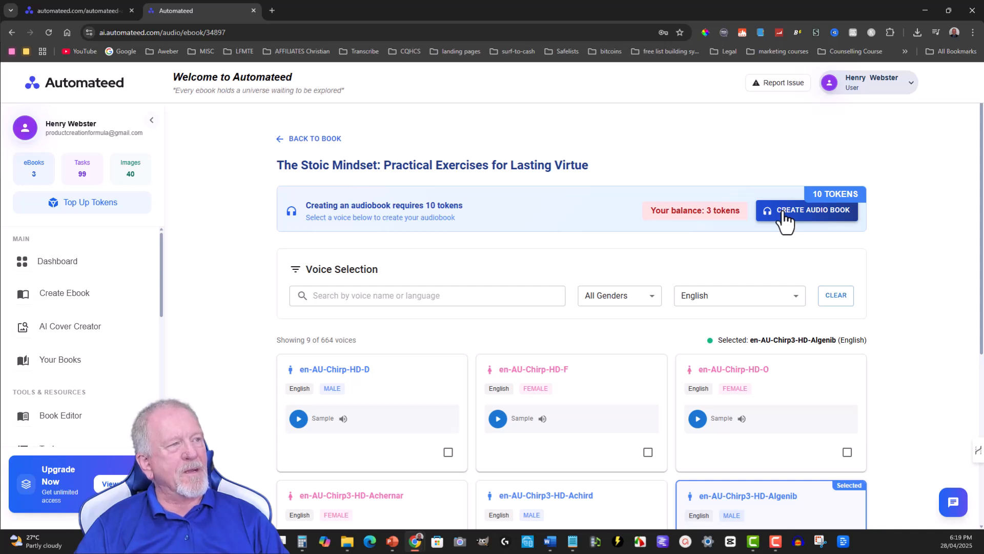
Attempt audiobook creation, get the 10-token shortfall error, and open the Top Up Tokens page
click(812, 210)
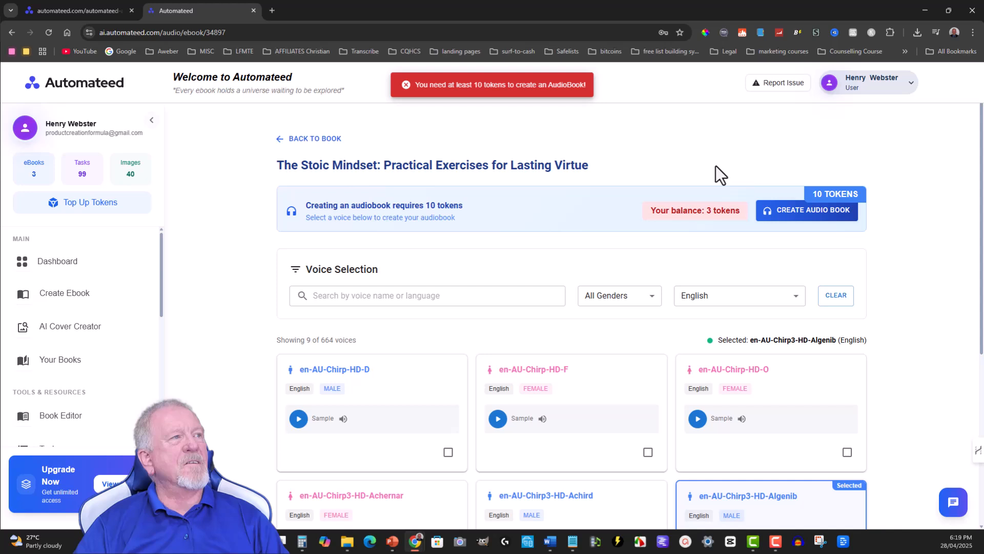
mouse_move(130, 196)
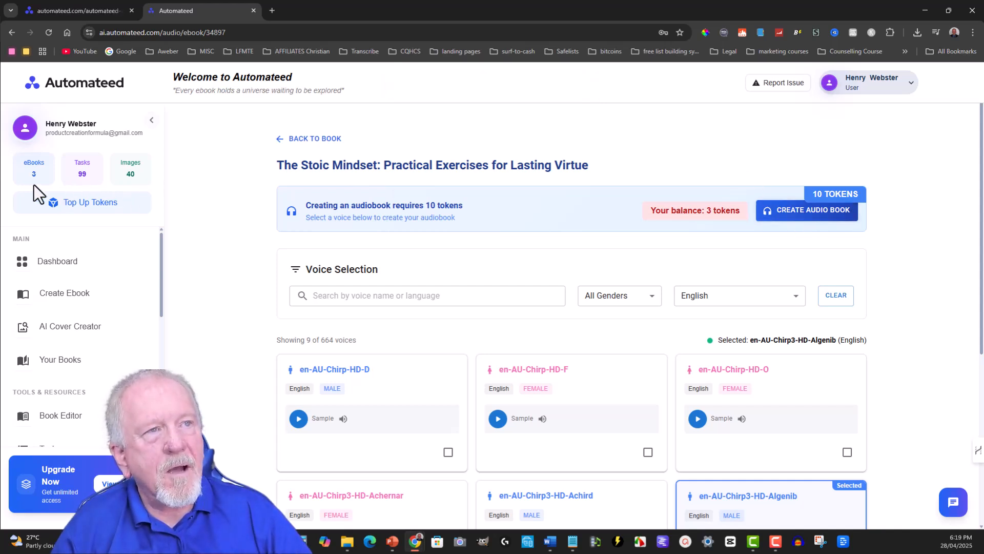
mouse_move(129, 235)
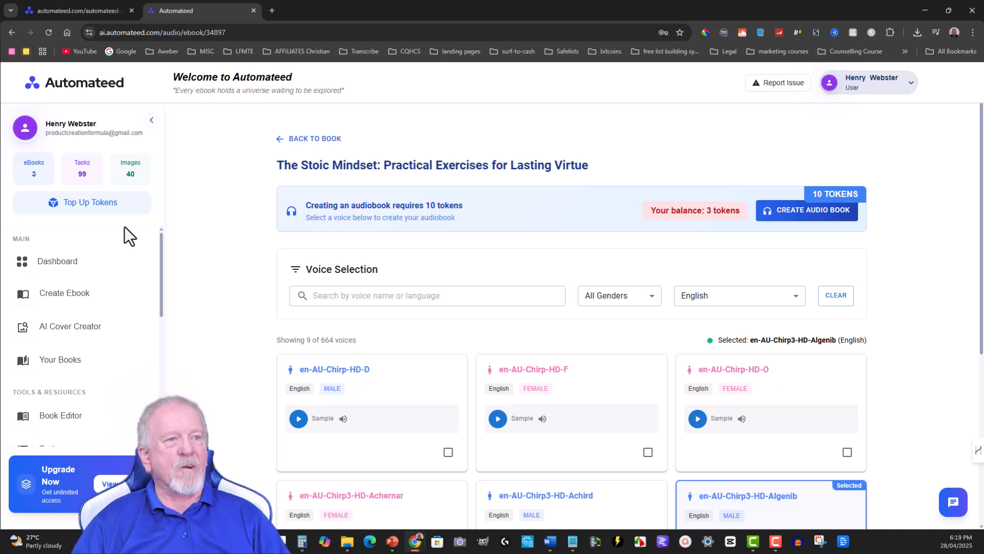
mouse_move(313, 134)
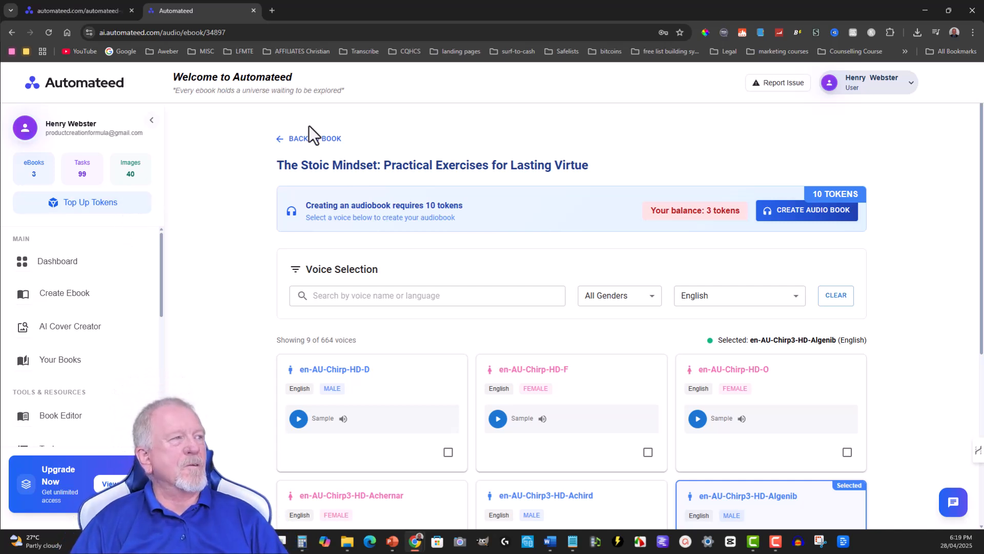
mouse_move(74, 227)
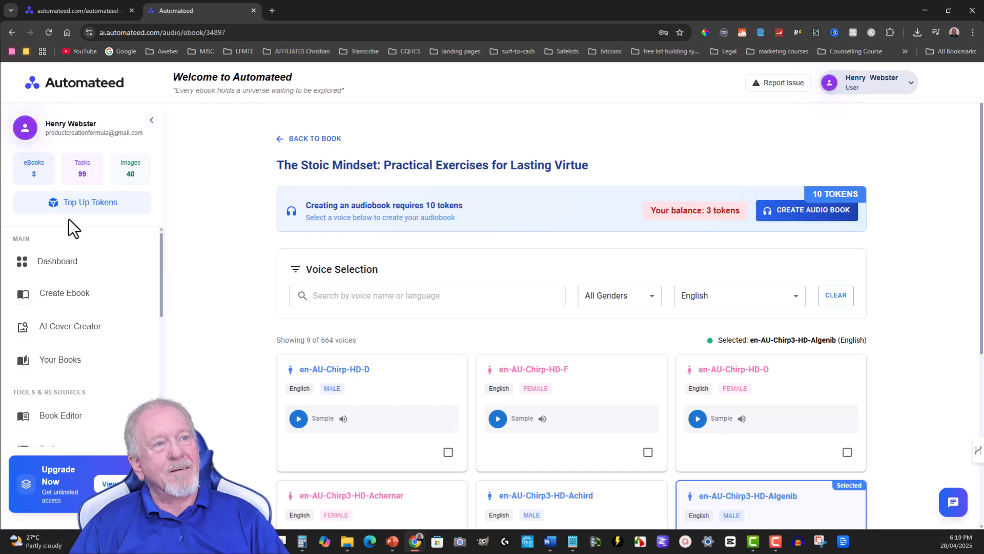
click(90, 202)
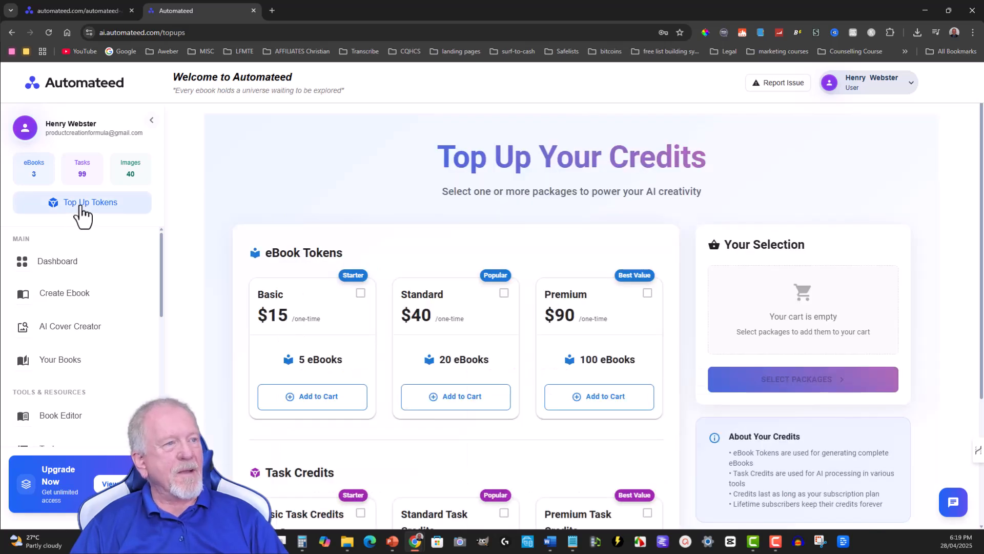
mouse_move(287, 353)
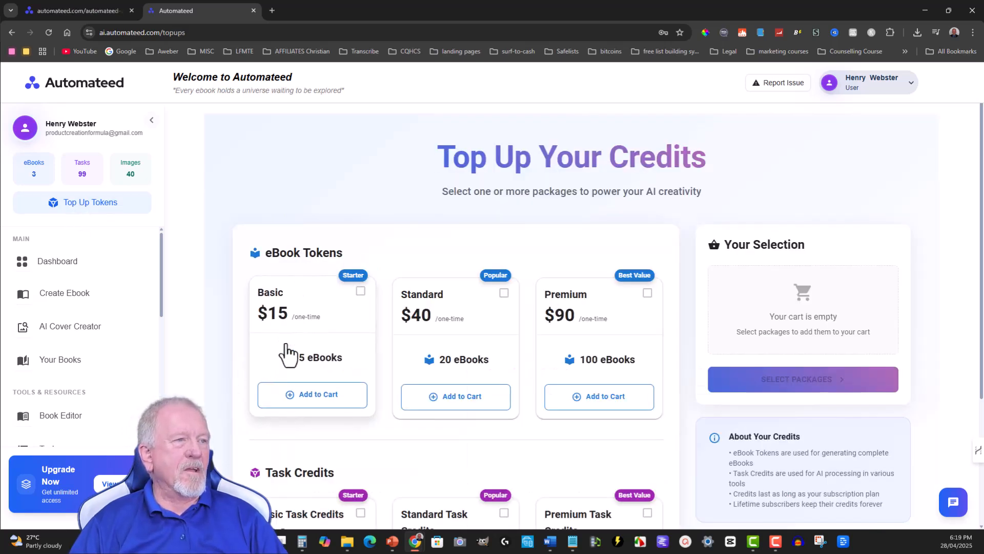
mouse_move(323, 377)
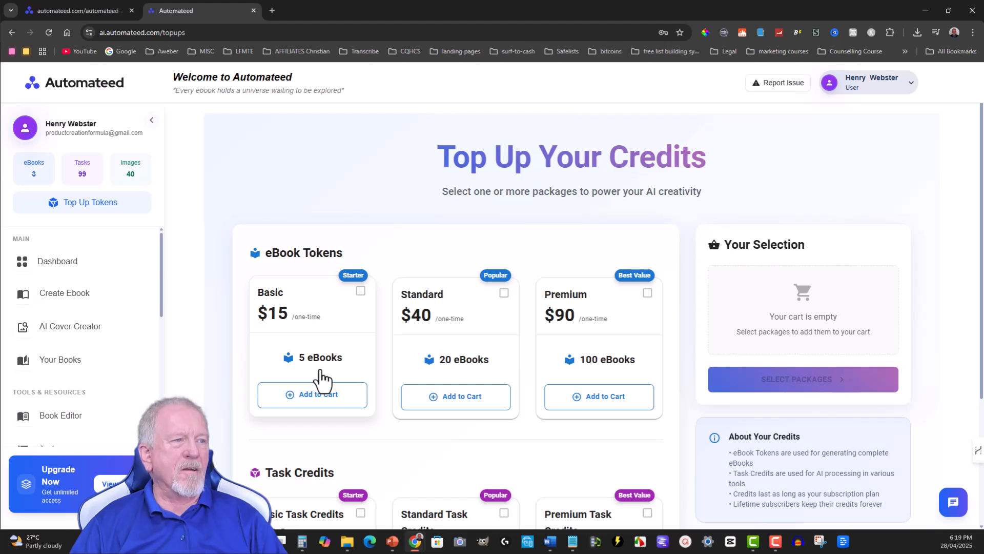
mouse_move(626, 367)
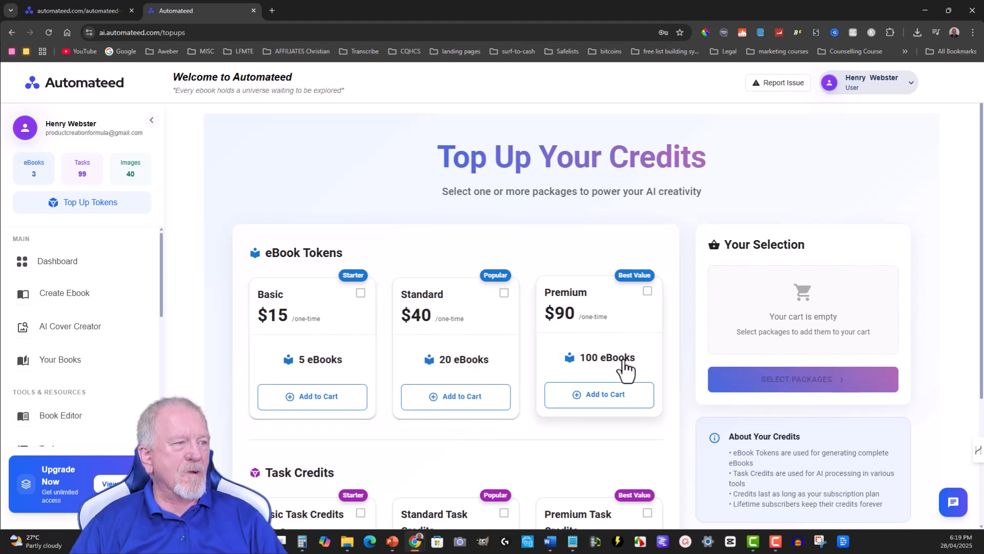
Add Basic Task Credits (1,000 tokens, $10) to the cart, then bring up the manuscript in Word
scroll(down, 3)
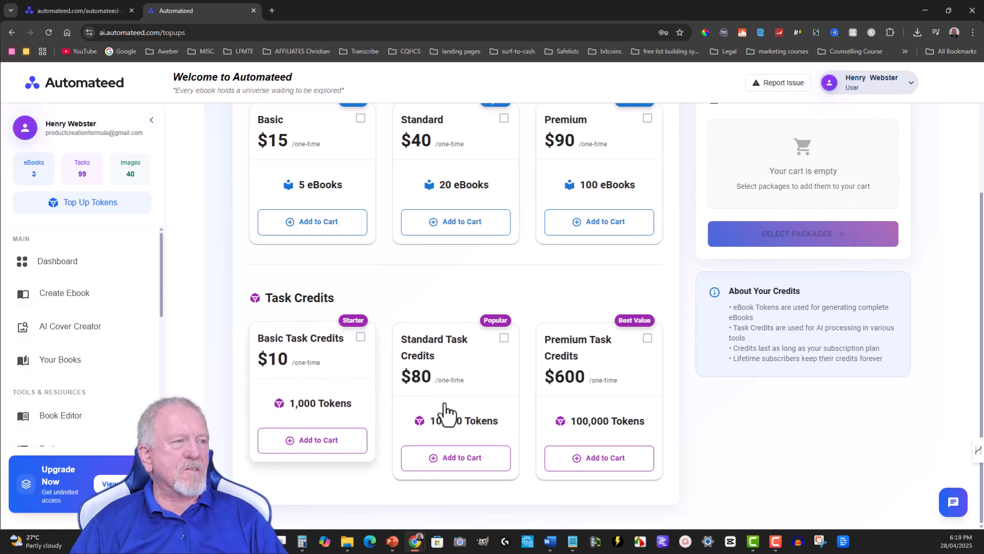
mouse_move(593, 395)
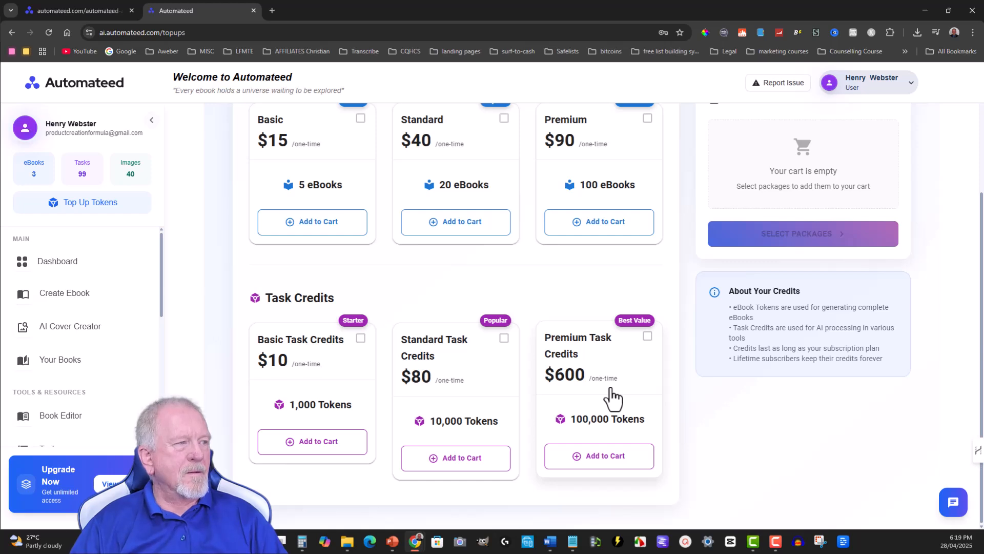
mouse_move(593, 411)
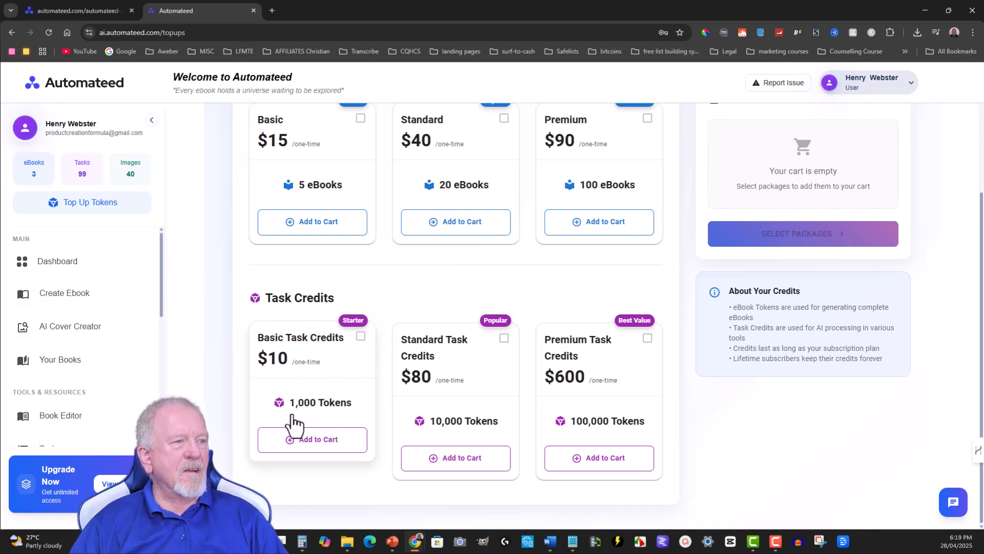
mouse_move(340, 372)
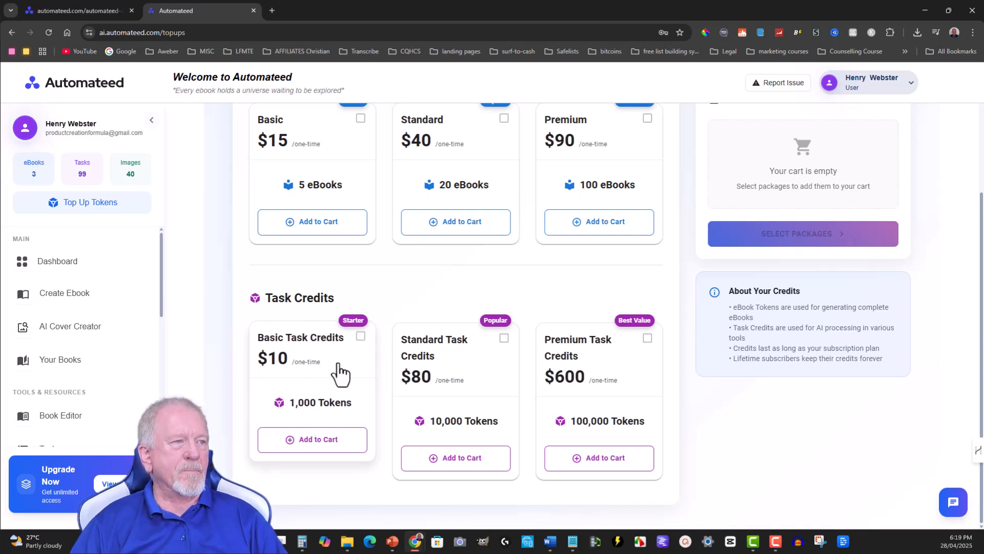
mouse_move(350, 366)
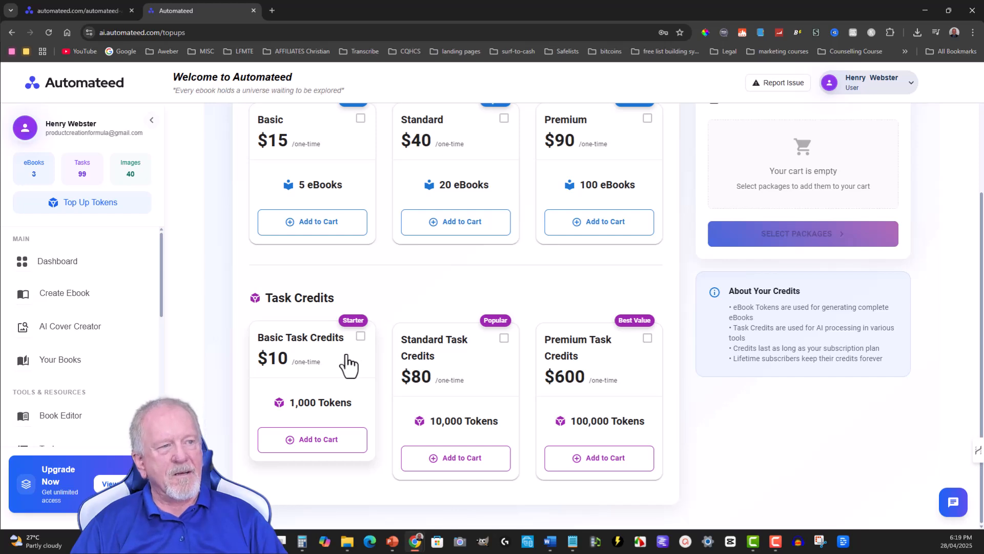
mouse_move(157, 210)
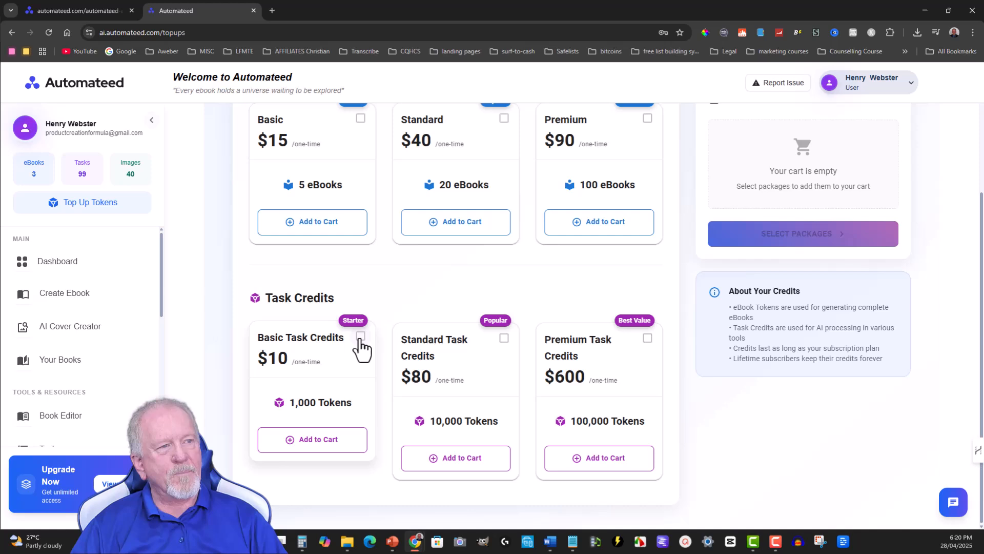
click(313, 439)
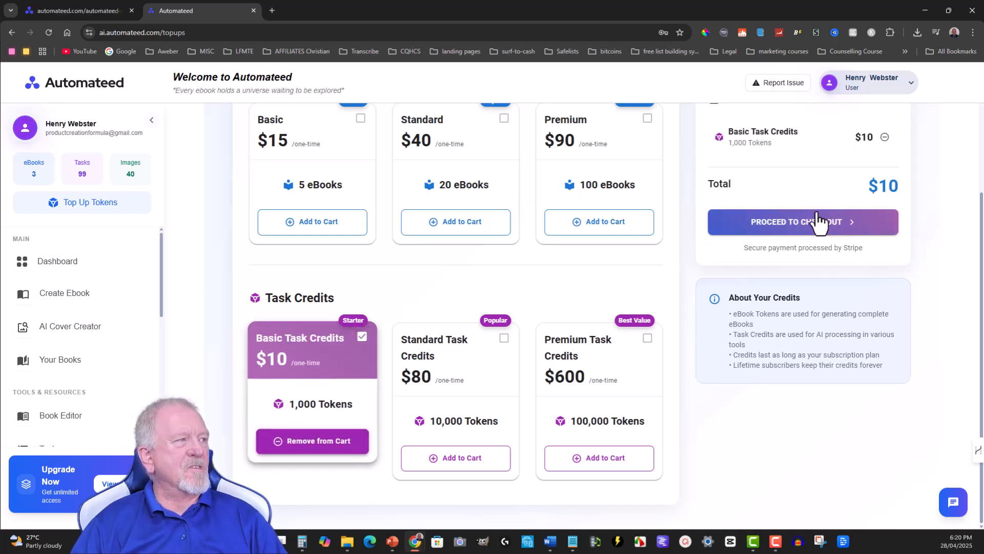
mouse_move(455, 239)
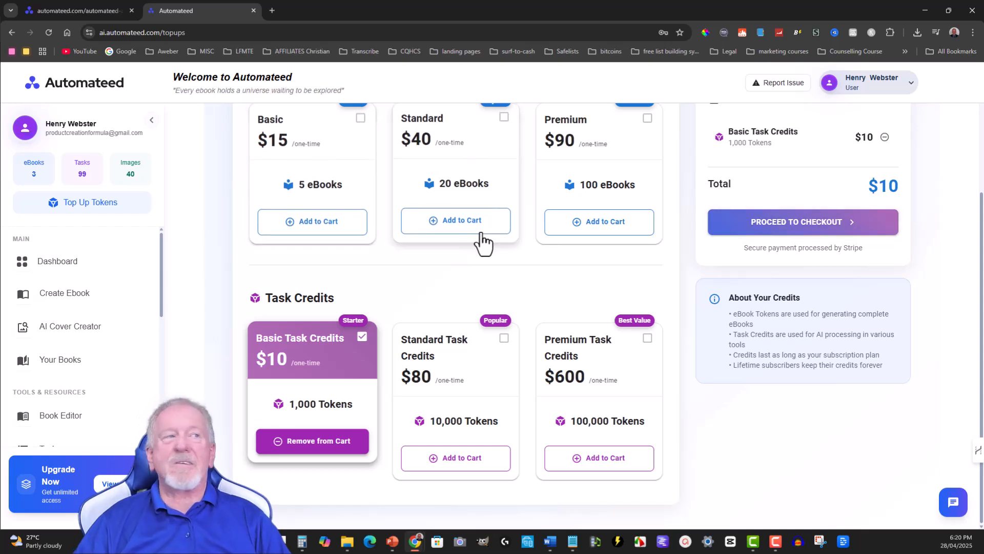
scroll(up, 3)
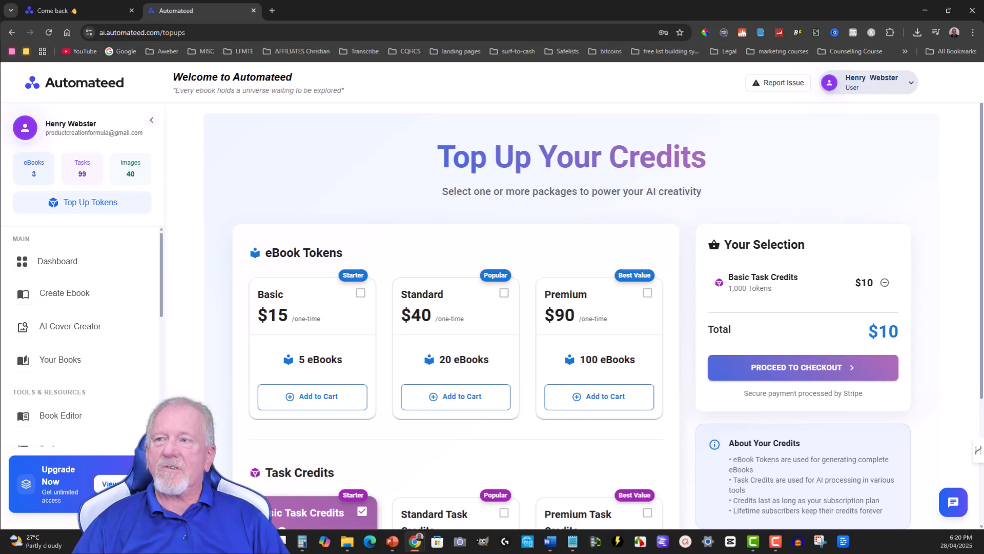
click(549, 540)
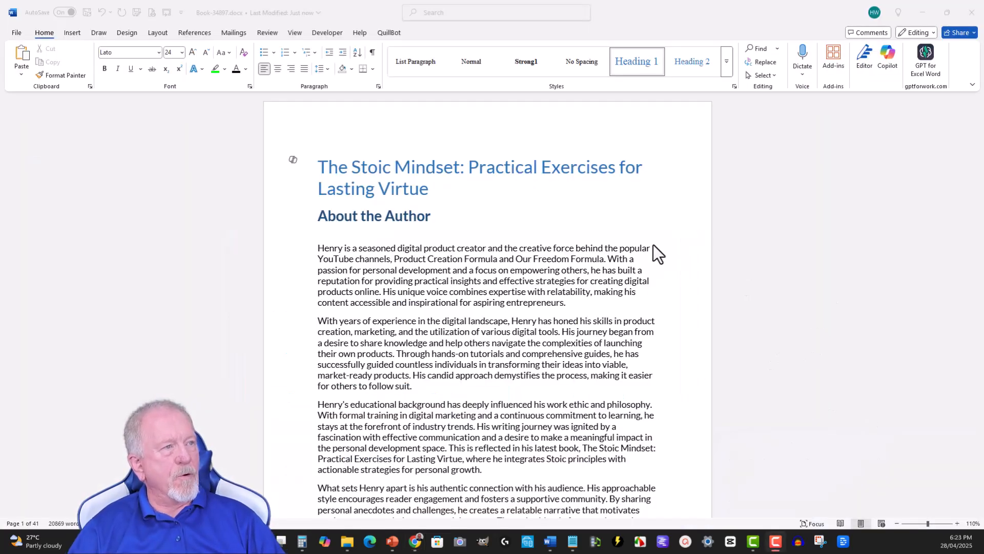
mouse_move(333, 207)
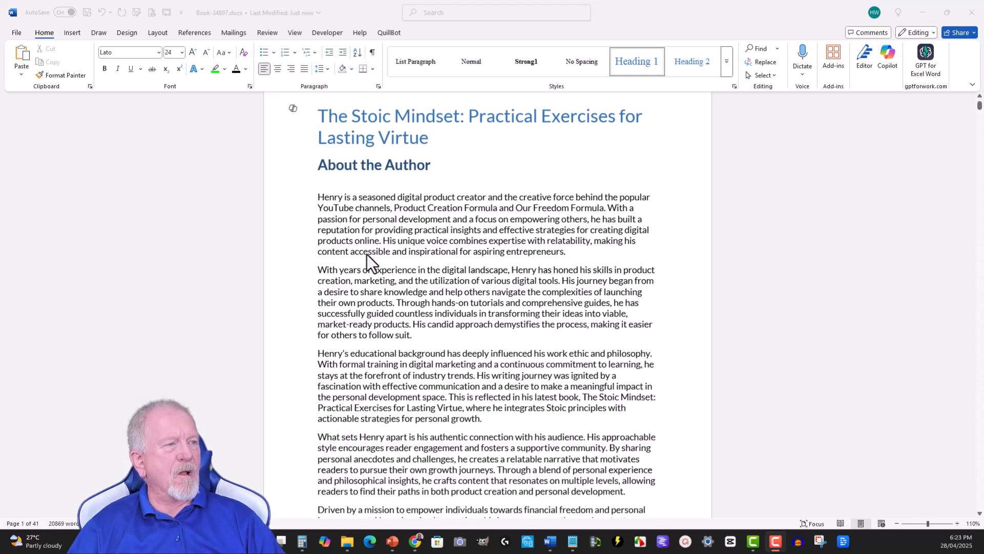
scroll(down, 3)
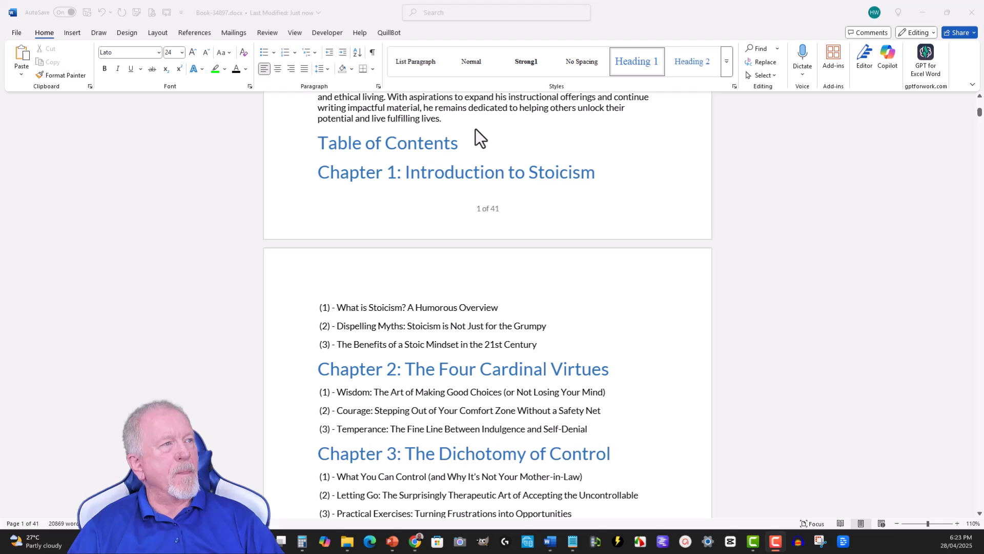
click(442, 117)
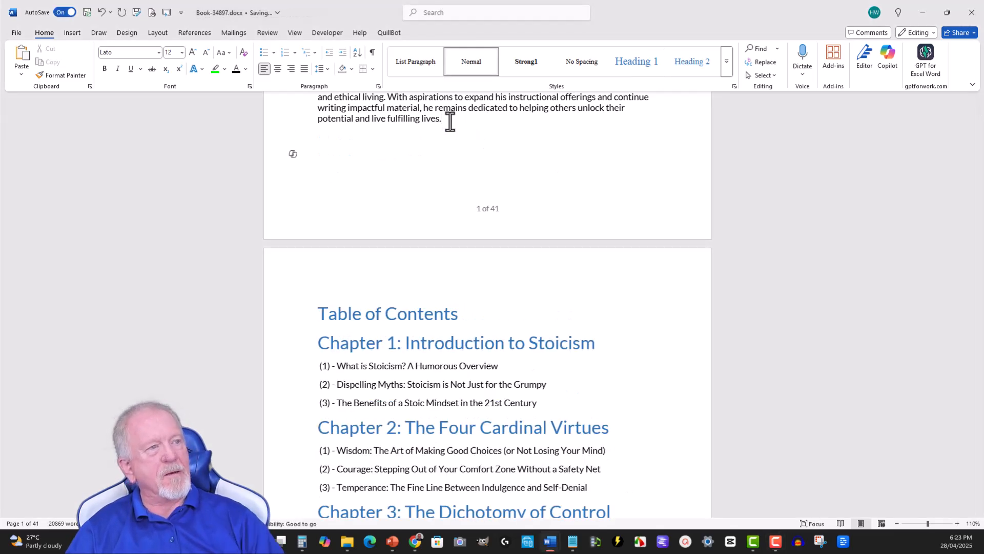
scroll(down, 3)
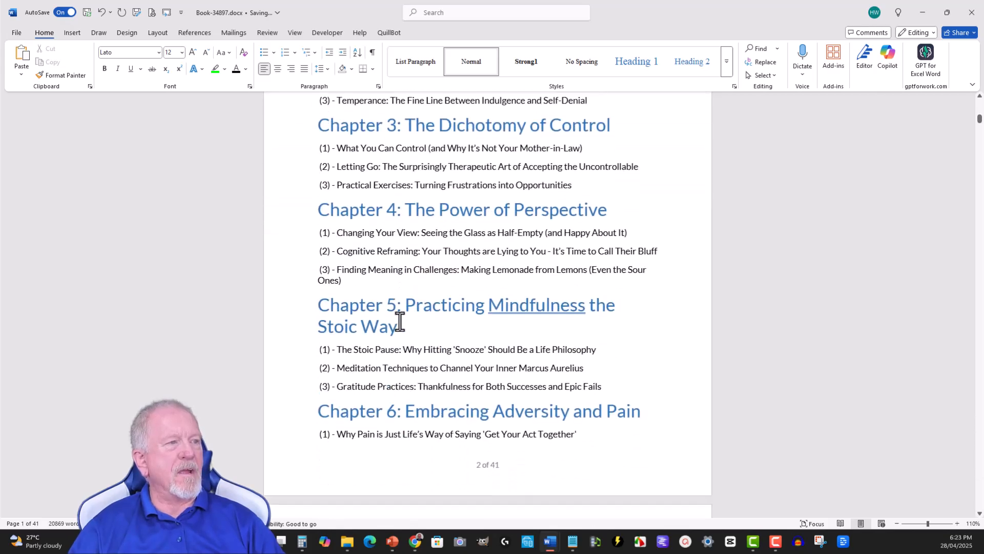
scroll(down, 3)
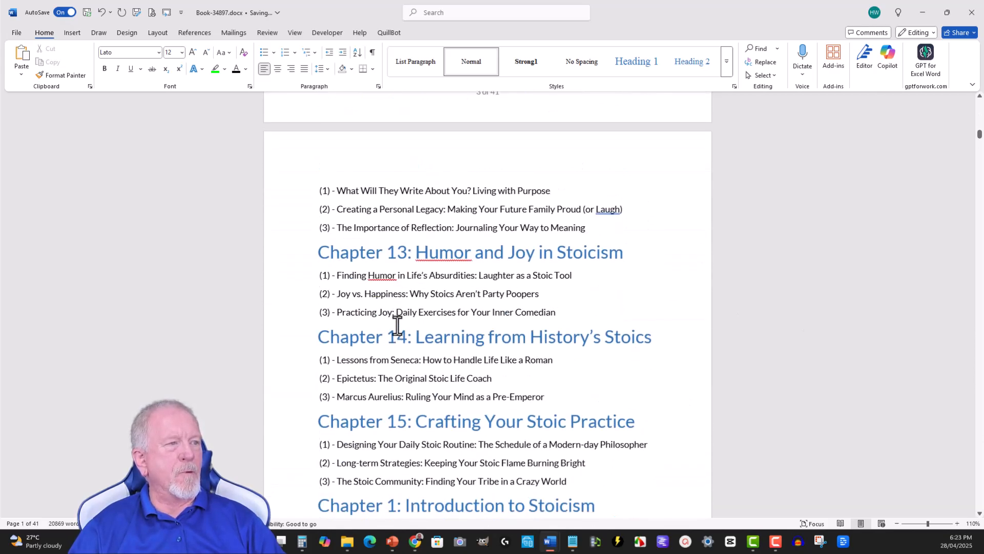
scroll(down, 3)
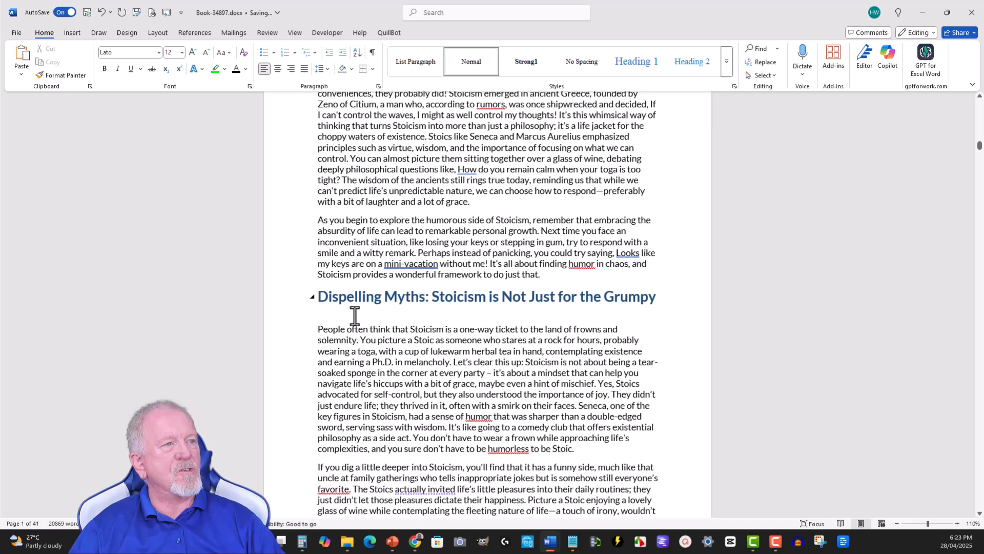
scroll(up, 3)
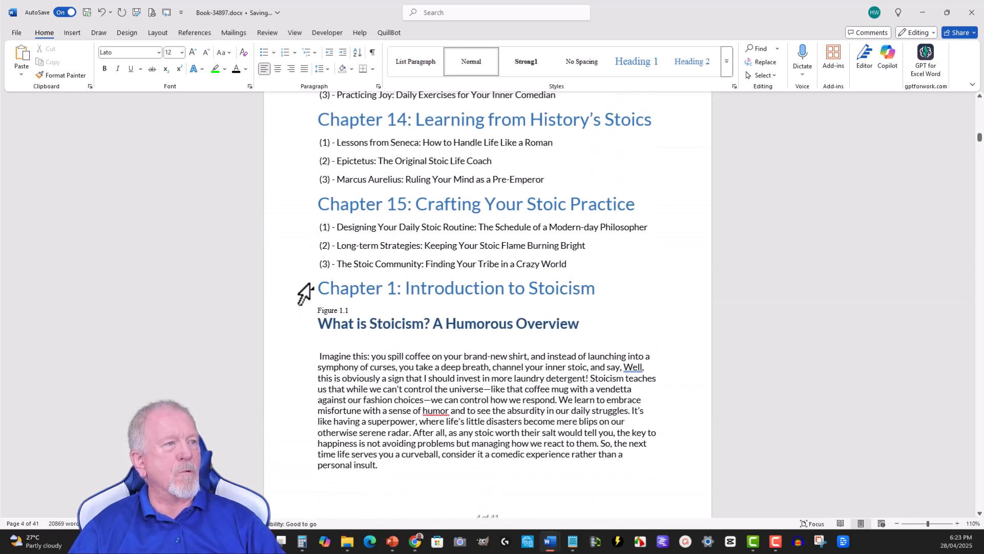
click(327, 288)
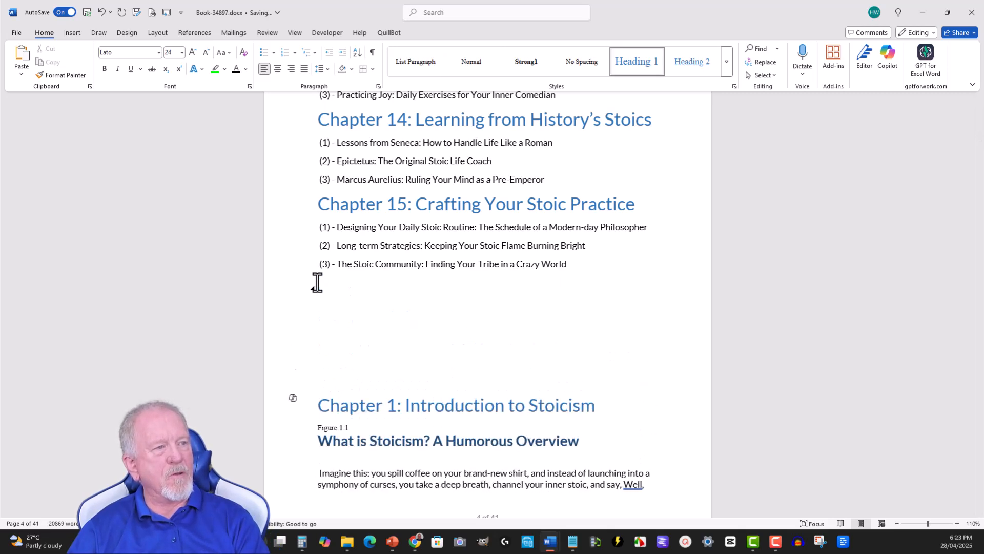
scroll(down, 3)
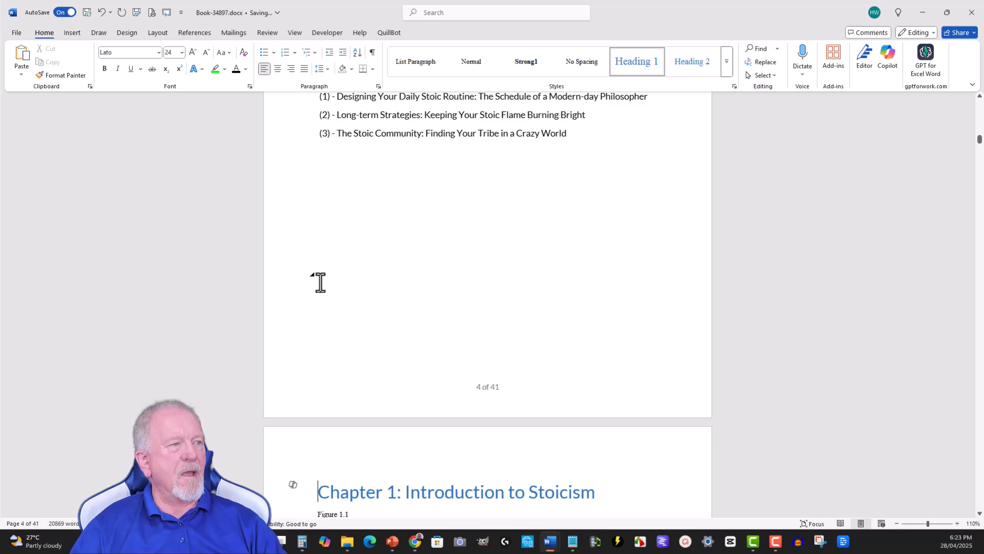
scroll(down, 3)
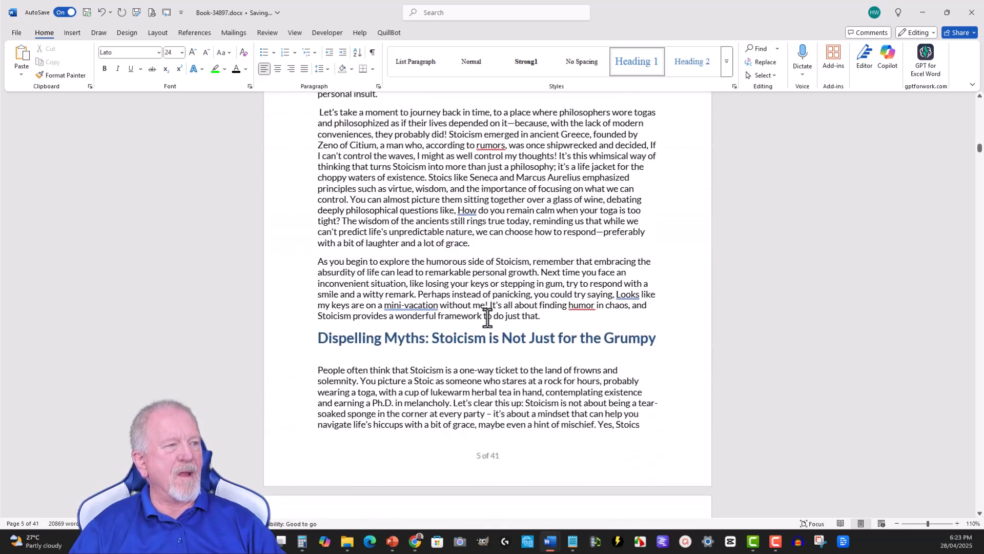
scroll(down, 3)
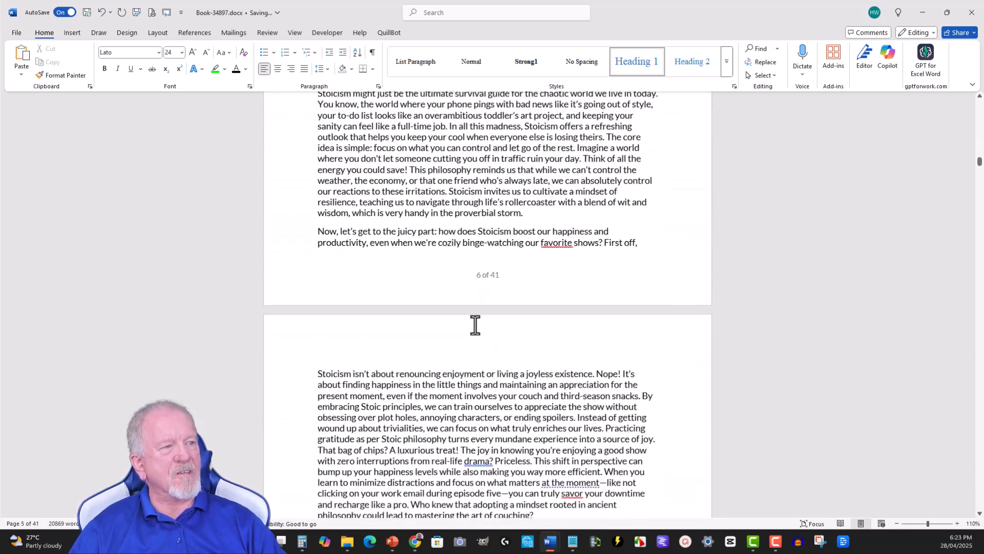
scroll(down, 3)
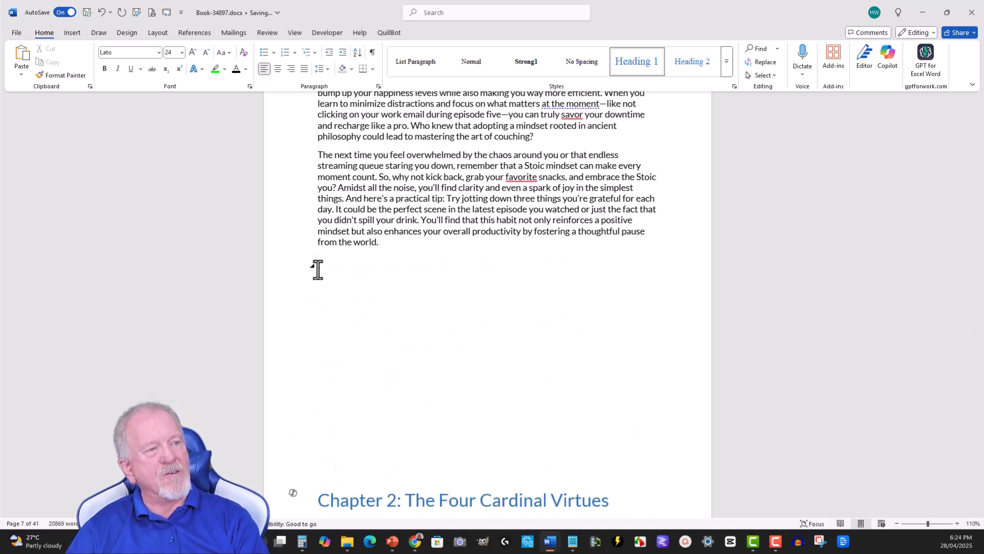
scroll(down, 3)
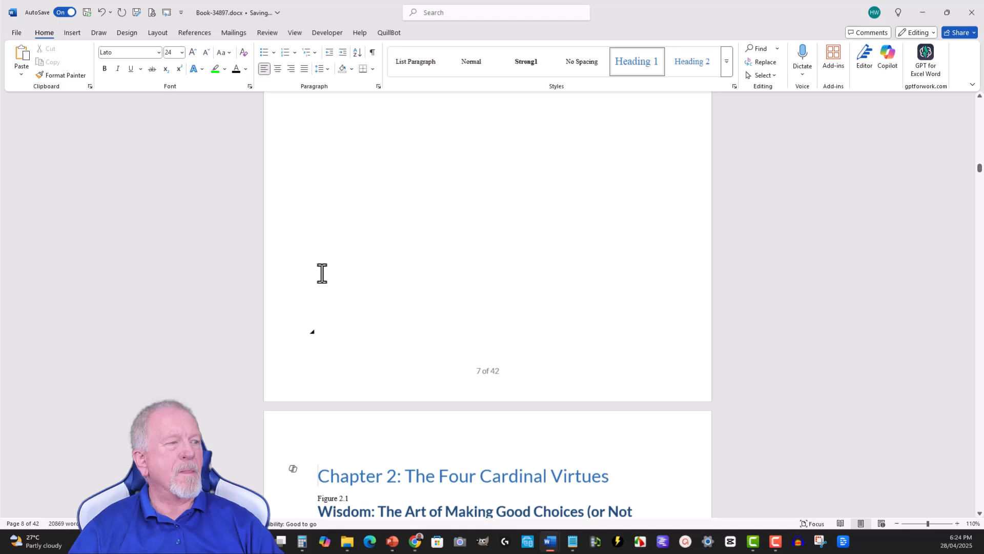
scroll(down, 3)
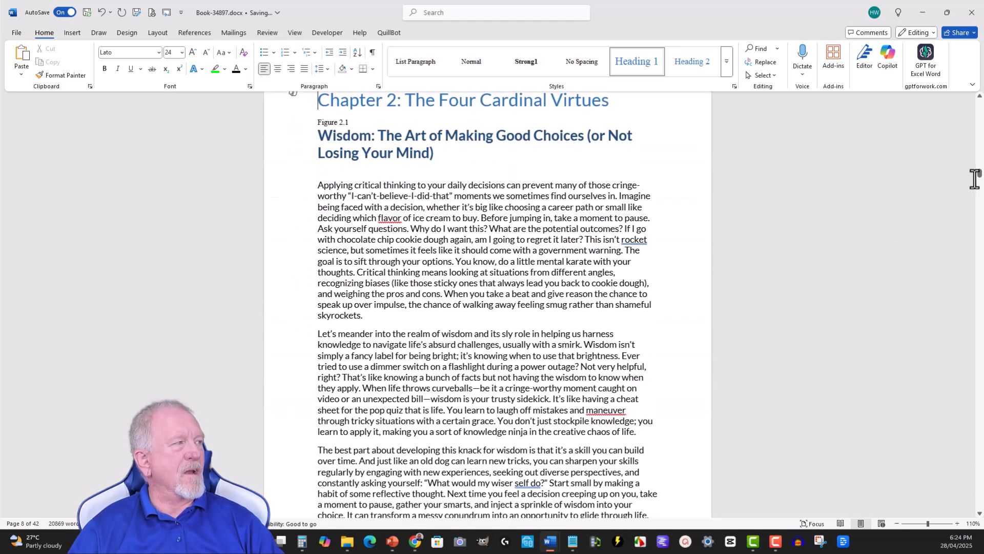
scroll(down, 3)
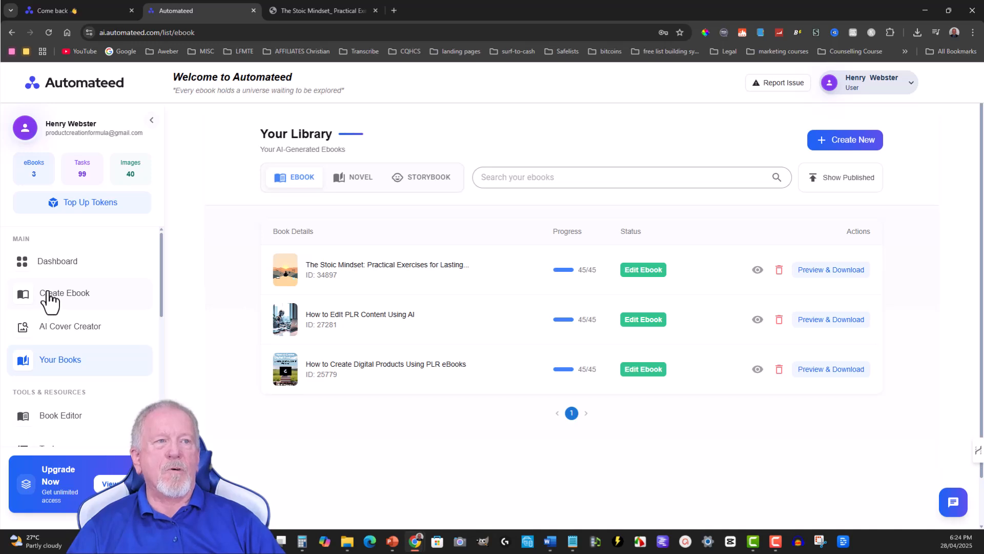
mouse_move(51, 333)
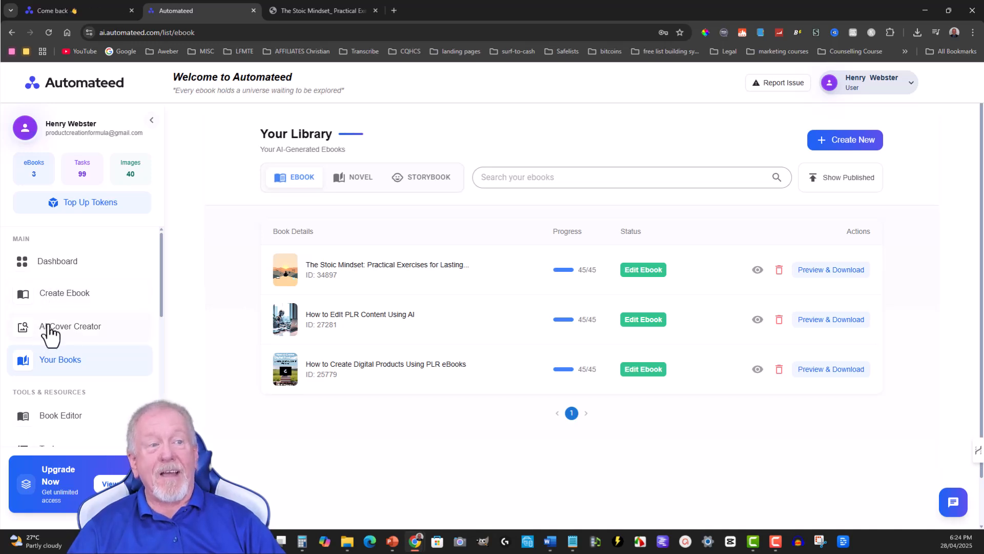
Select The Stoic Mindset in AI Cover Creator, enter the author name, and generate the cover image
click(71, 326)
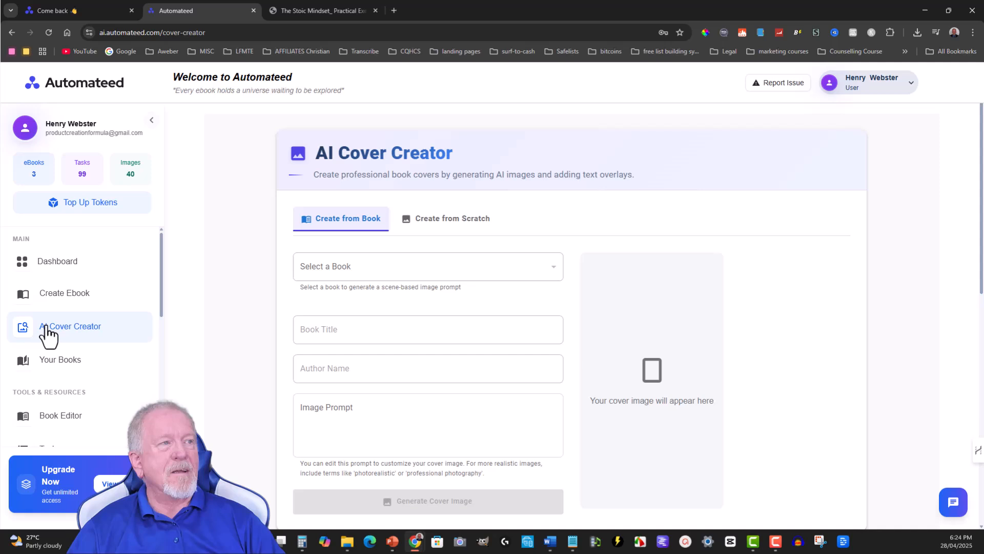
click(428, 266)
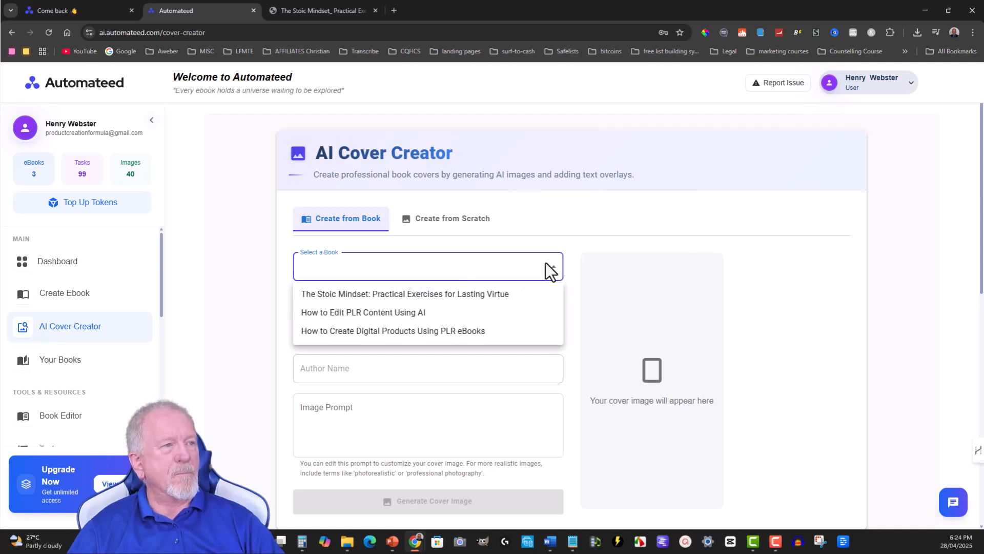
mouse_move(335, 294)
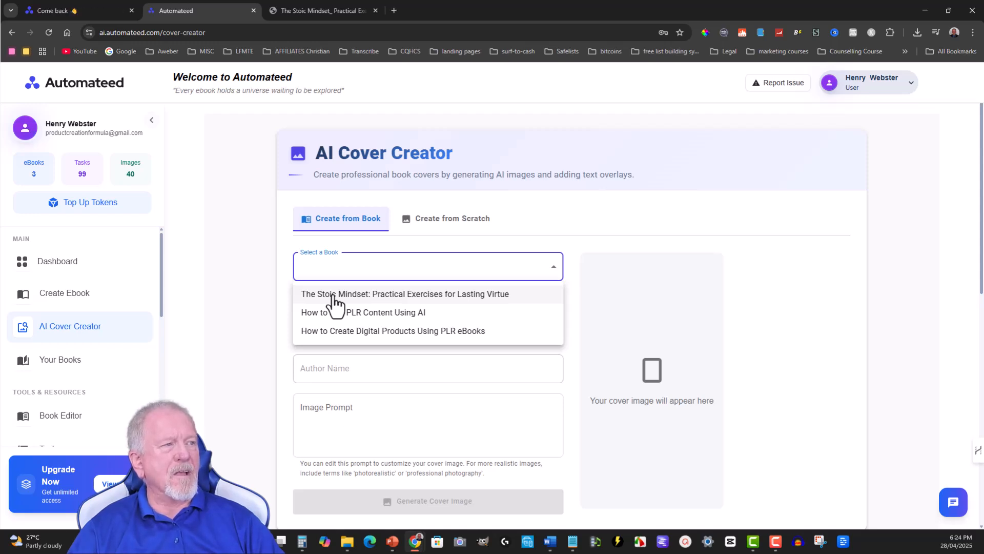
click(405, 294)
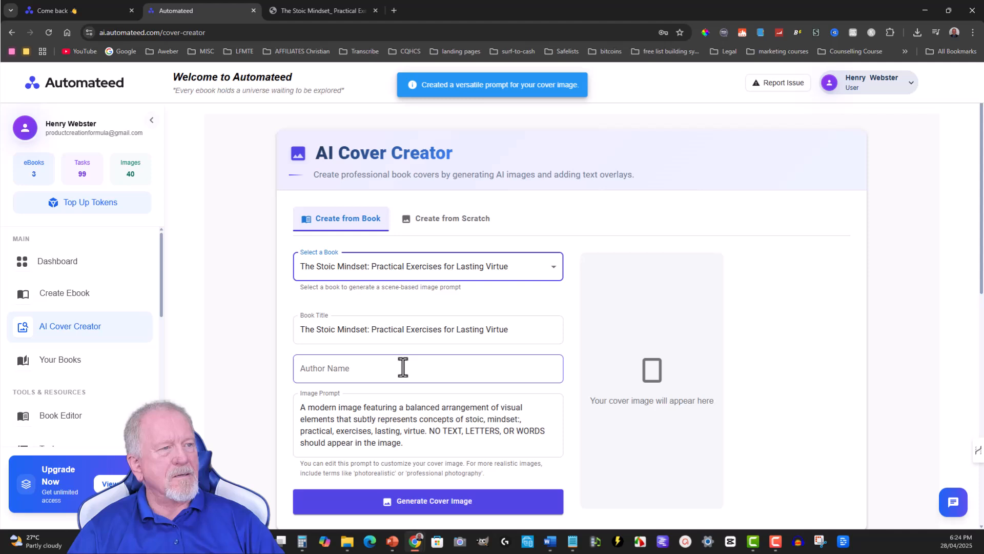
click(410, 368)
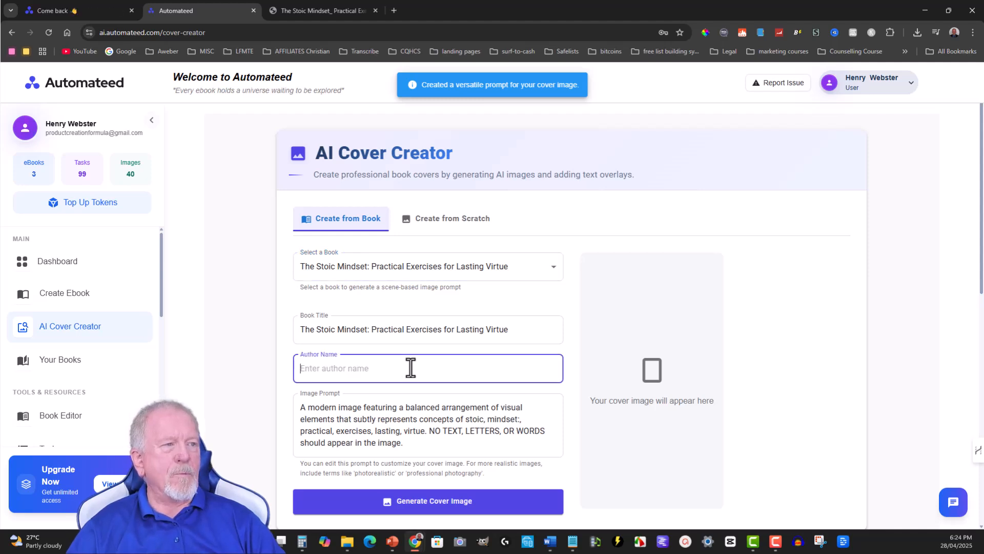
click(427, 501)
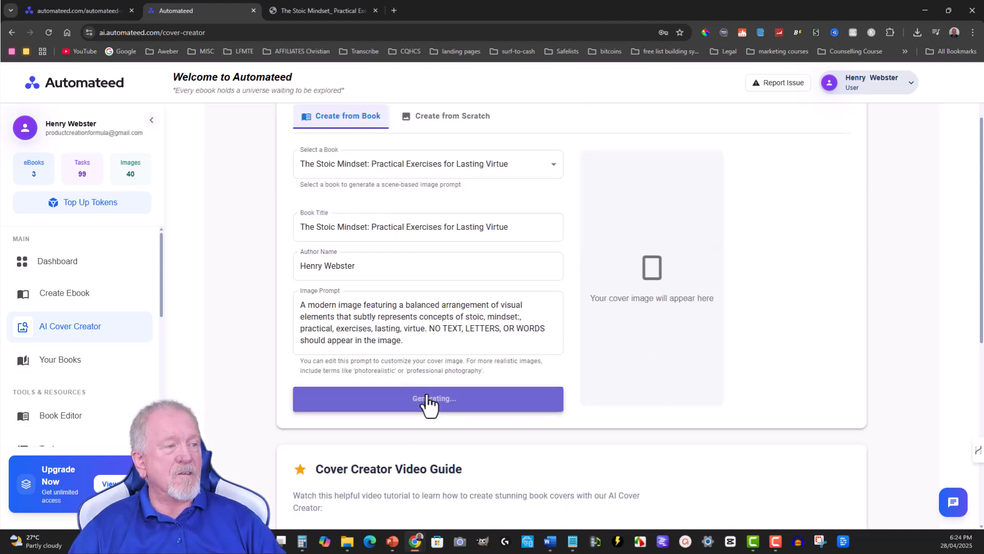
Recolour the cover title black and drag it to sit centred above the stone cairn
click(428, 398)
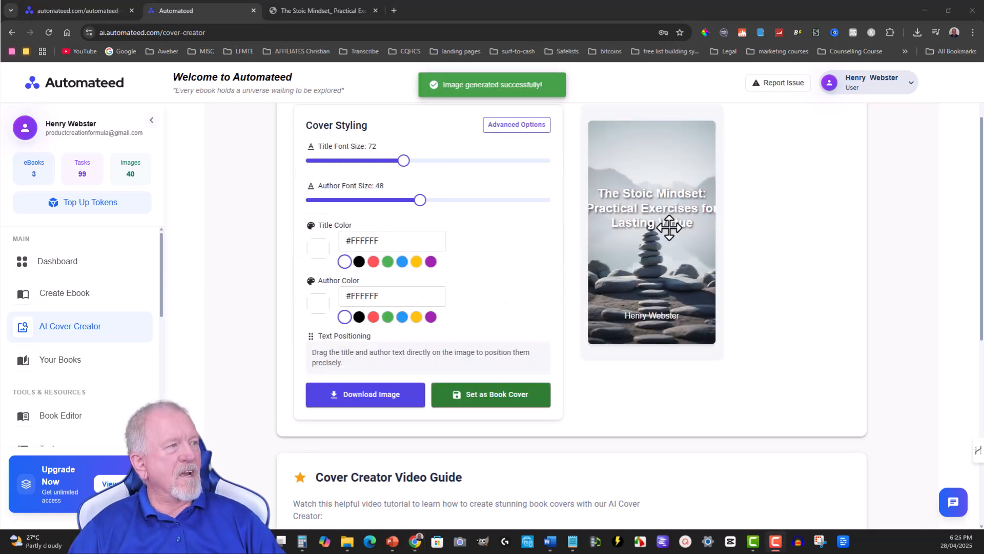
click(651, 209)
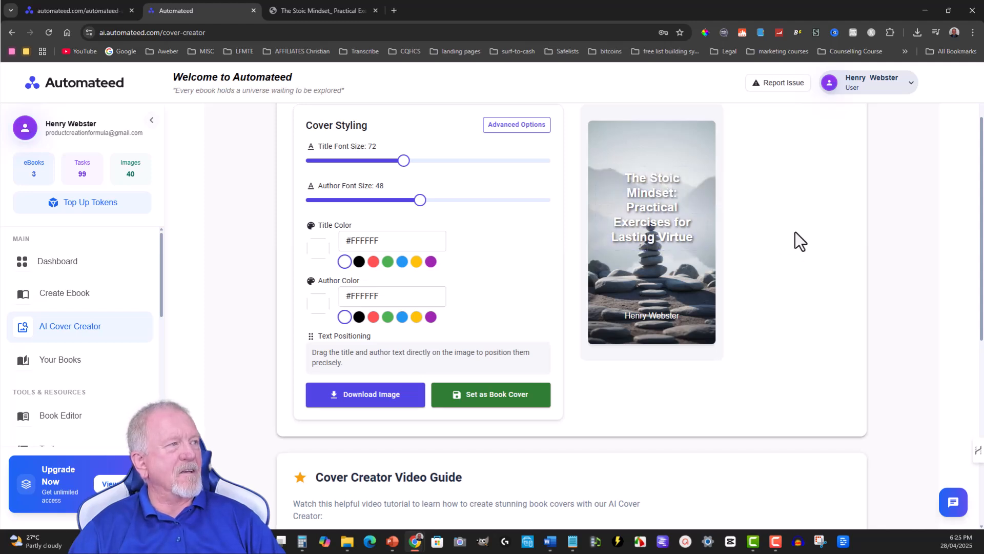
mouse_move(643, 185)
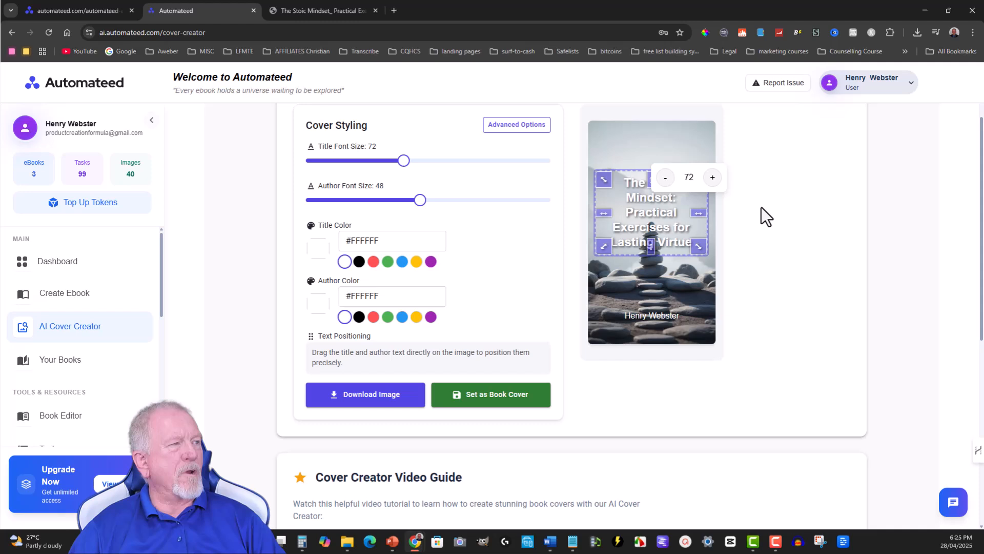
click(767, 217)
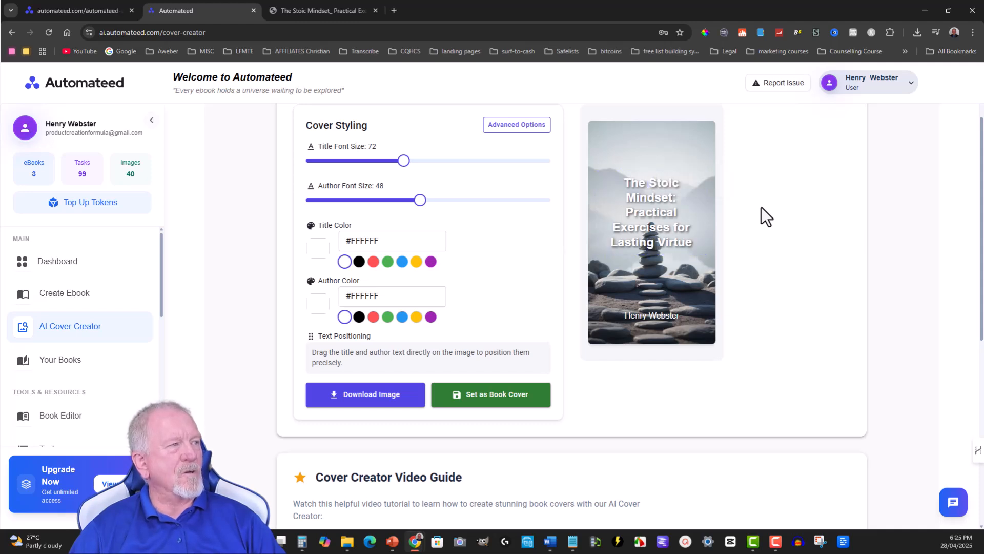
mouse_move(652, 209)
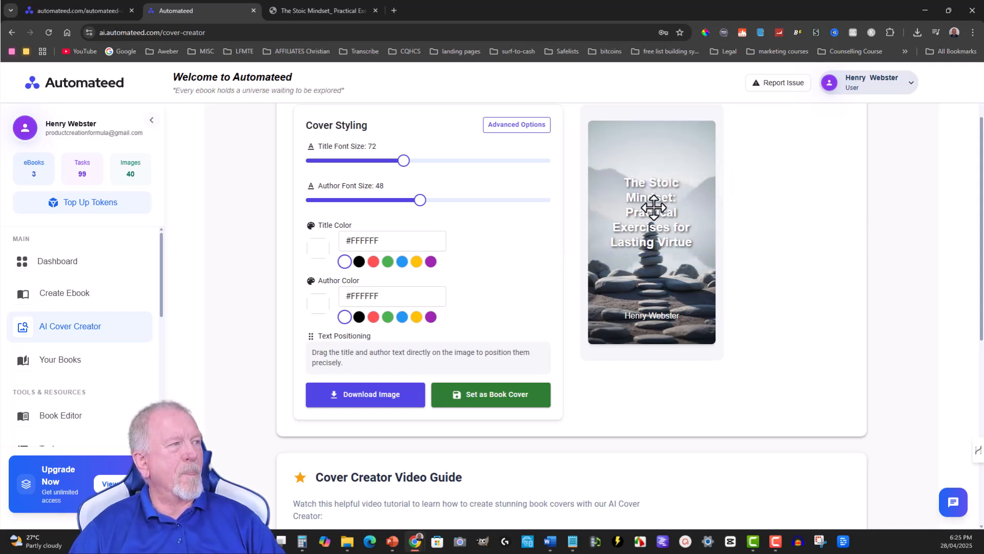
mouse_move(373, 280)
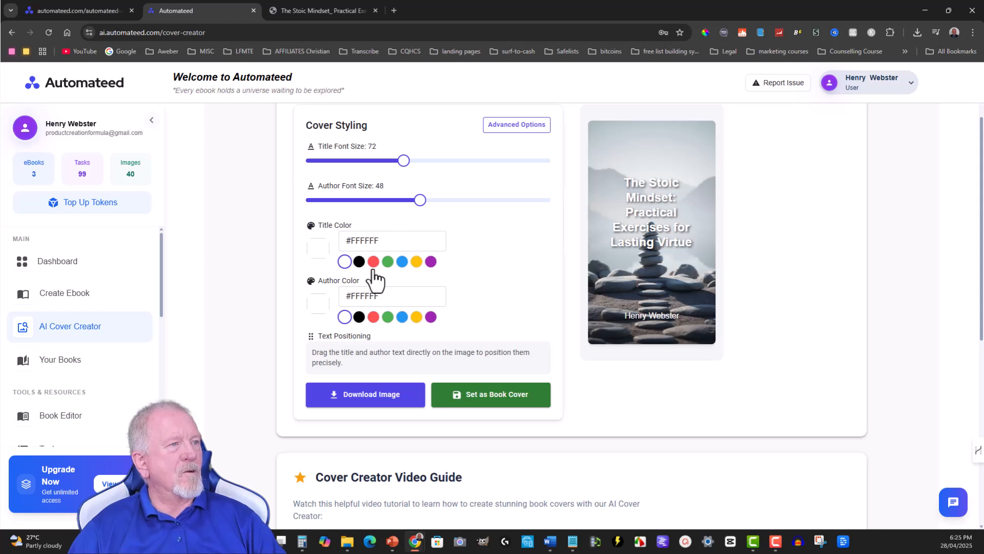
click(651, 199)
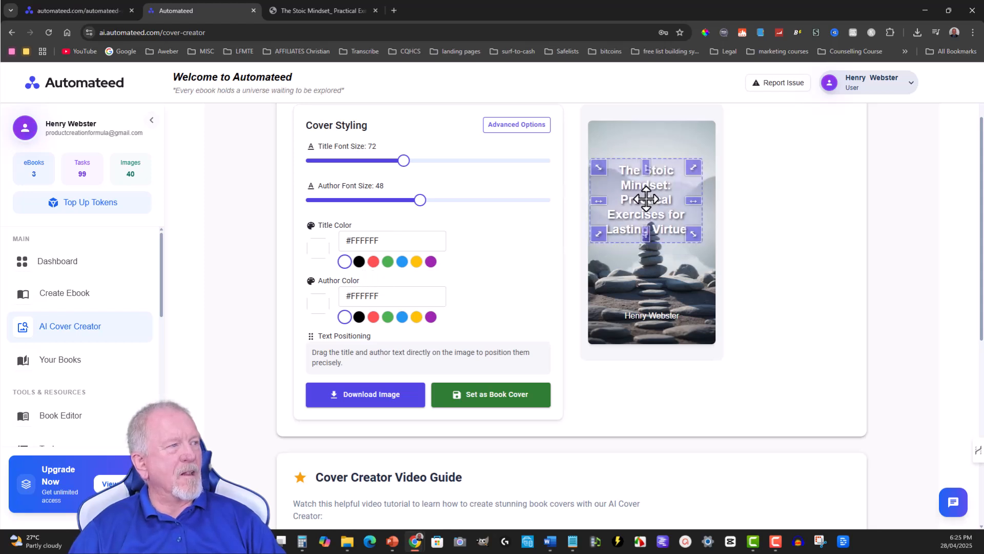
click(646, 199)
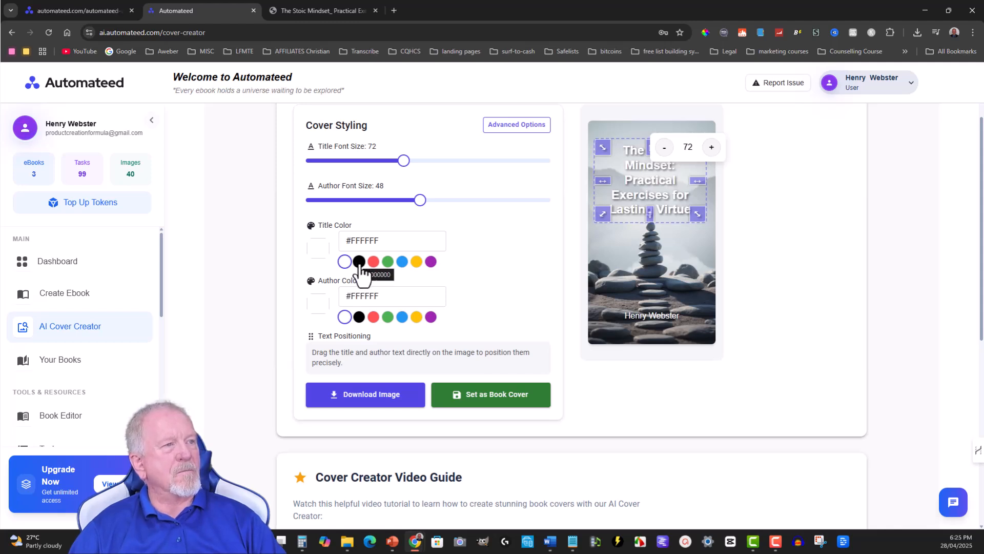
click(359, 260)
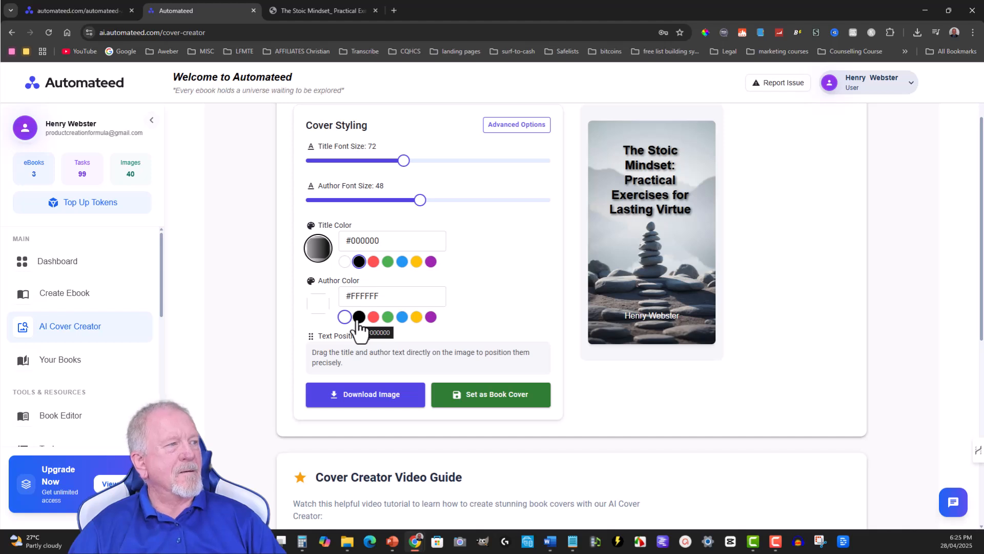
mouse_move(595, 318)
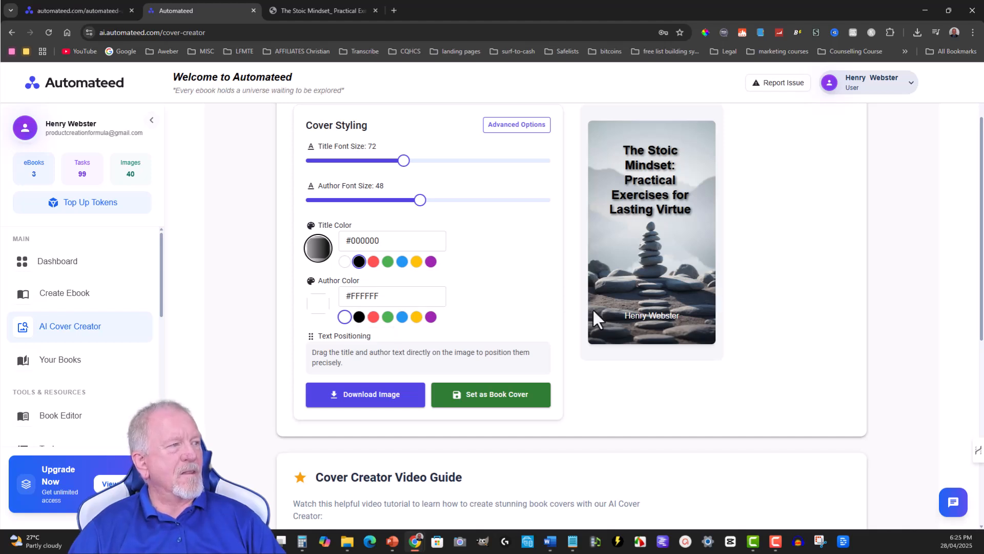
click(649, 178)
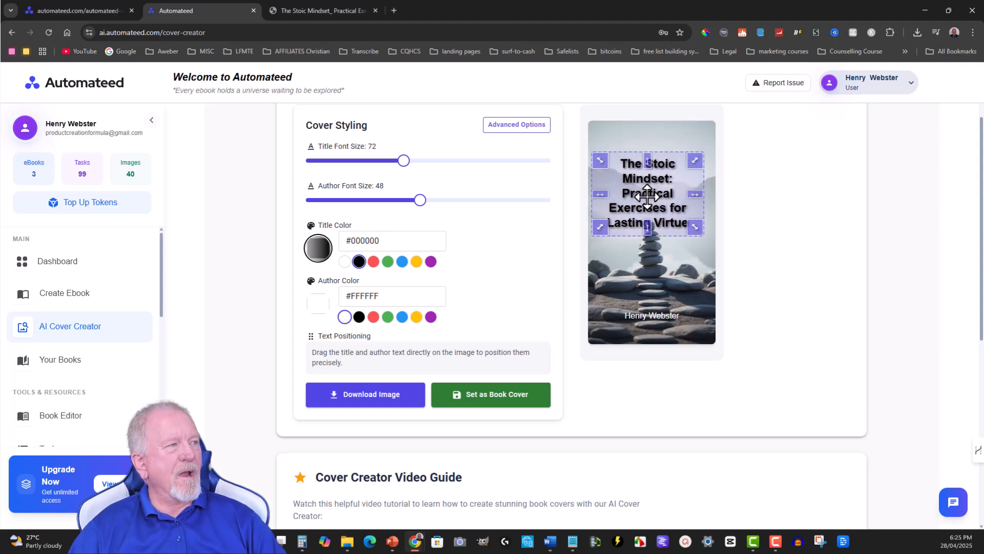
mouse_move(798, 201)
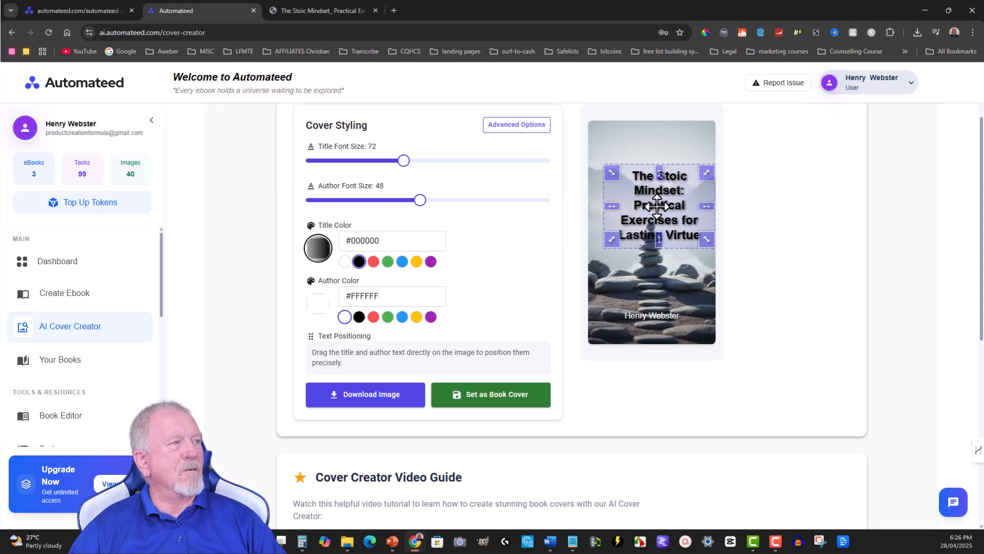
click(657, 205)
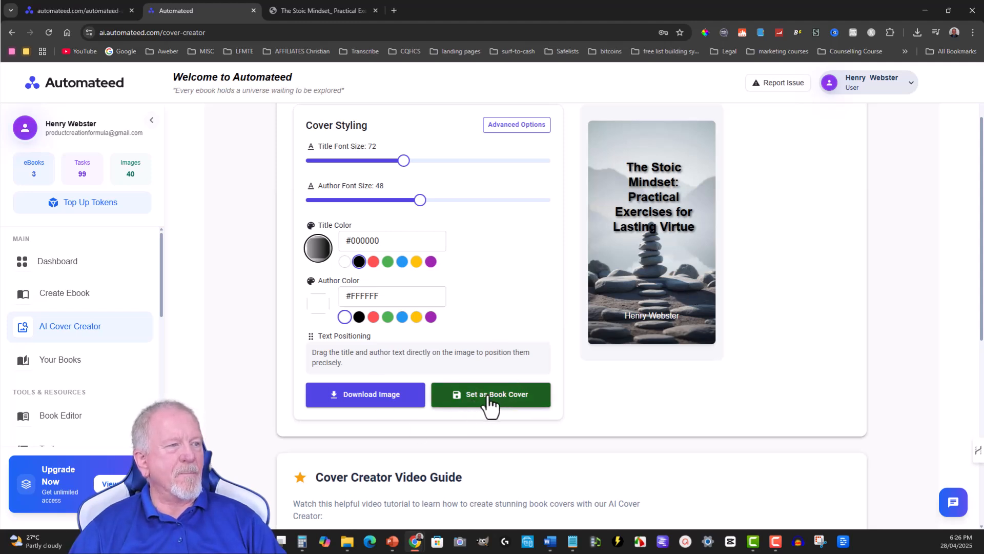
Save the black-titled stones design as The Stoic Mindset's cover and return to Your Books
click(491, 393)
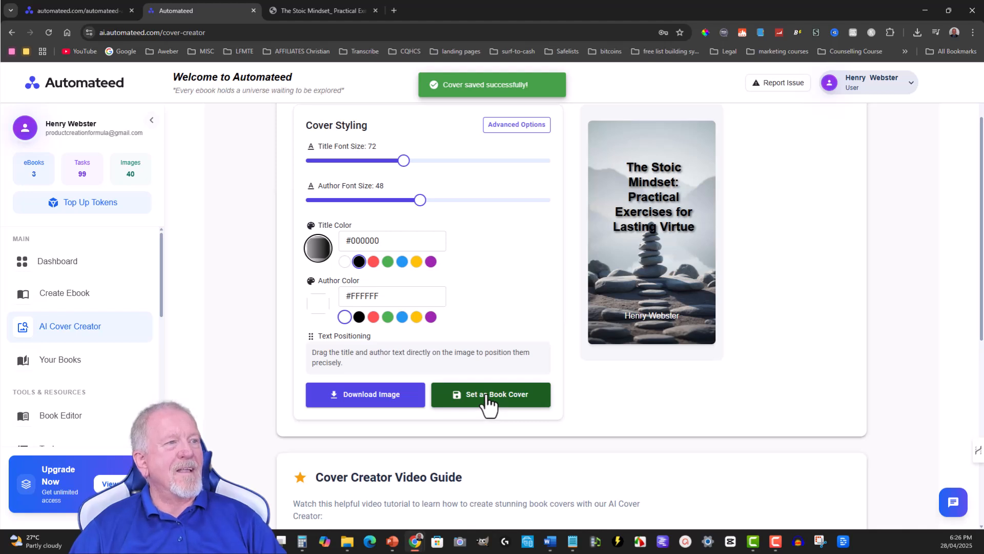
click(491, 394)
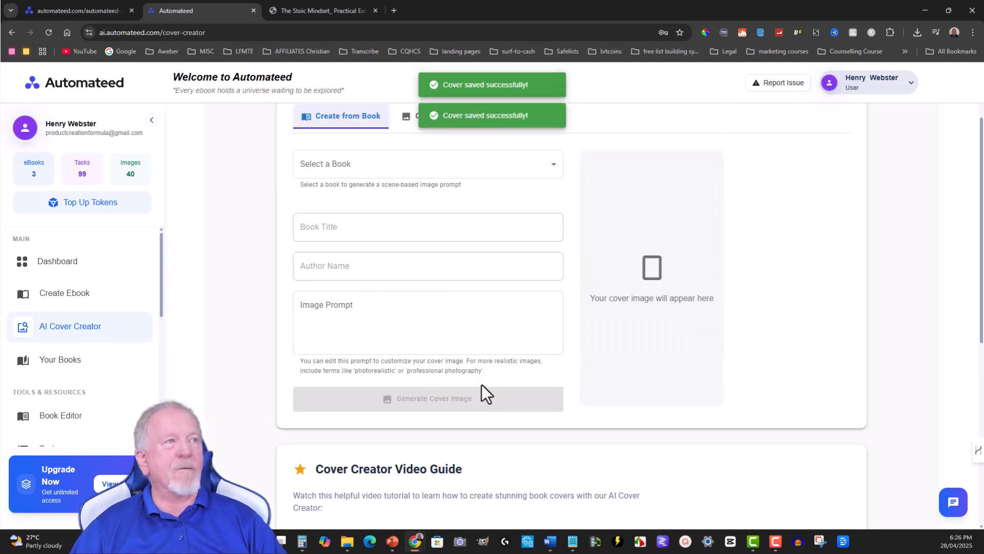
mouse_move(816, 233)
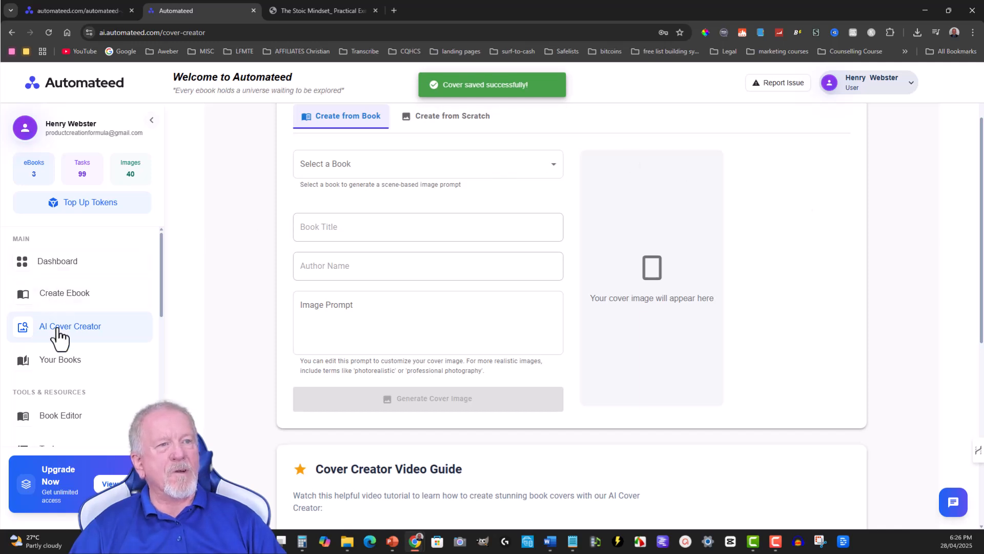
click(61, 360)
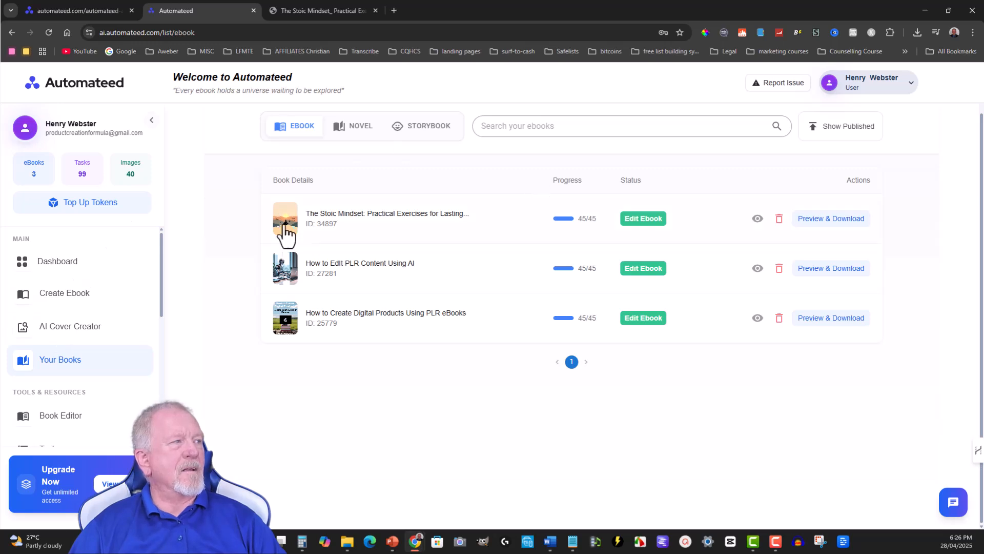
mouse_move(831, 218)
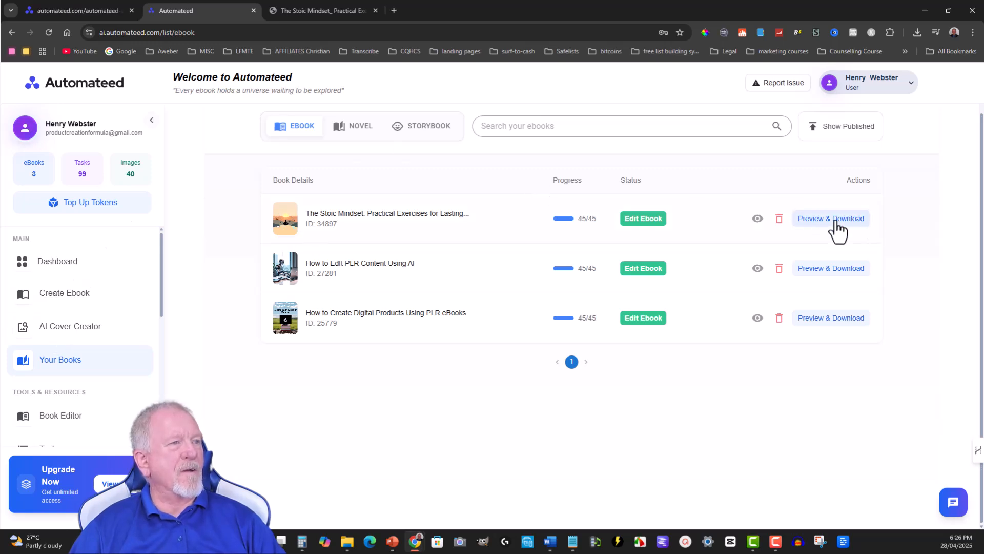
Open The Stoic Mindset's Preview & Download and scroll through its cover, author page, contents and Chapter 1
click(830, 218)
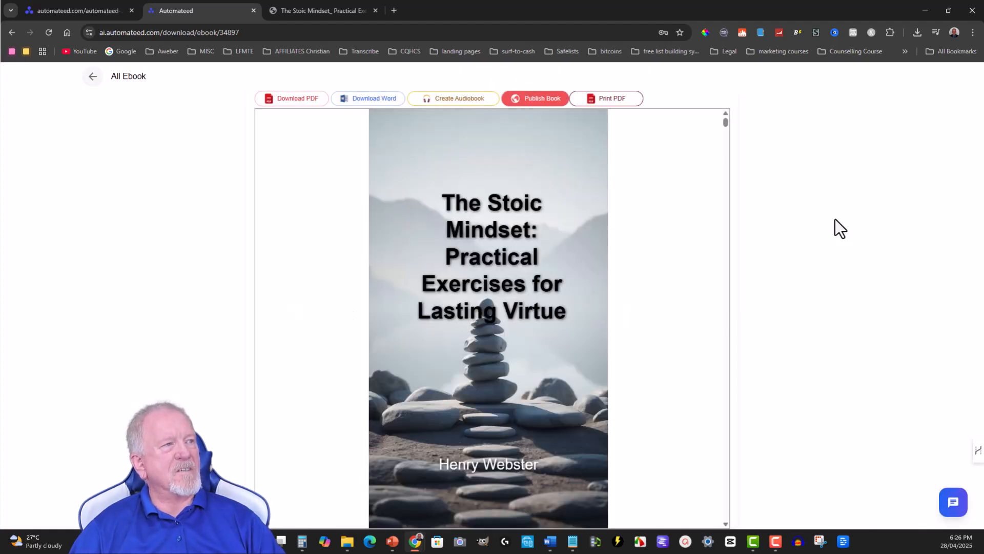
mouse_move(570, 290)
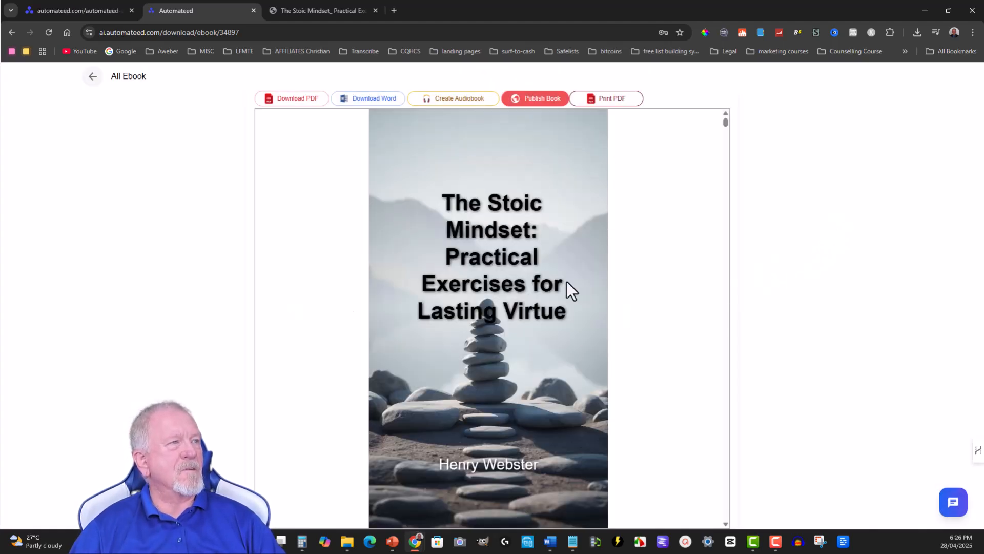
mouse_move(563, 283)
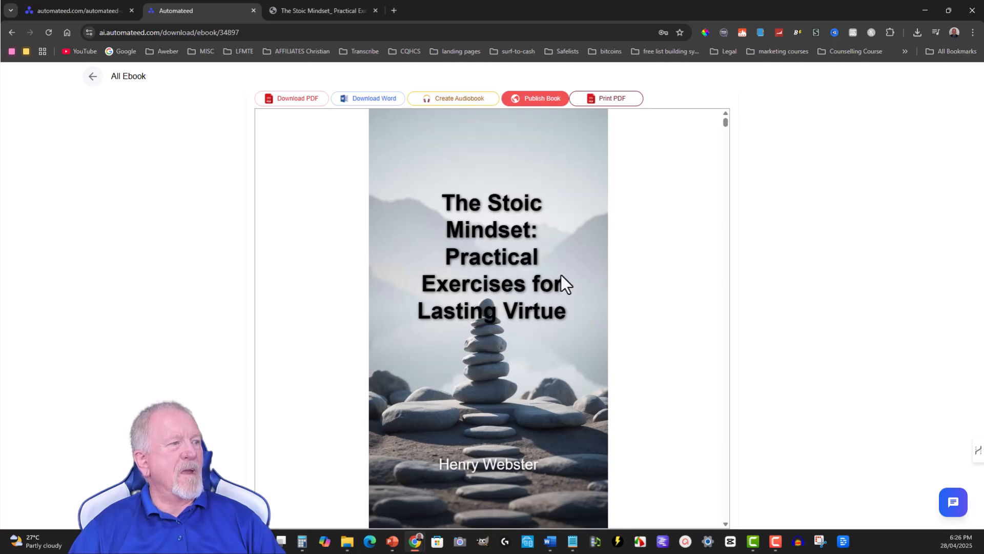
scroll(down, 3)
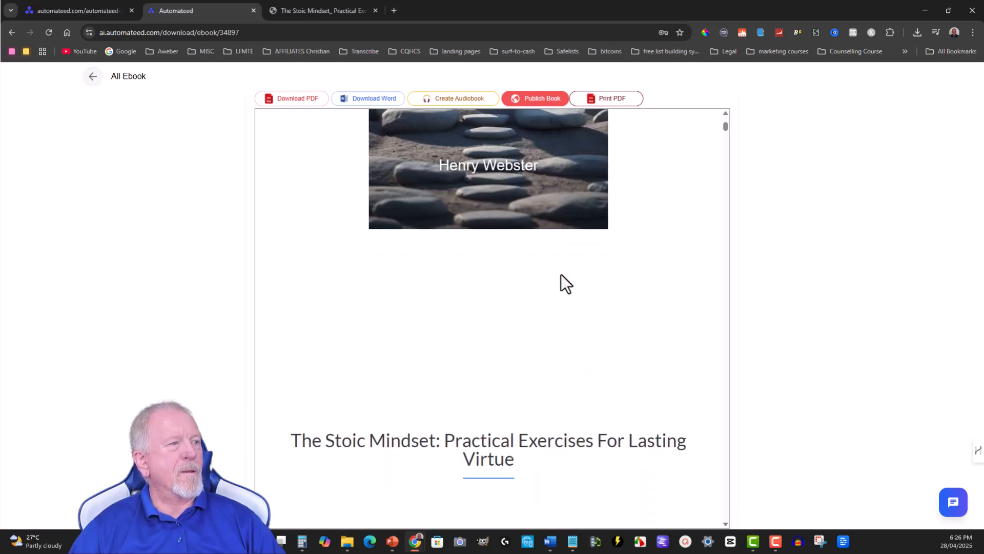
scroll(down, 3)
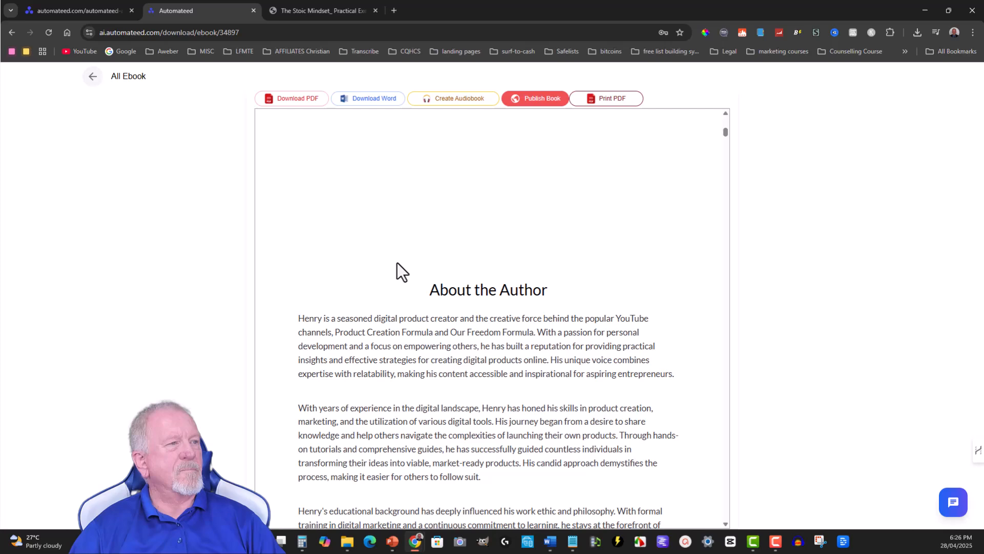
scroll(up, 3)
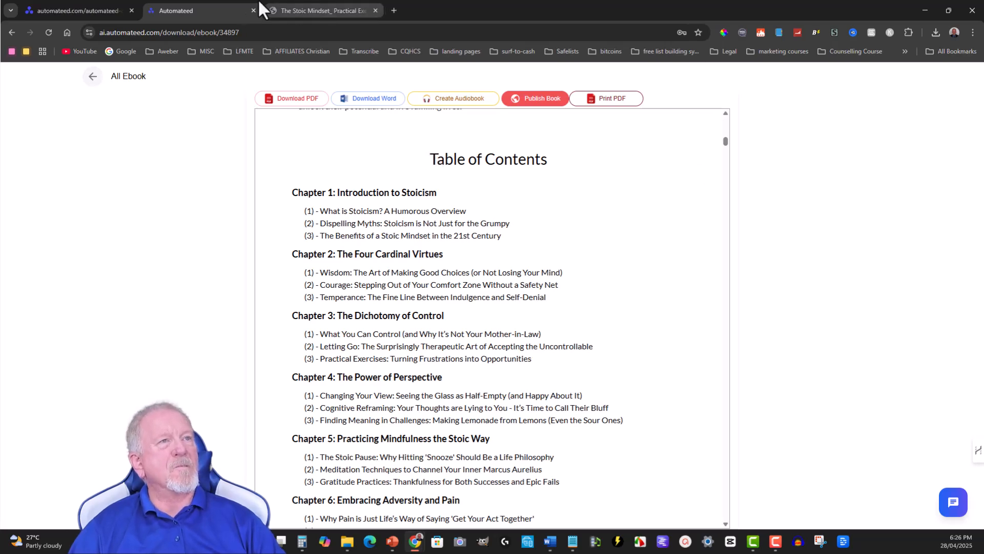
scroll(down, 3)
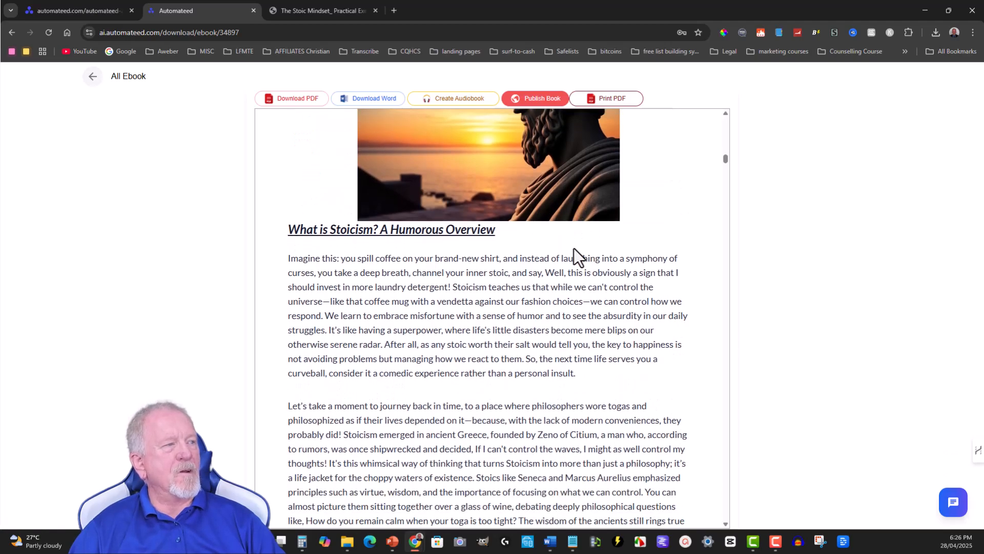
scroll(up, 3)
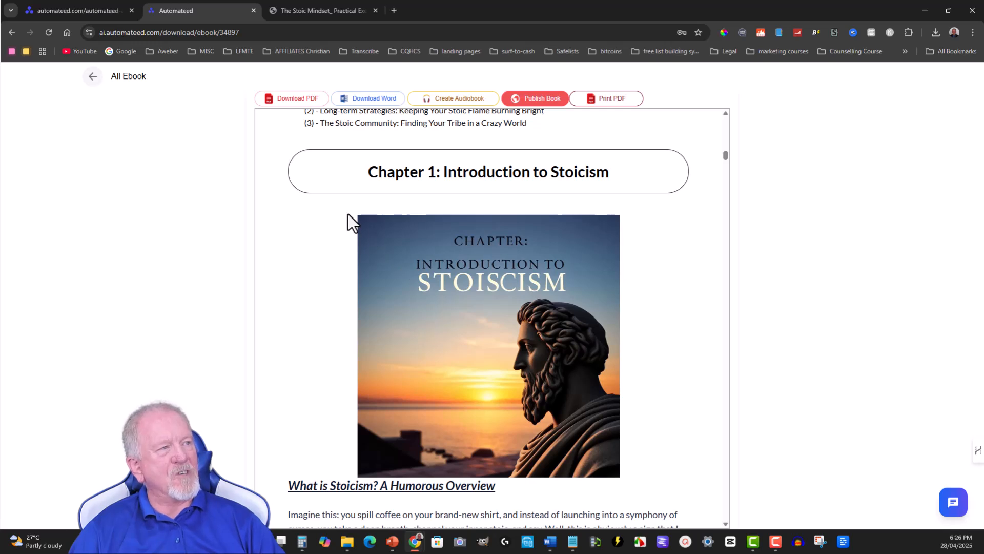
mouse_move(506, 325)
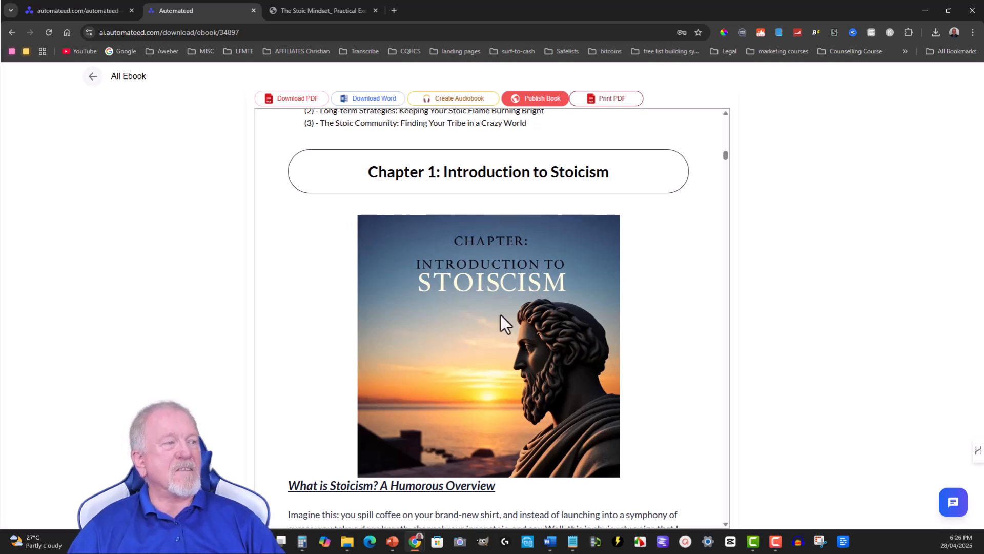
mouse_move(689, 321)
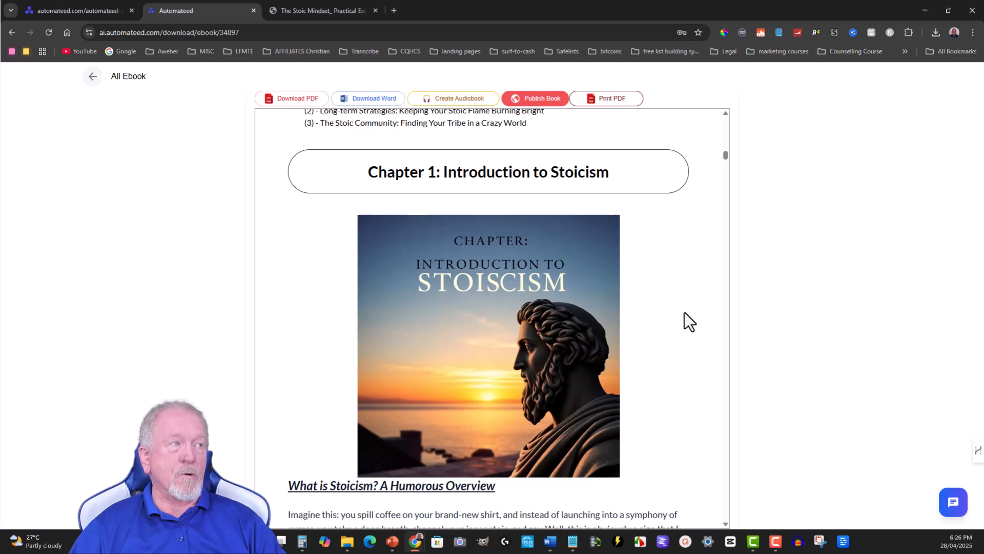
scroll(down, 3)
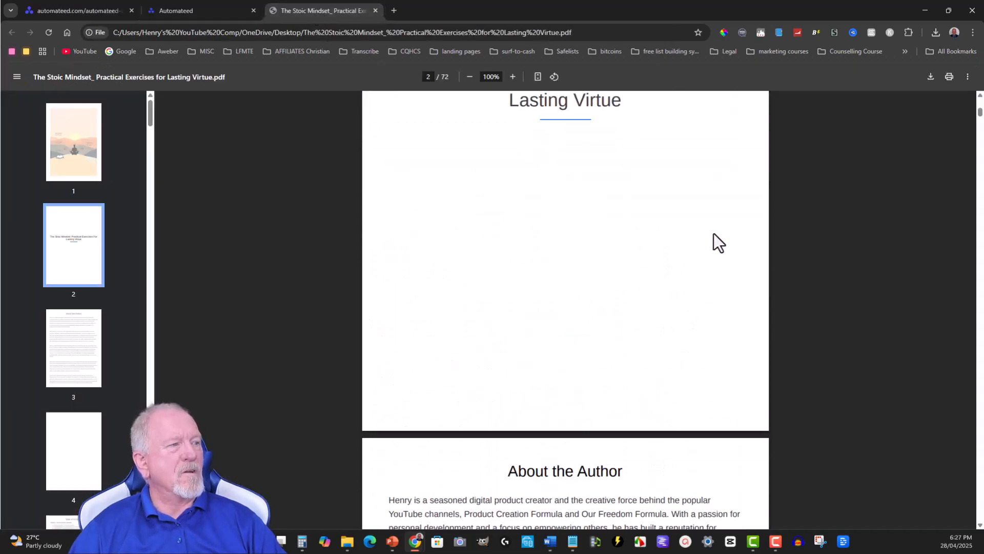
Scroll the Stoic Mindset PDF from the contents to Chapter 3: The Dichotomy of Control
scroll(down, 3)
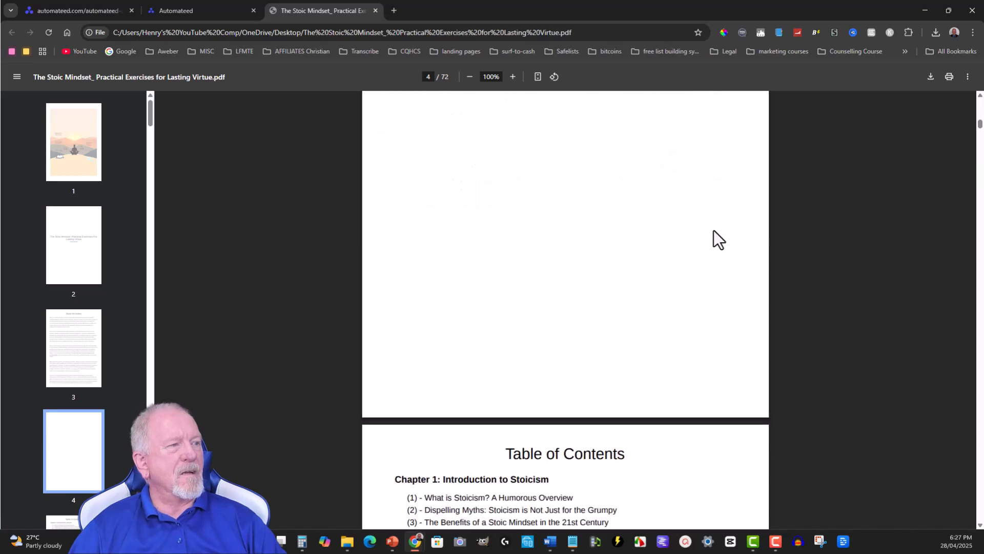
scroll(down, 3)
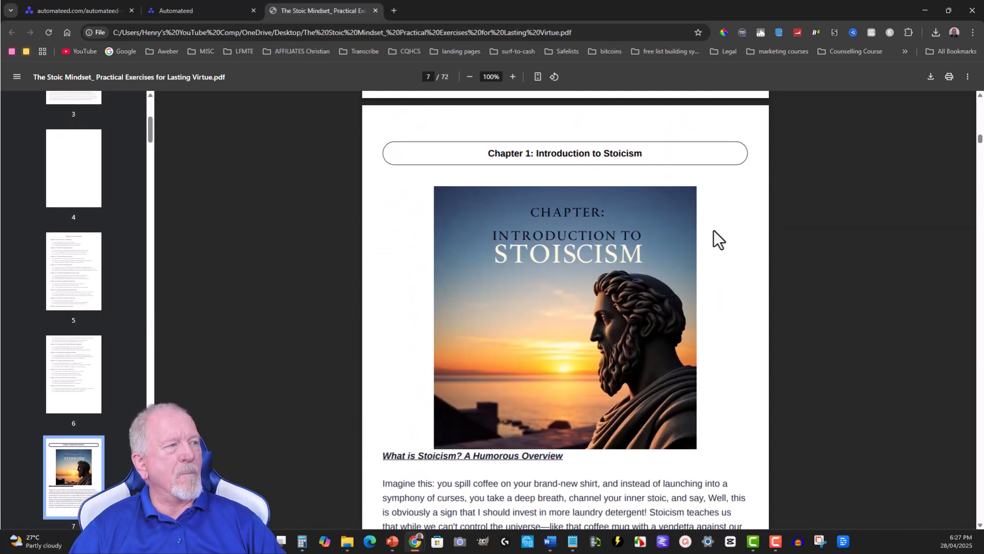
scroll(down, 3)
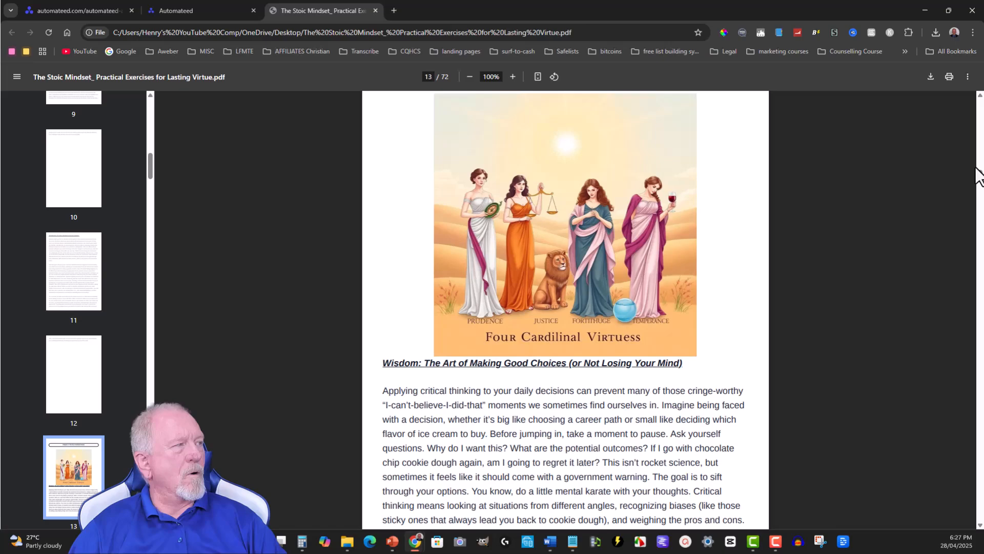
scroll(down, 3)
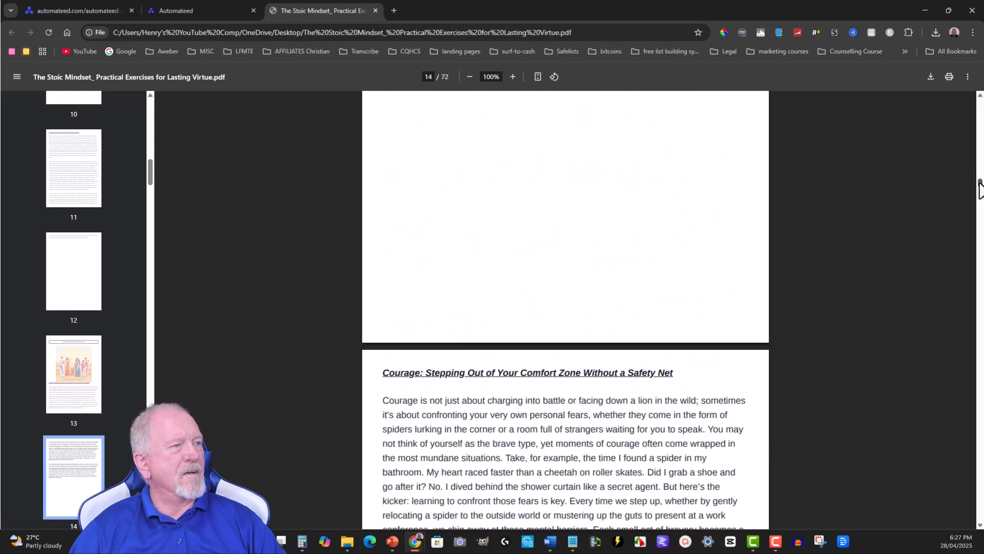
scroll(down, 3)
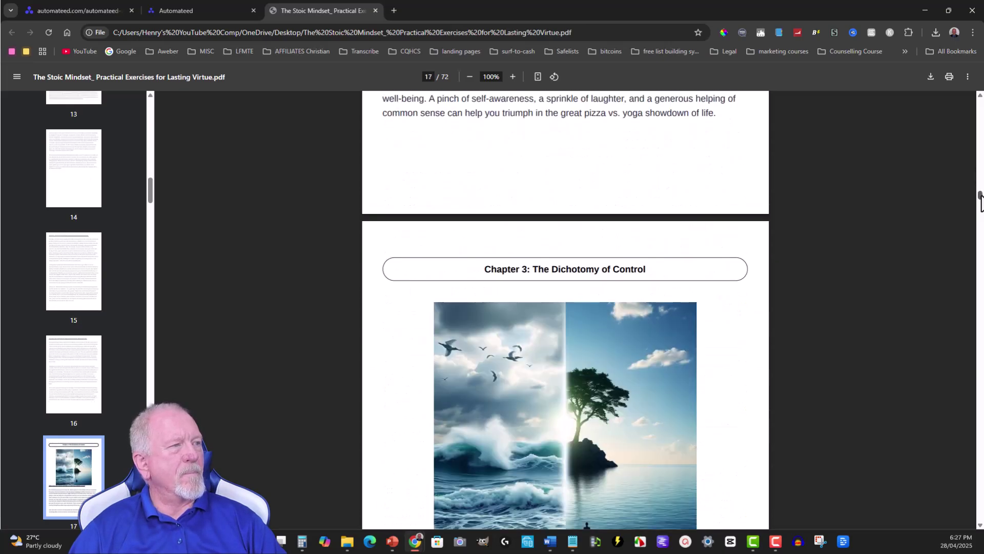
scroll(up, 3)
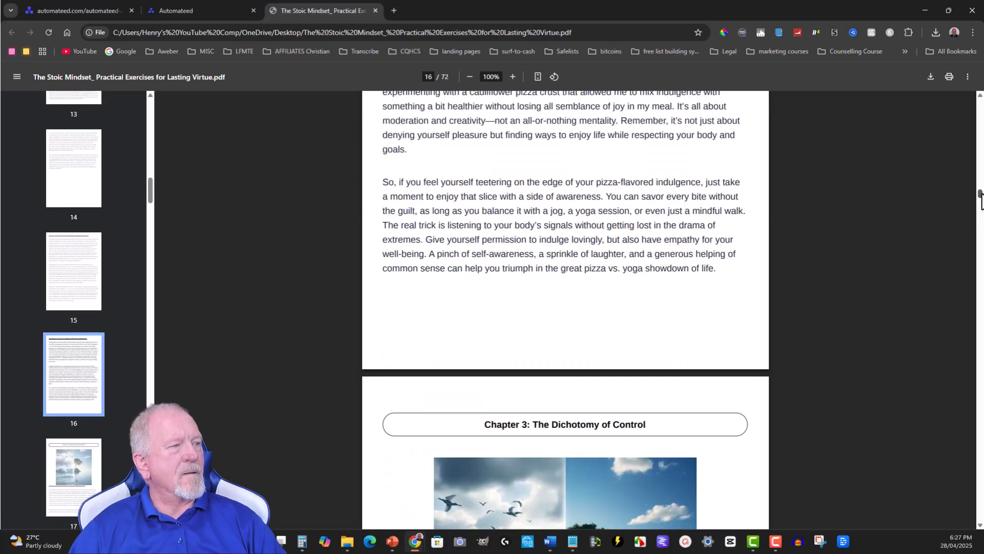
scroll(down, 3)
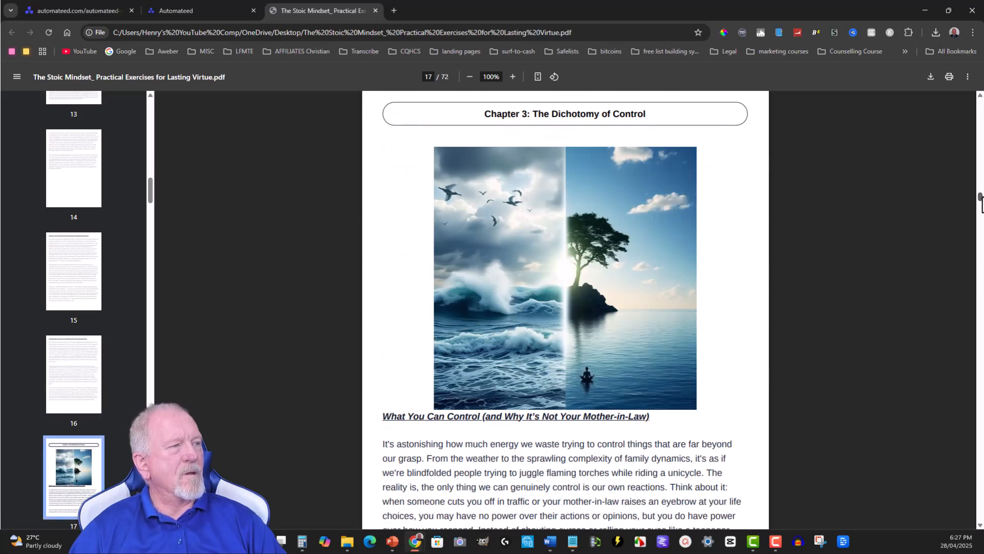
click(201, 11)
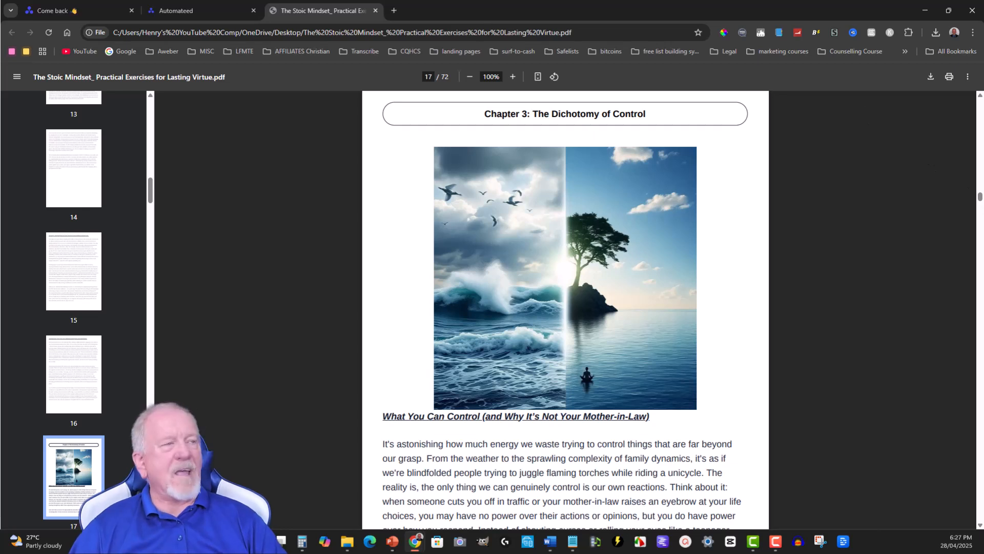
mouse_move(241, 240)
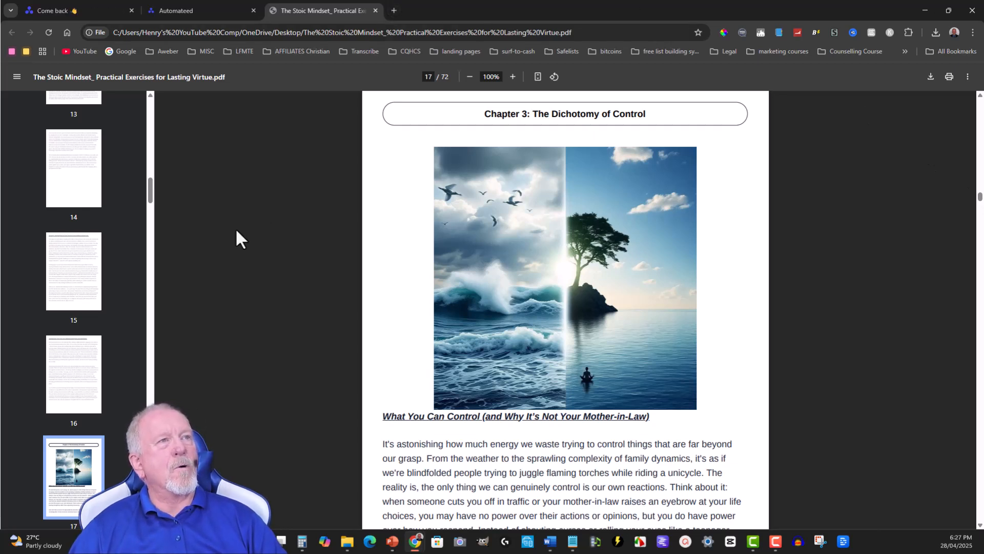
mouse_move(250, 244)
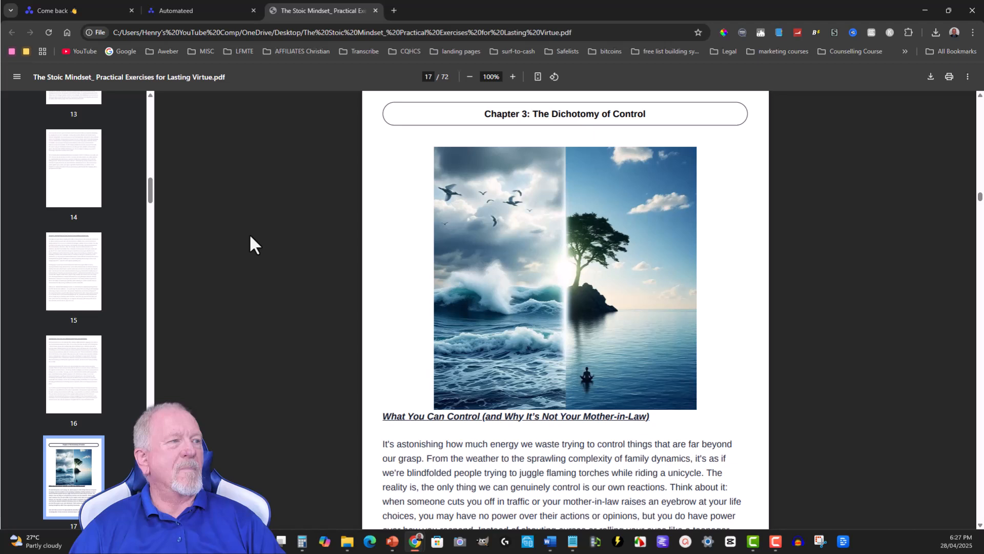